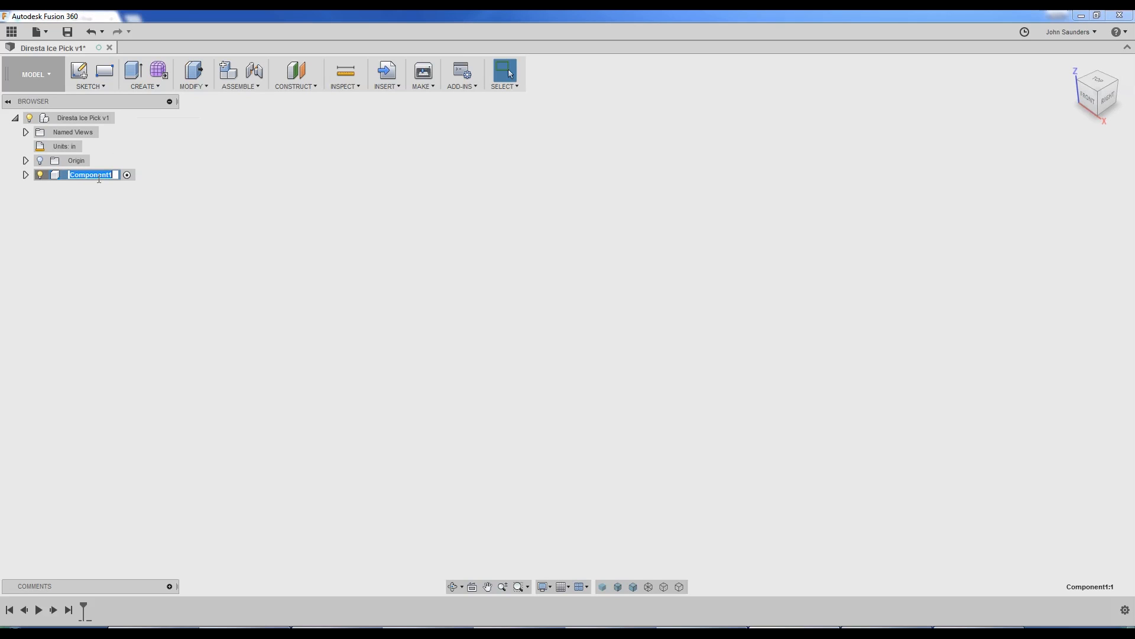
Step: Rename Component1 to Handle1 in the Browser
{"action": "left_click", "coordinate": [90, 74]}
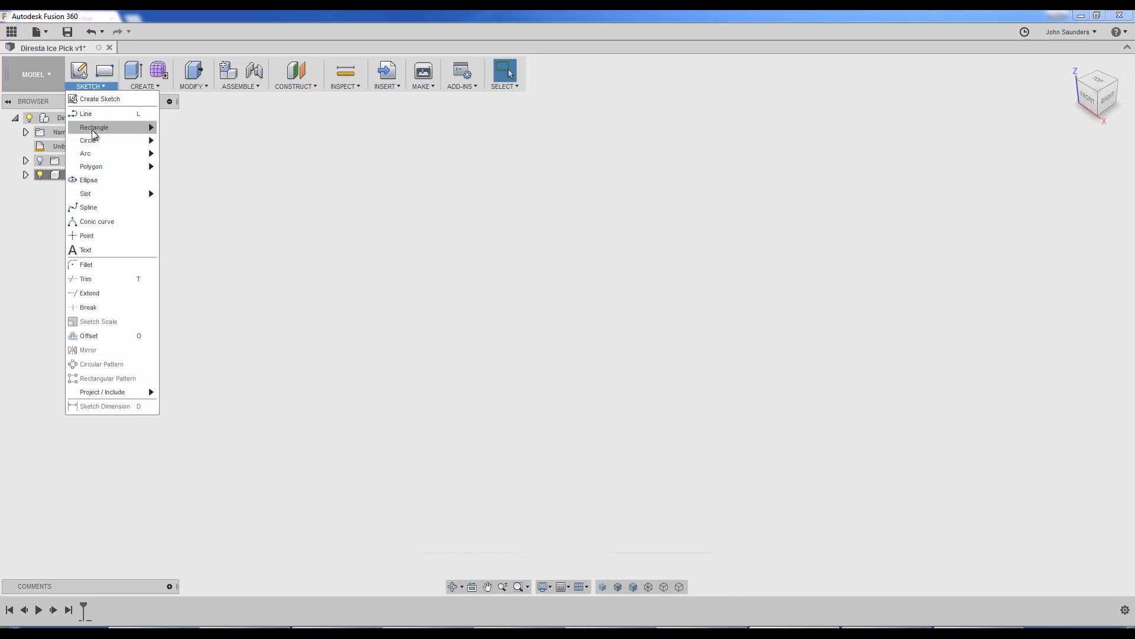
{"action": "mouse_move", "coordinate": [102, 172]}
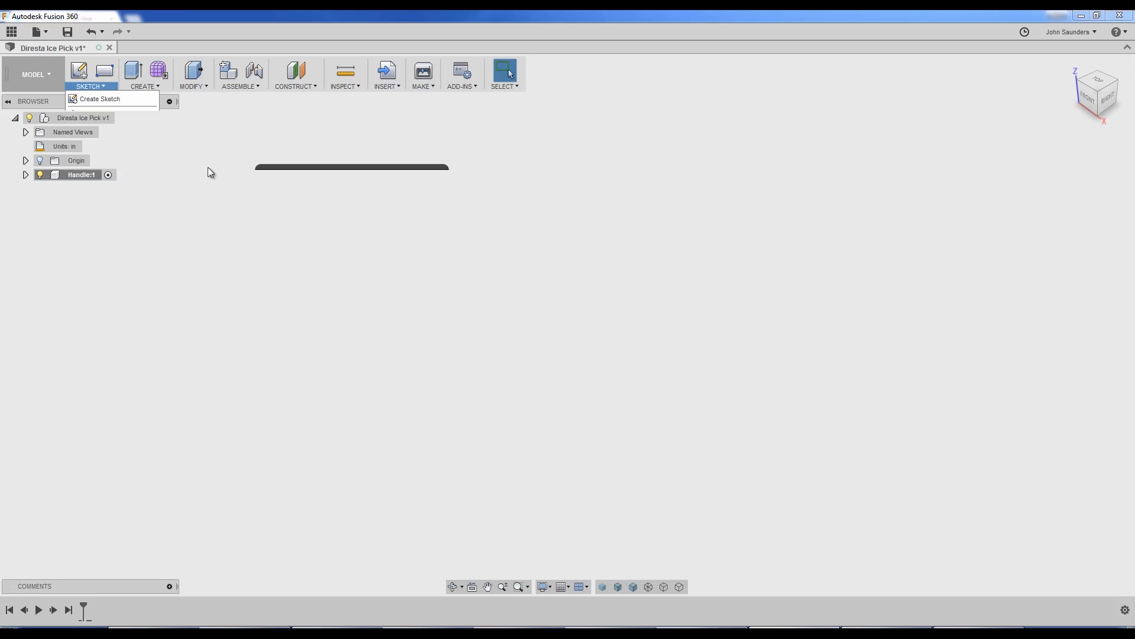
Step: Sketch a hexagon on the top plane, dimensioned 0.375 in across flats
{"action": "left_click", "coordinate": [100, 99]}
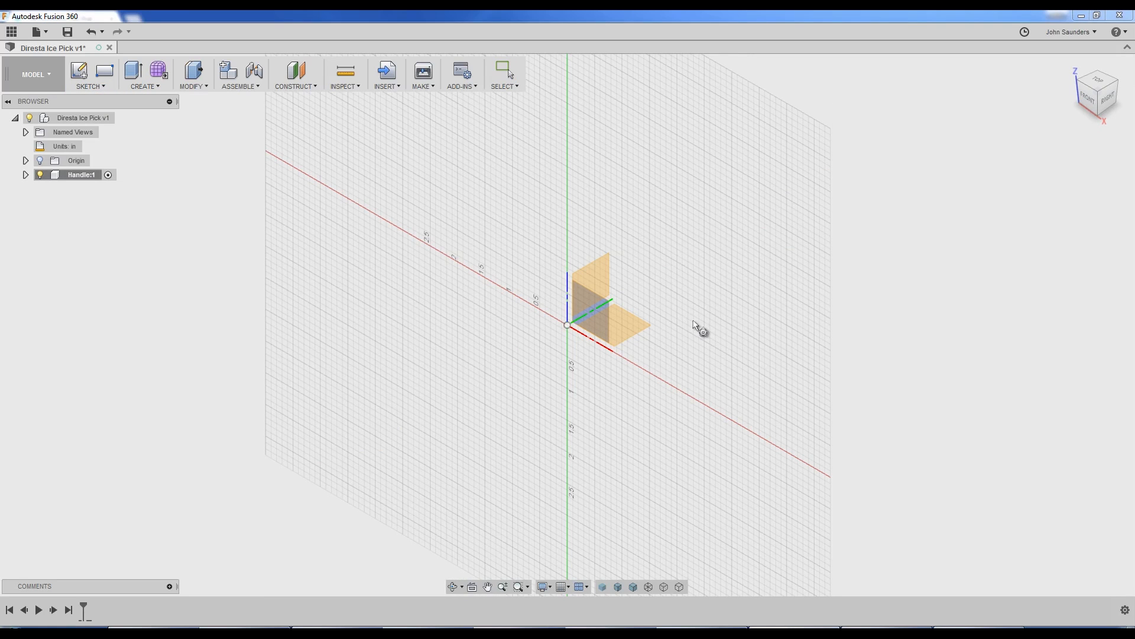
{"action": "left_click_drag", "start_coordinate": [699, 329], "coordinate": [638, 333]}
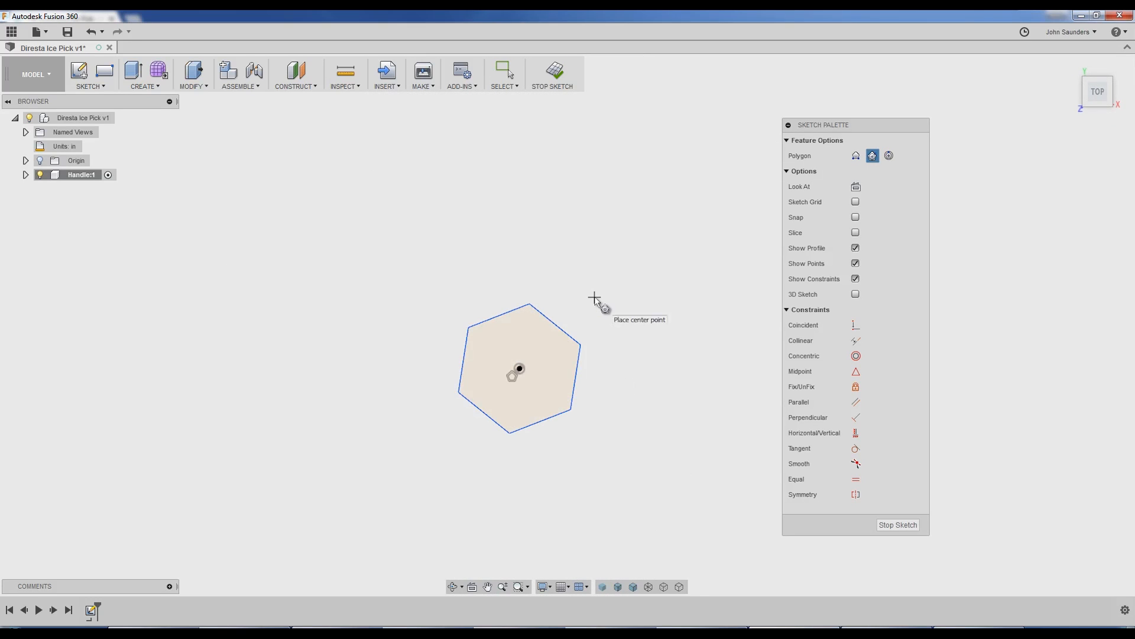
{"action": "mouse_move", "coordinate": [624, 295]}
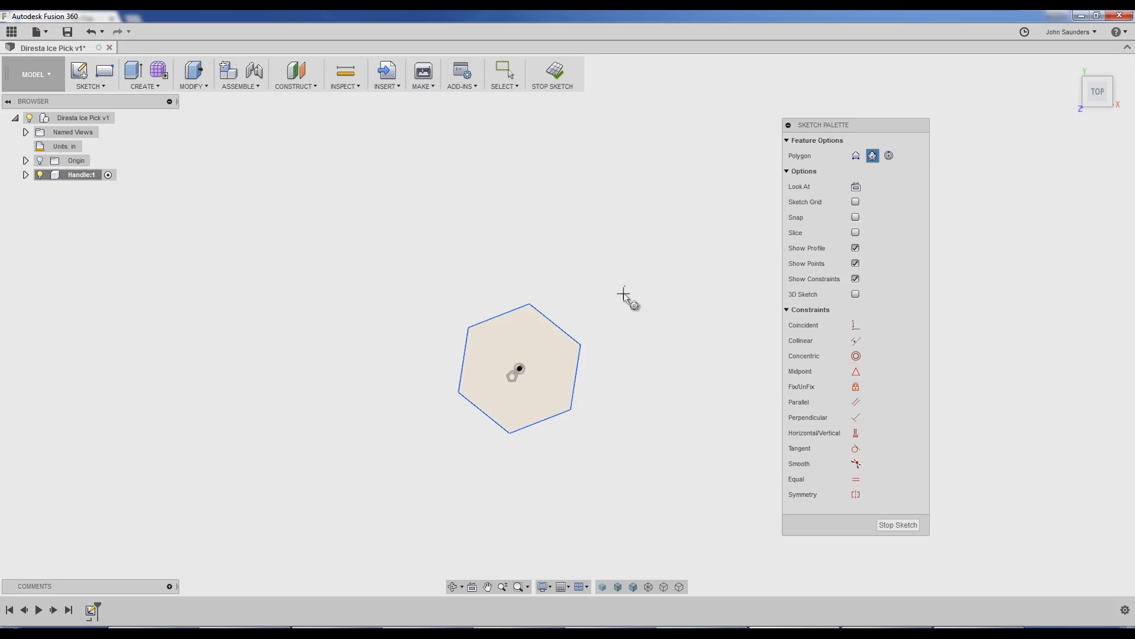
{"action": "key", "text": "d"}
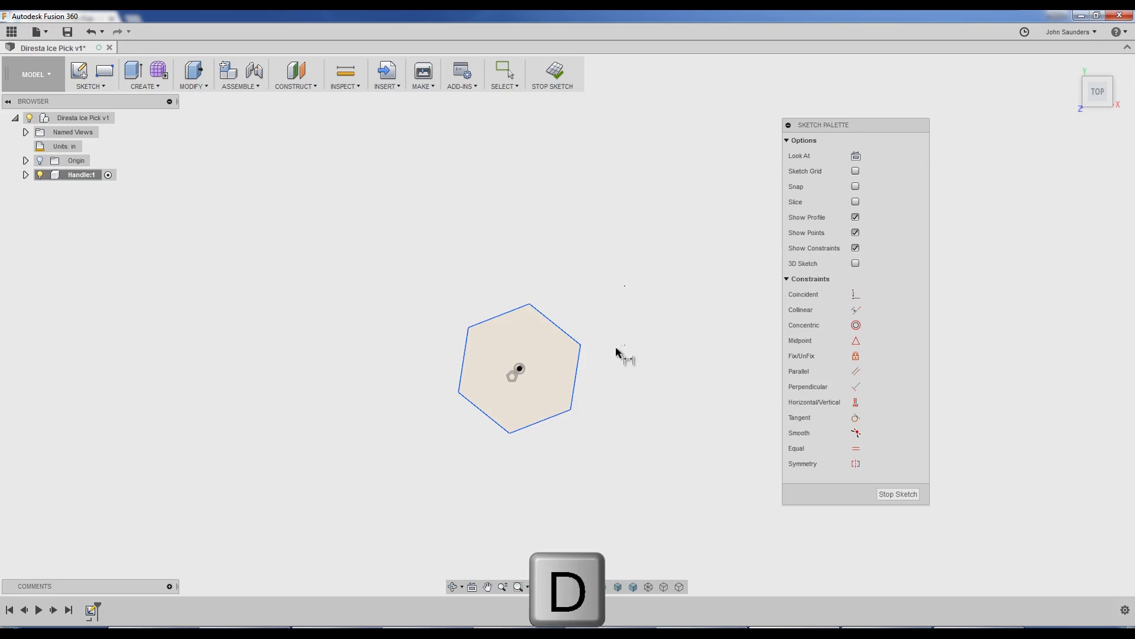
{"action": "left_click", "coordinate": [578, 379]}
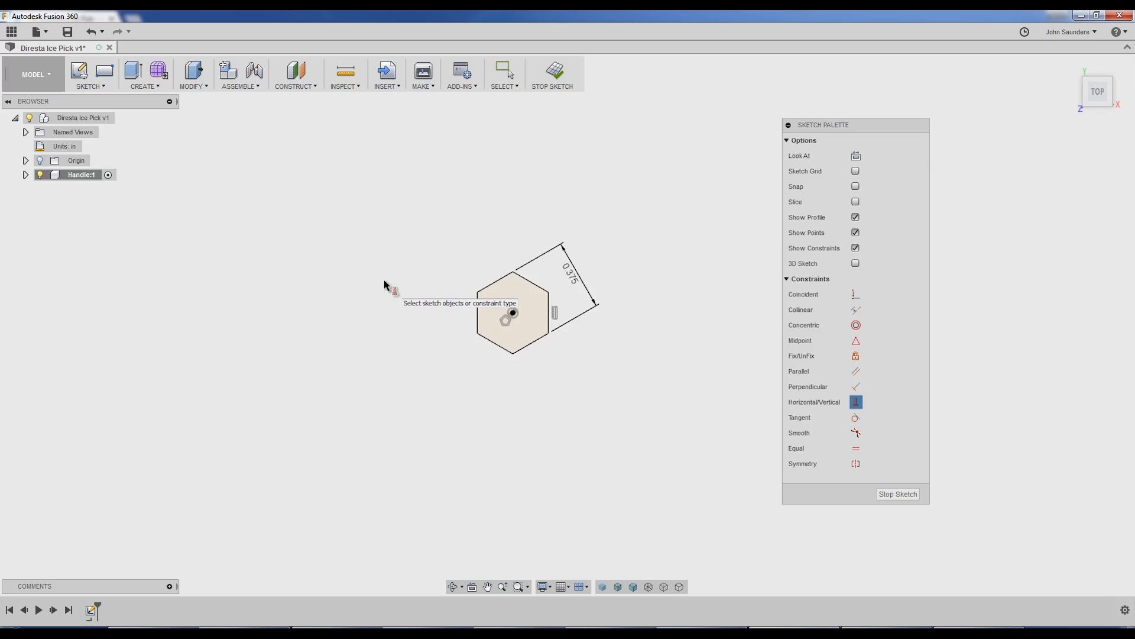
Step: Extrude the hexagon profile into a long solid hexagonal handle body
{"action": "key", "text": "e"}
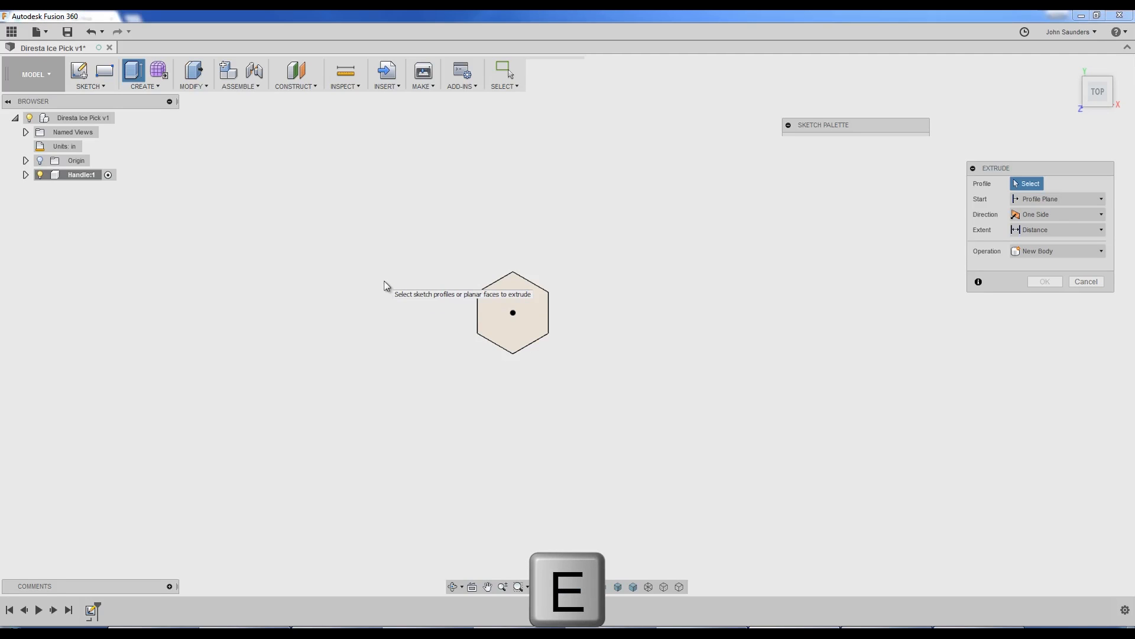
{"action": "left_click", "coordinate": [511, 314]}
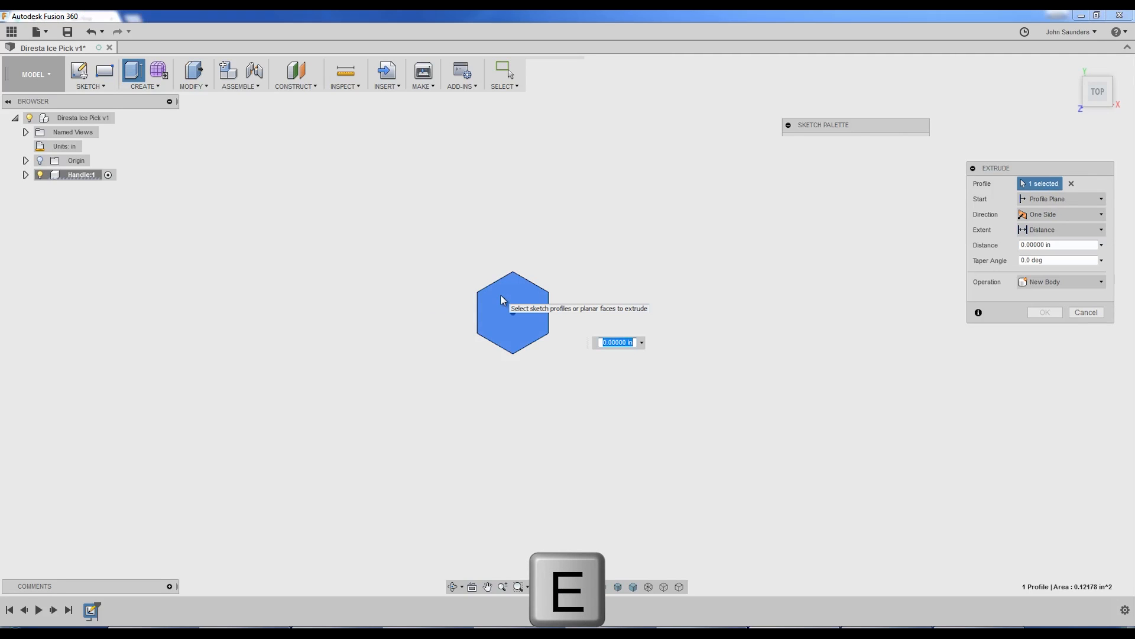
{"action": "key", "text": "Enter"}
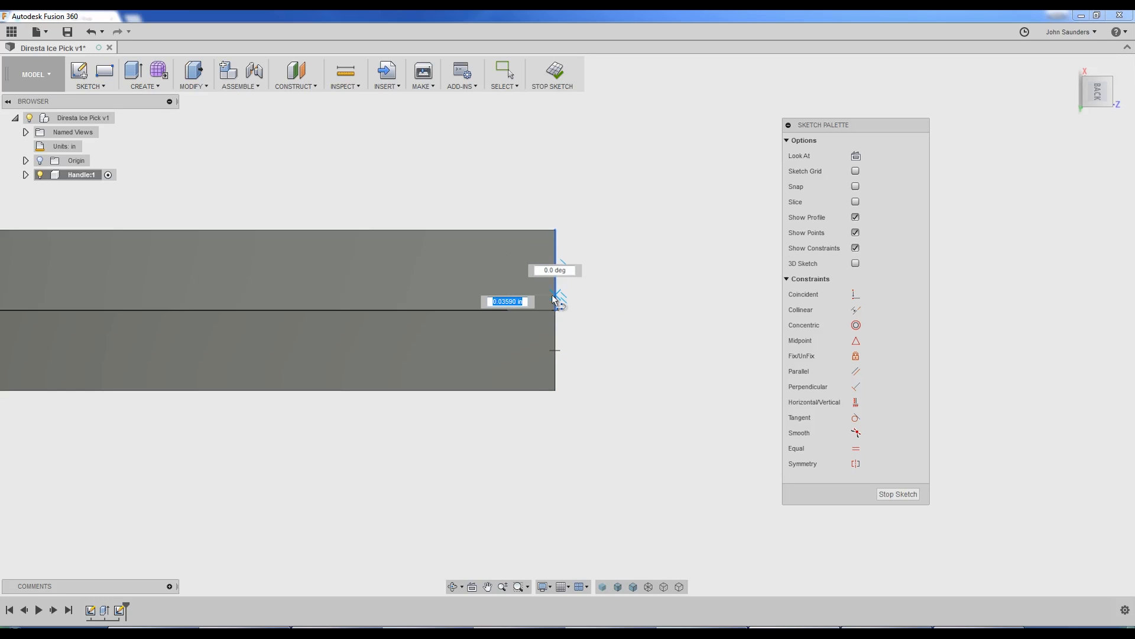
Step: Draw a line along the handle's end face, remove the extra line, and dimension 0.15 in
{"action": "left_click_drag", "start_coordinate": [557, 304], "coordinate": [554, 281]}
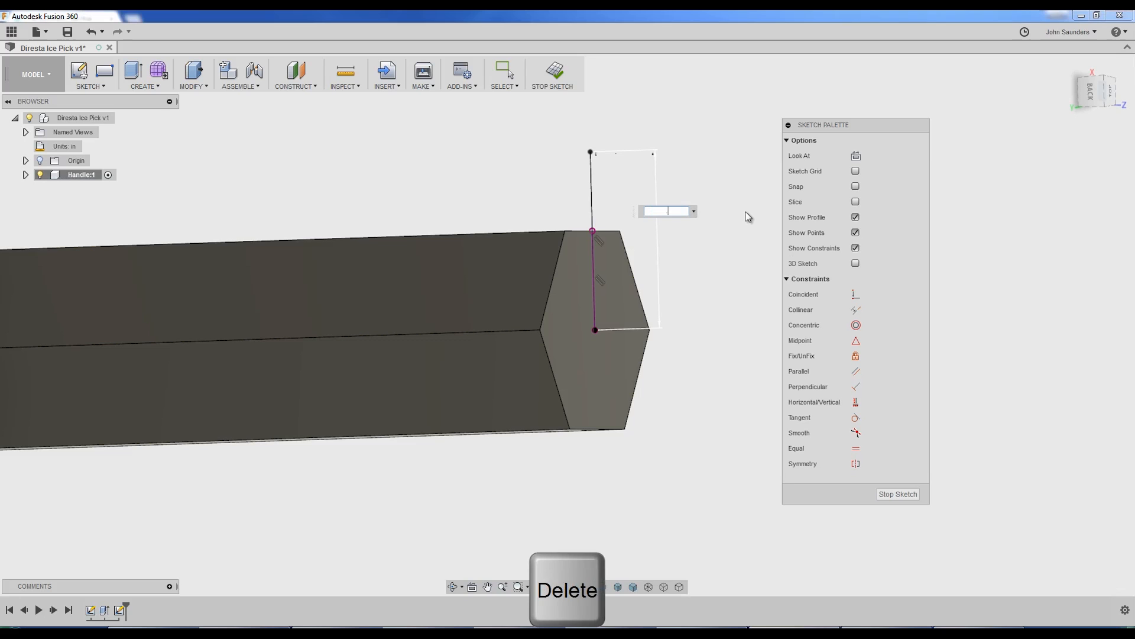
{"action": "key", "text": "Enter"}
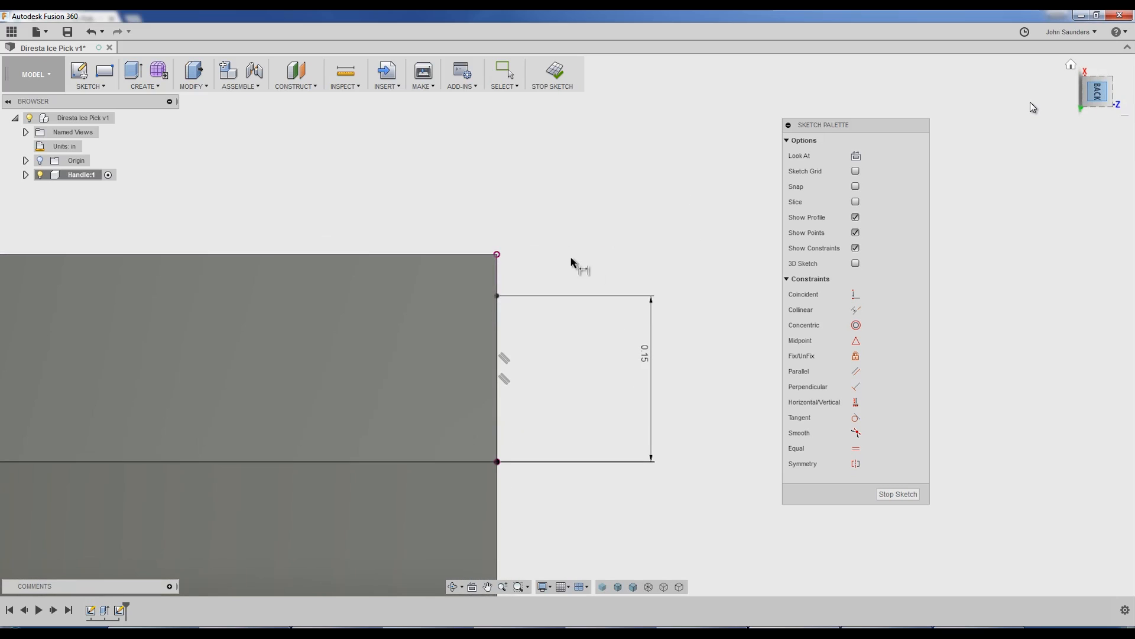
Step: Draw a closed triangle at the handle's end corner with its slanted line at 135°
{"action": "key", "text": "l"}
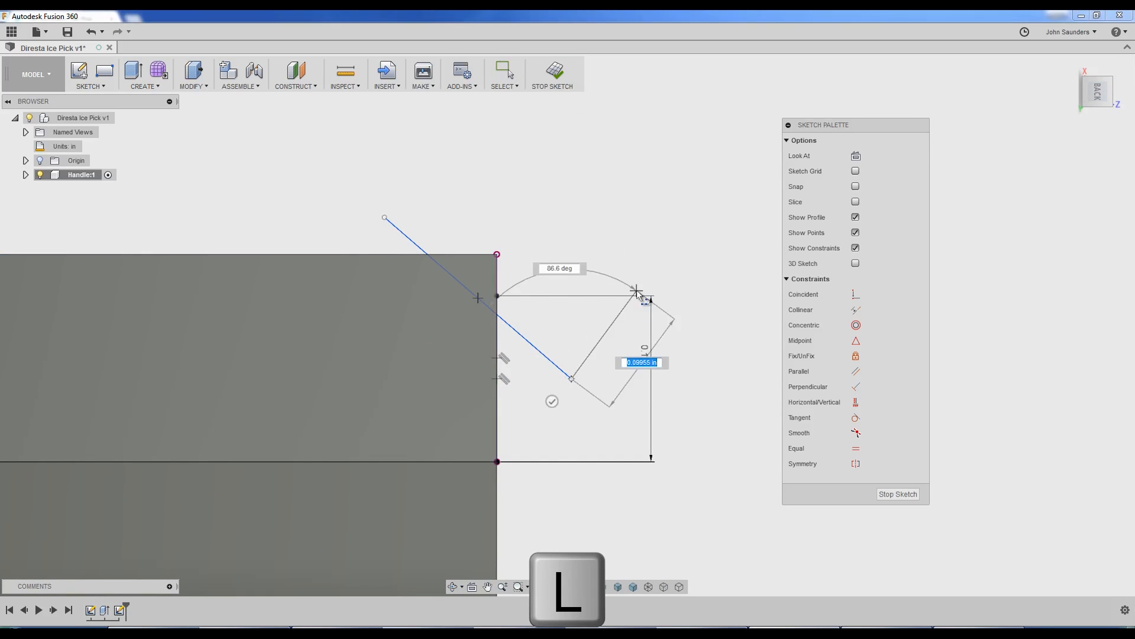
{"action": "key", "text": "Escape"}
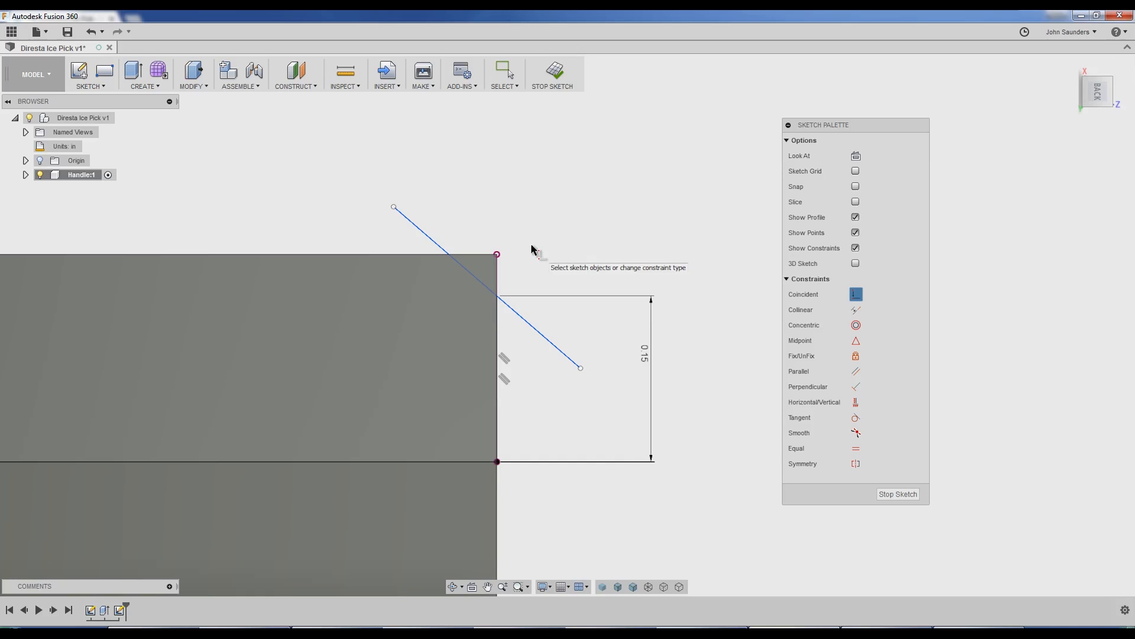
{"action": "key", "text": "d"}
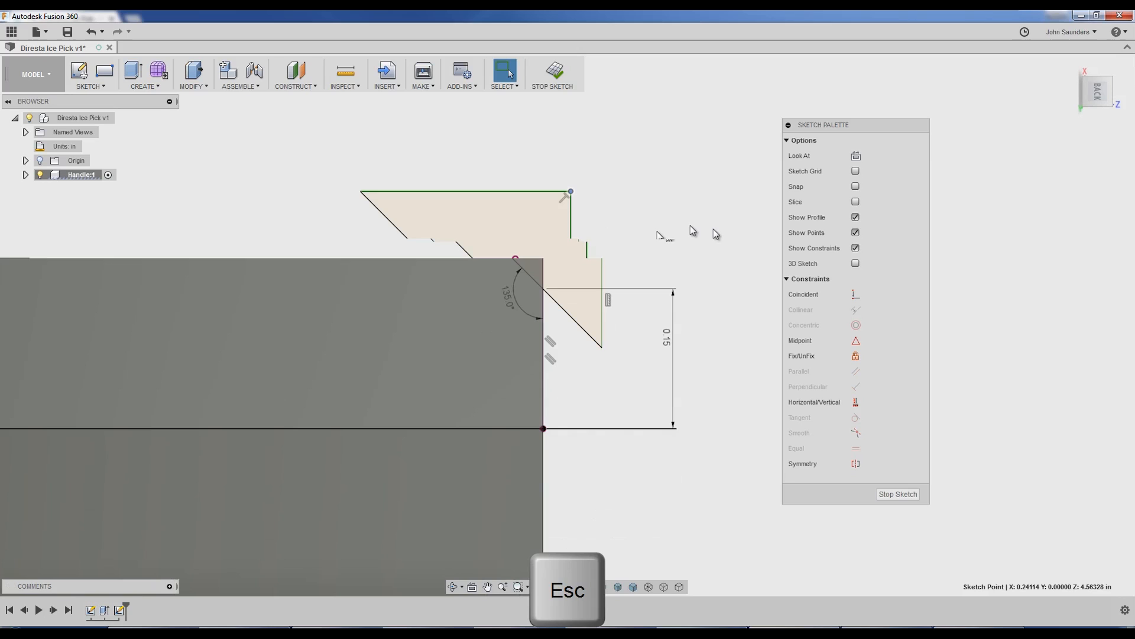
{"action": "key", "text": "s"}
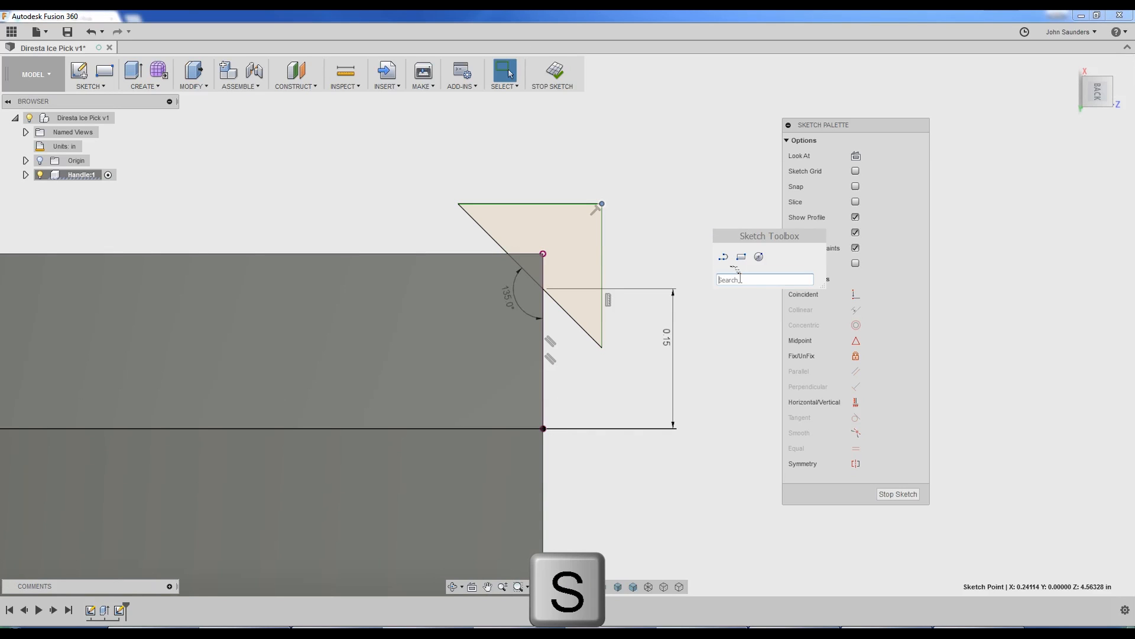
Step: Revolve the triangle 360° around the centre axis as a cut to bevel the handle end
{"action": "type", "text": "rev"}
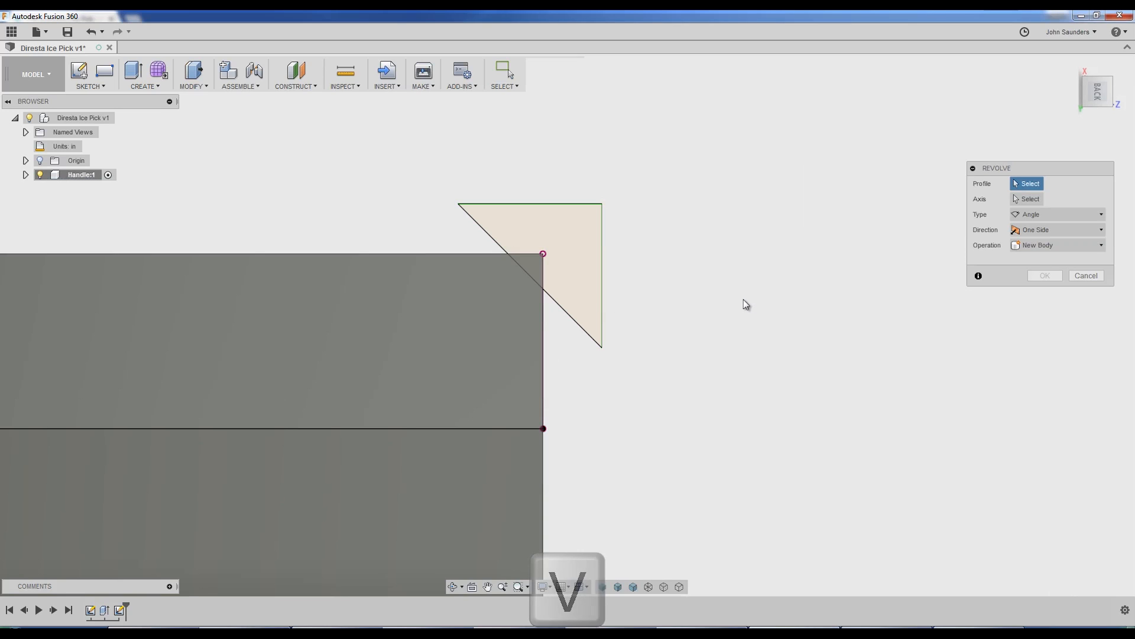
{"action": "left_click_drag", "start_coordinate": [1038, 167], "coordinate": [761, 175]}
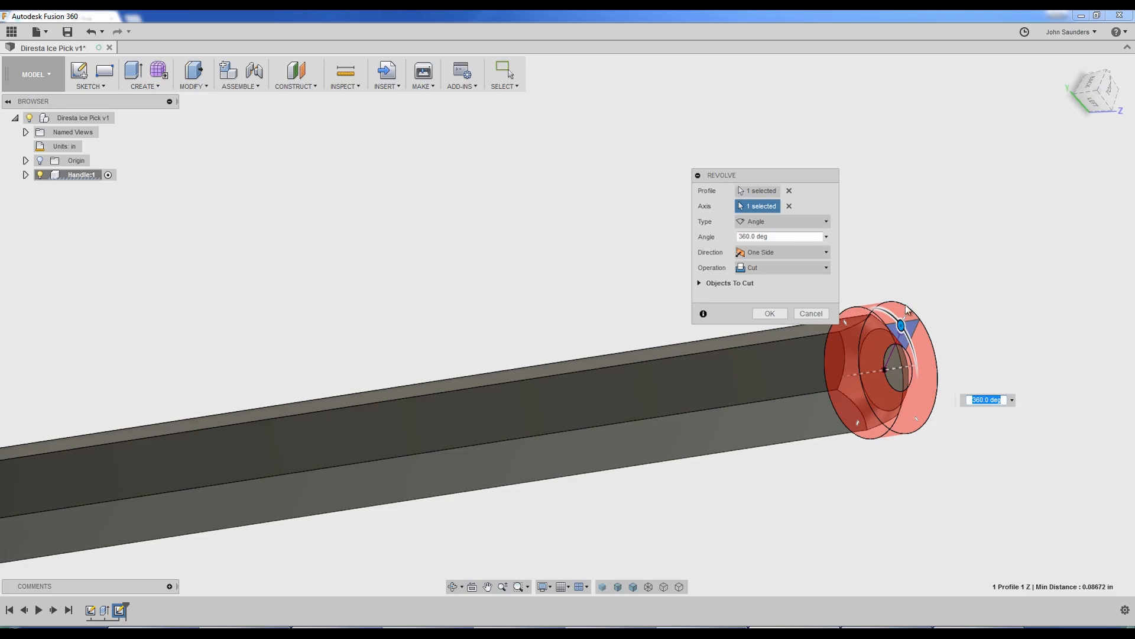
{"action": "mouse_move", "coordinate": [771, 269]}
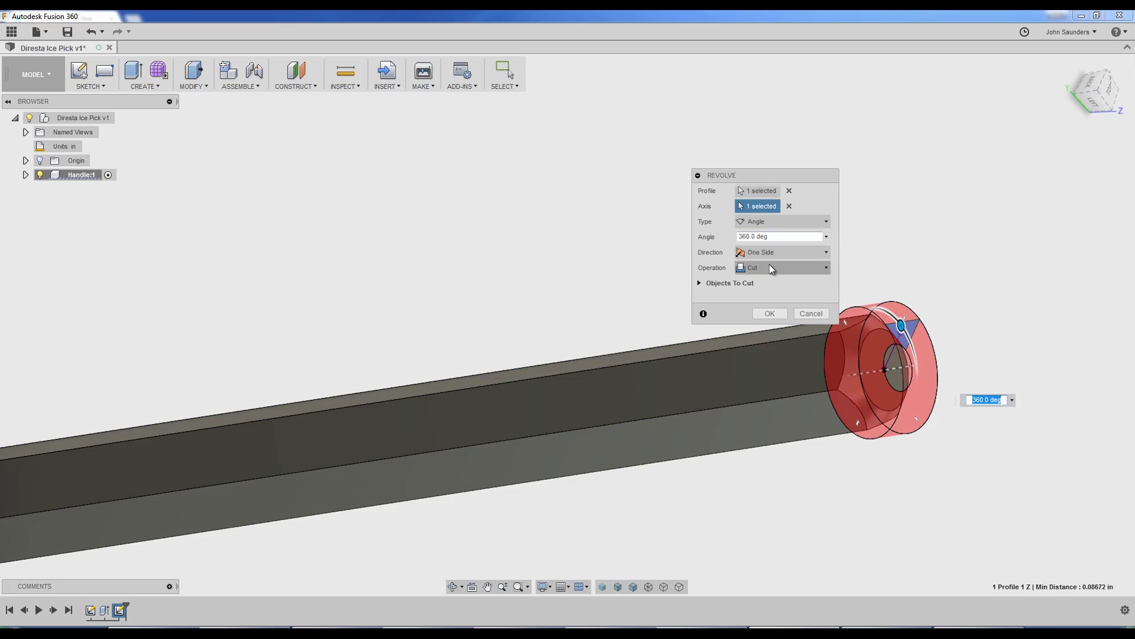
{"action": "left_click", "coordinate": [770, 313]}
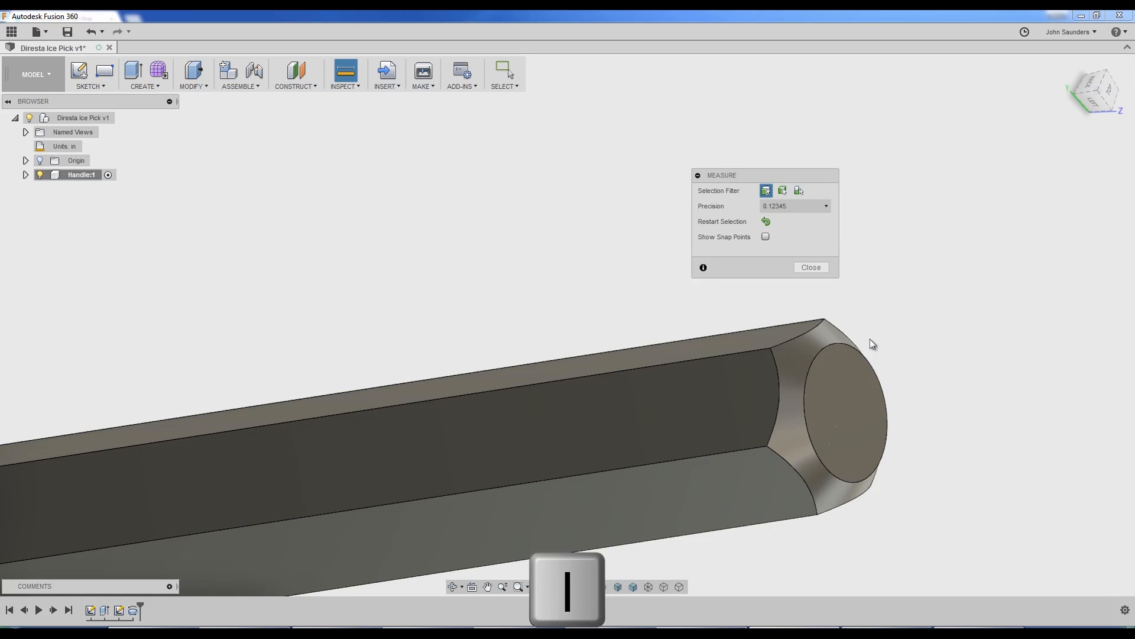
{"action": "left_click", "coordinate": [880, 462]}
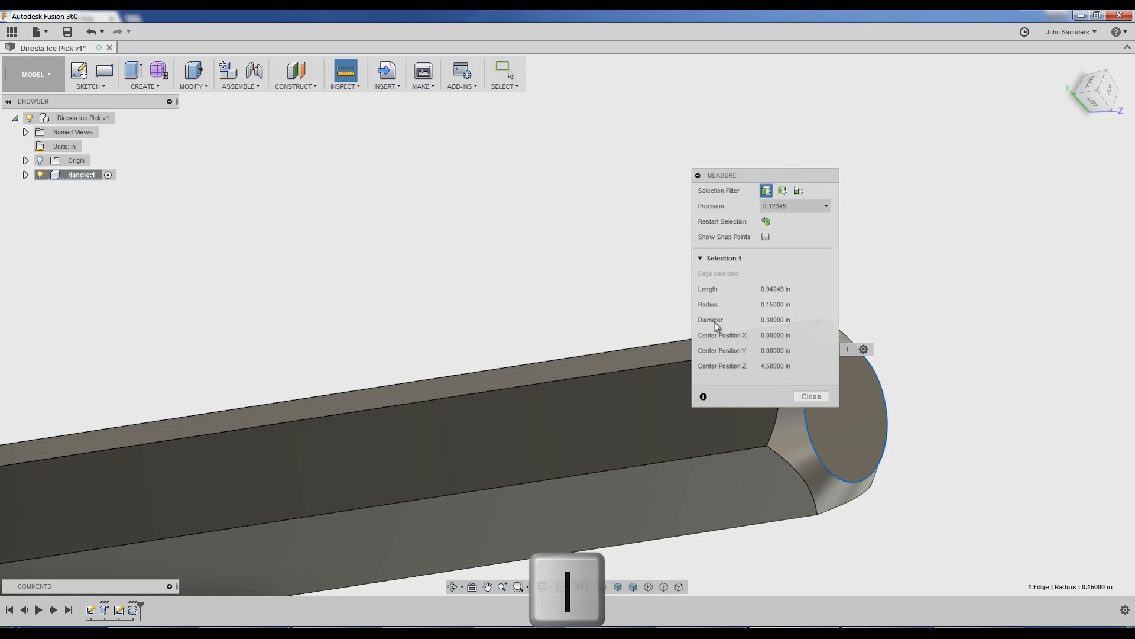
{"action": "left_click", "coordinate": [812, 396]}
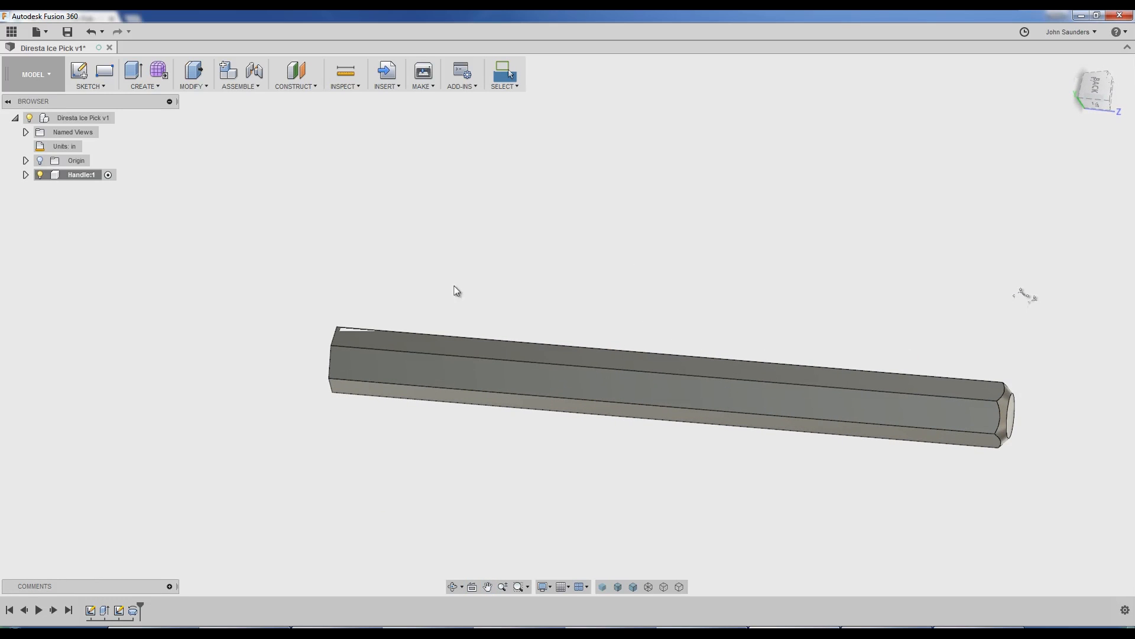
Step: Draw the triangle lines at the handle end and dimension them, undoing the extra line
{"action": "key", "text": "l"}
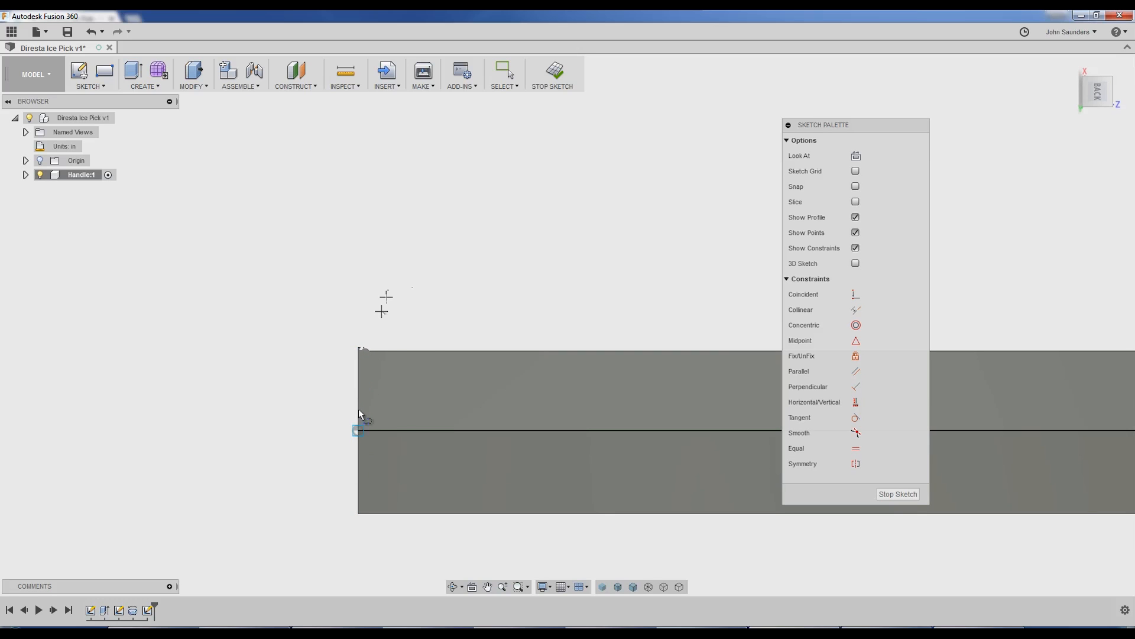
{"action": "key", "text": "d"}
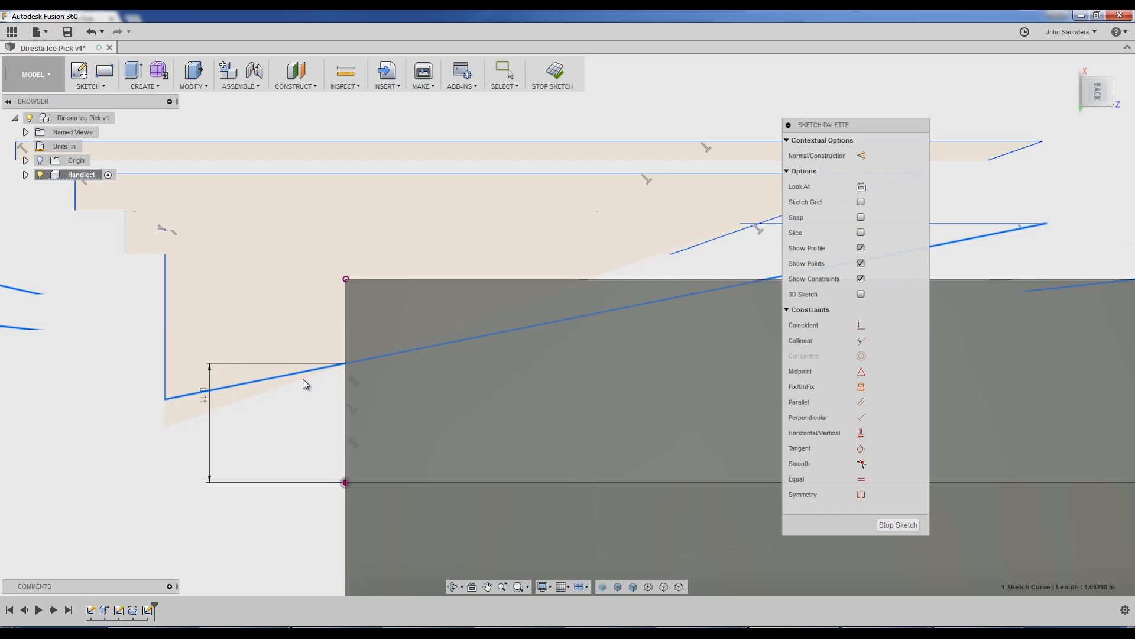
{"action": "key", "text": "Ctrl+Z"}
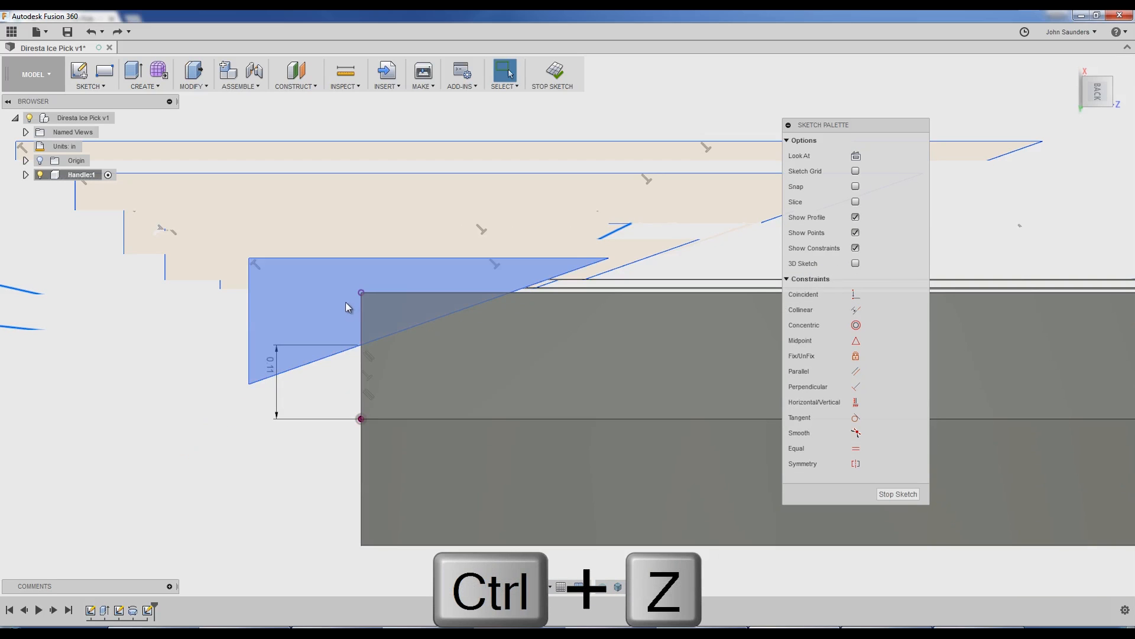
{"action": "key", "text": "ctrl+z"}
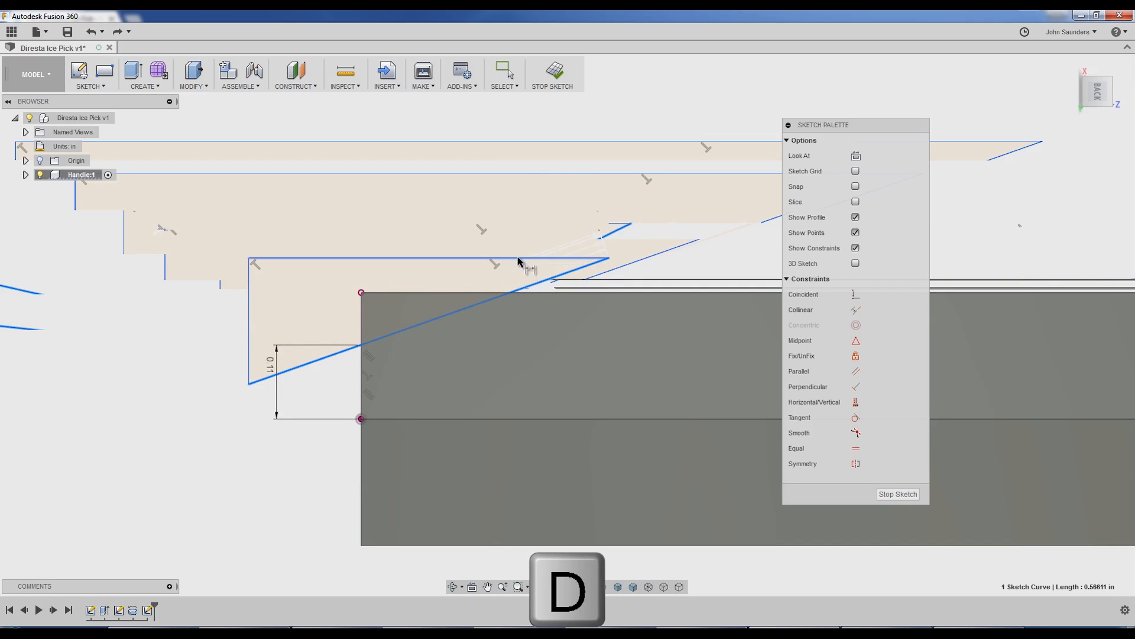
Step: Set the triangle's angle dimension to 25° alongside the 0.11 offset
{"action": "type", "text": "30"}
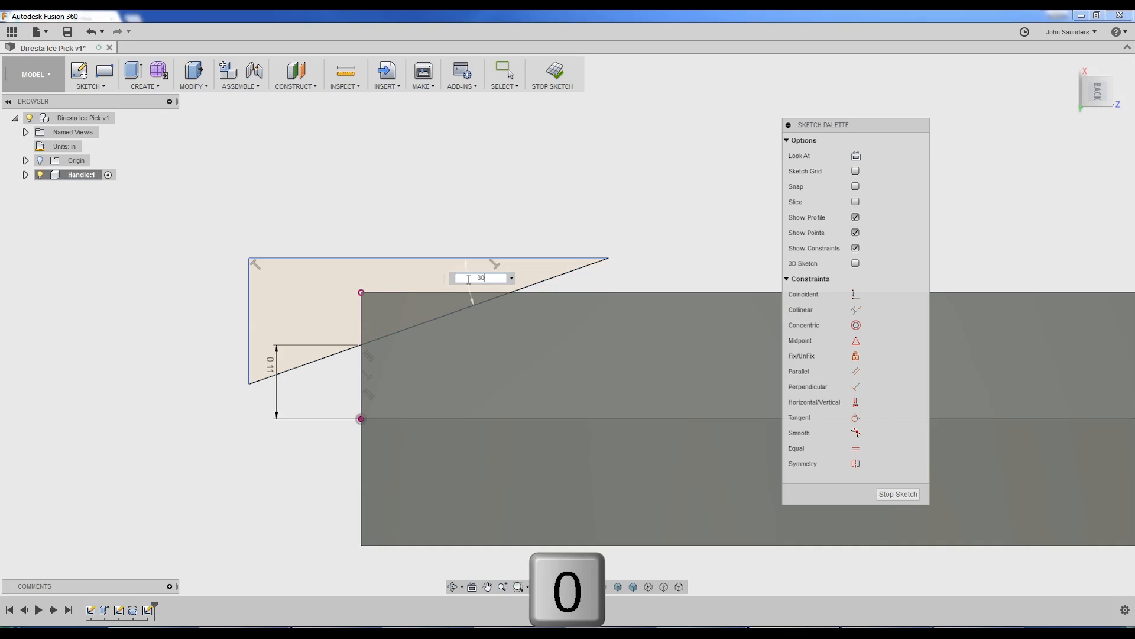
{"action": "key", "text": "Enter"}
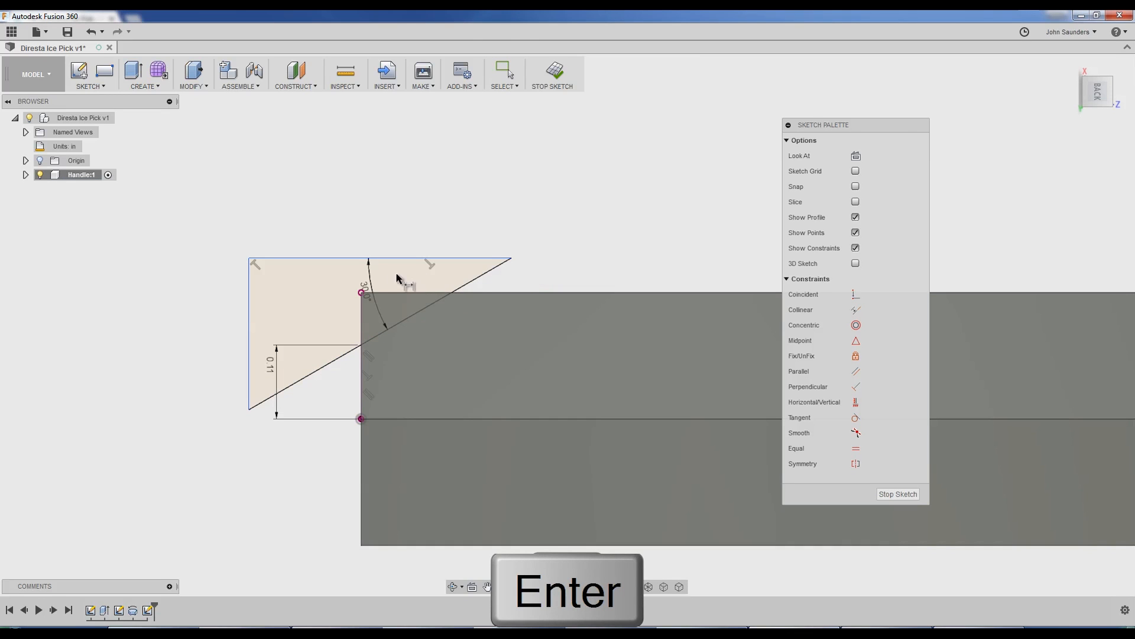
{"action": "type", "text": "25"}
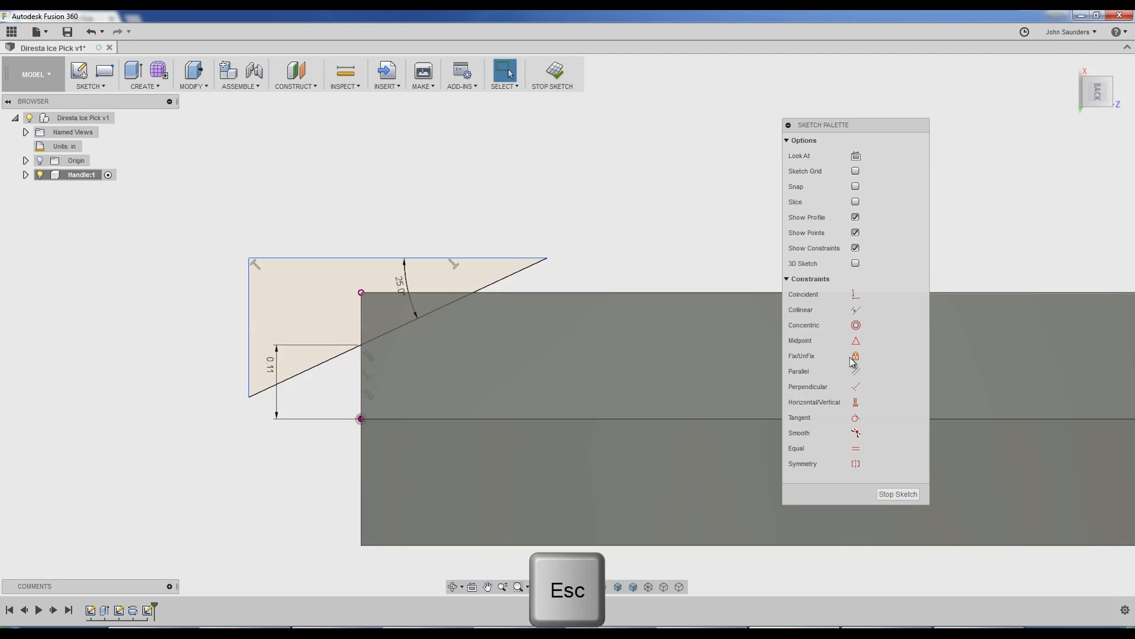
{"action": "left_click", "coordinate": [856, 355]}
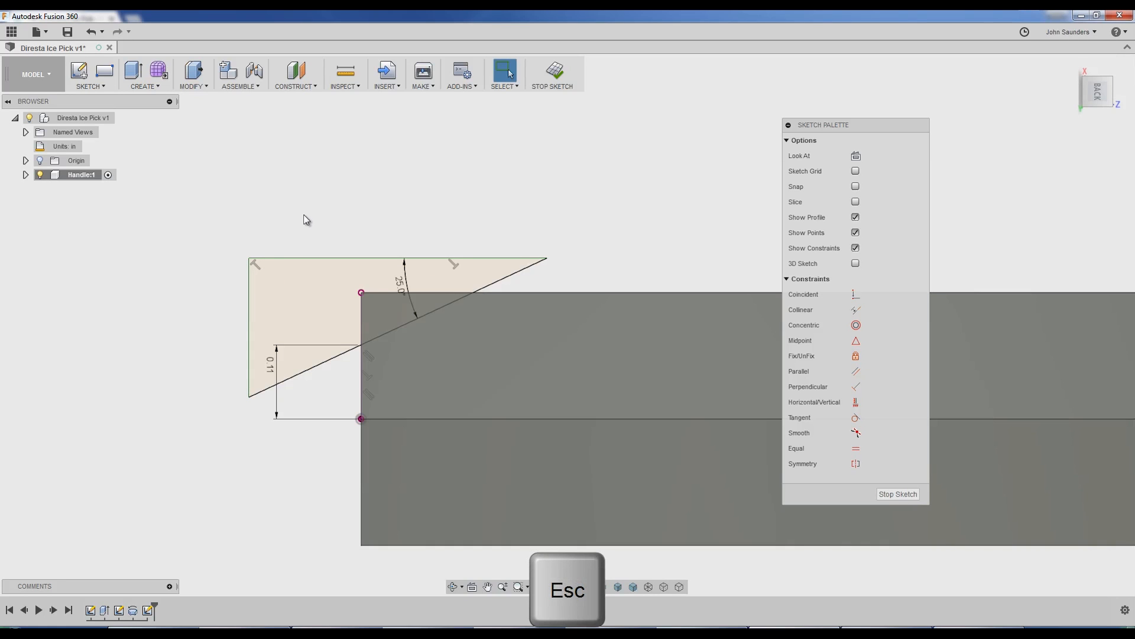
Step: Revolve the 25° triangle as a 360° cut, tapering Handle1's end
{"action": "key", "text": "s"}
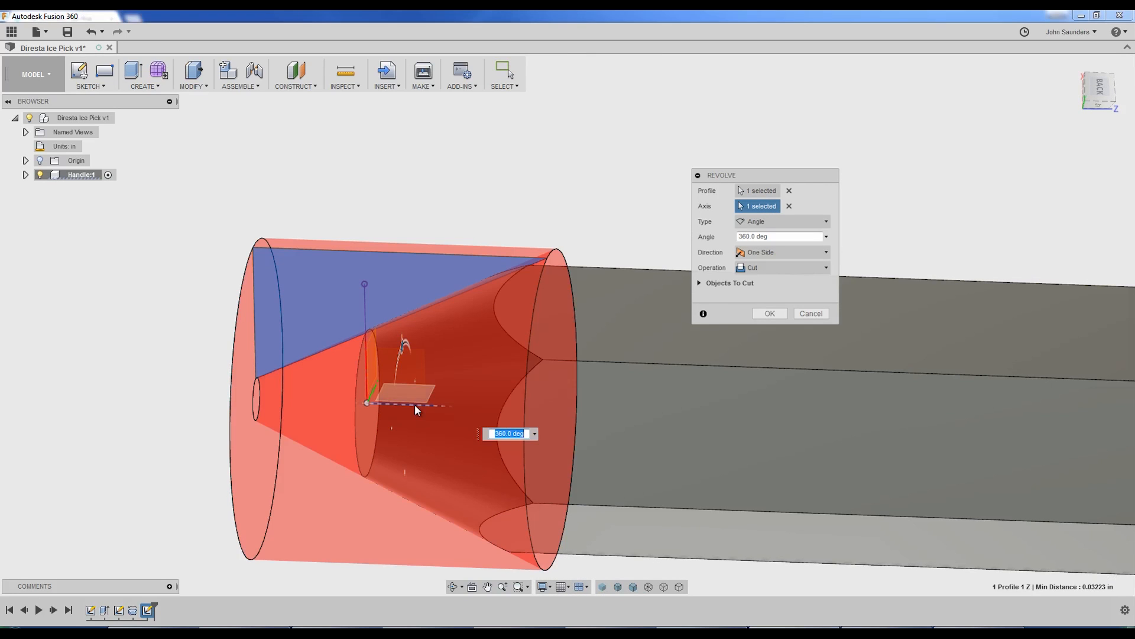
{"action": "left_click", "coordinate": [770, 314]}
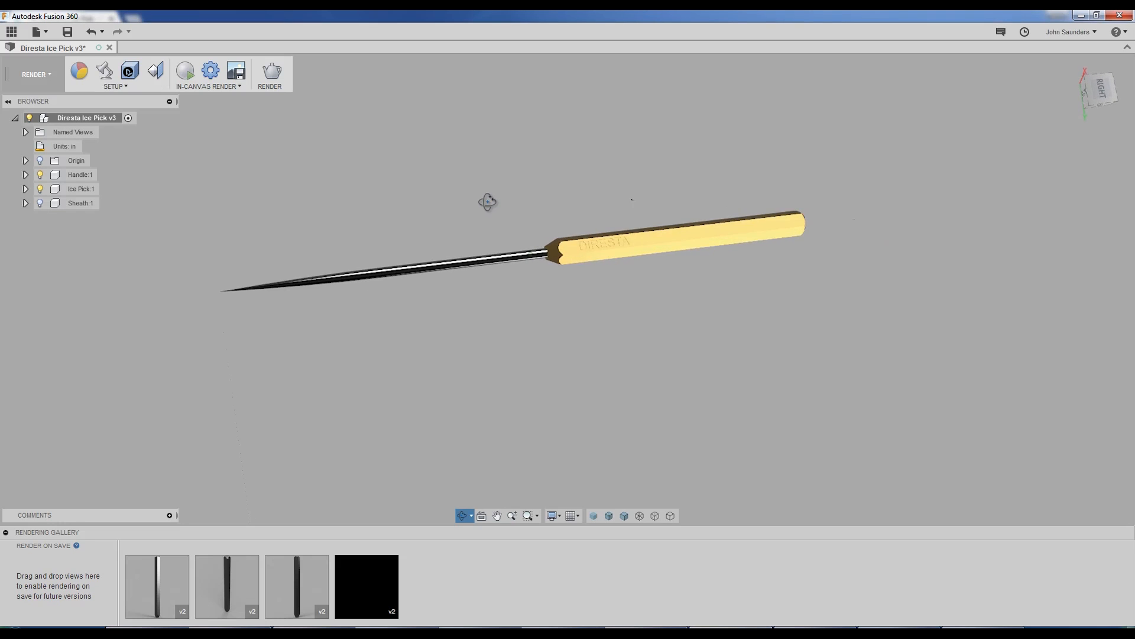
{"action": "left_click_drag", "start_coordinate": [487, 201], "coordinate": [445, 222]}
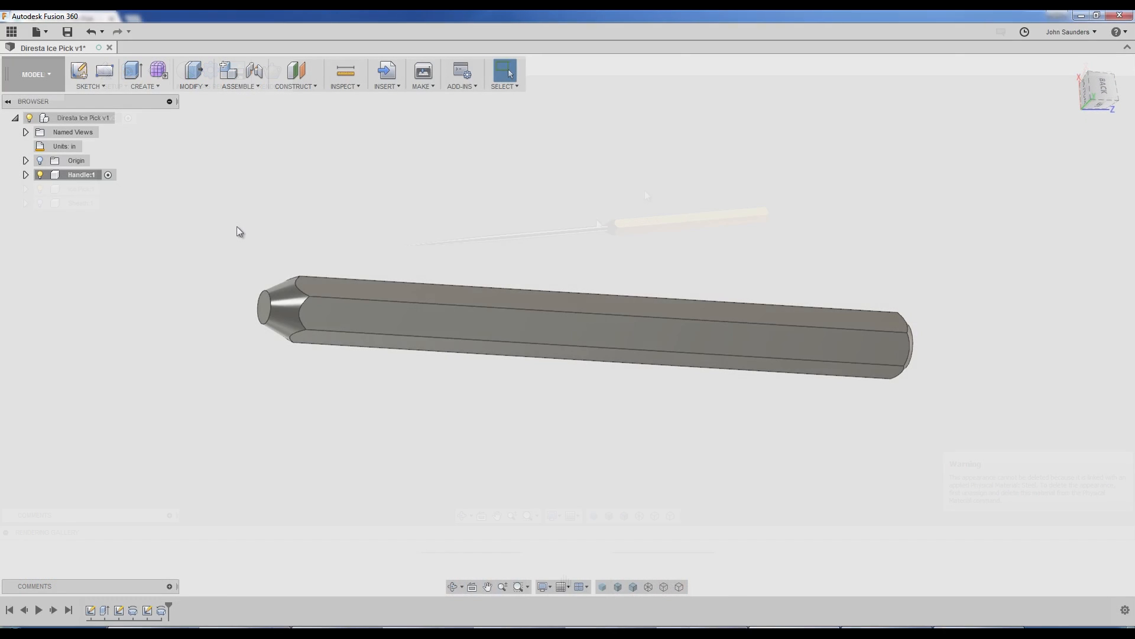
Step: Sketch a centred circle on the bevelled end face and extrude it into a hole
{"action": "key", "text": "c"}
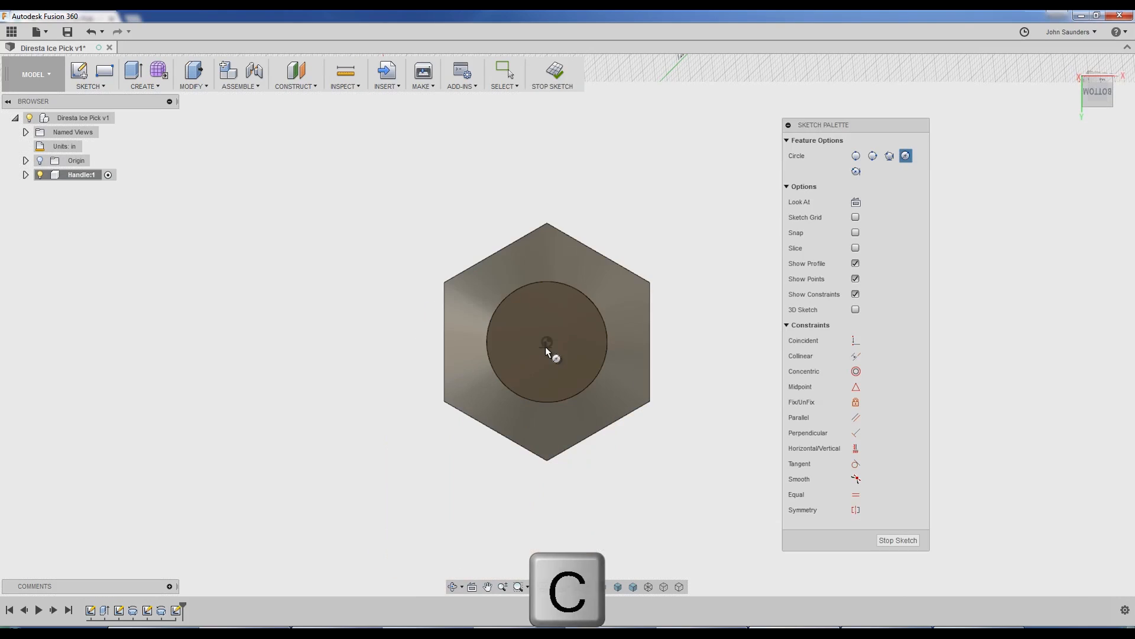
{"action": "left_click", "coordinate": [546, 343]}
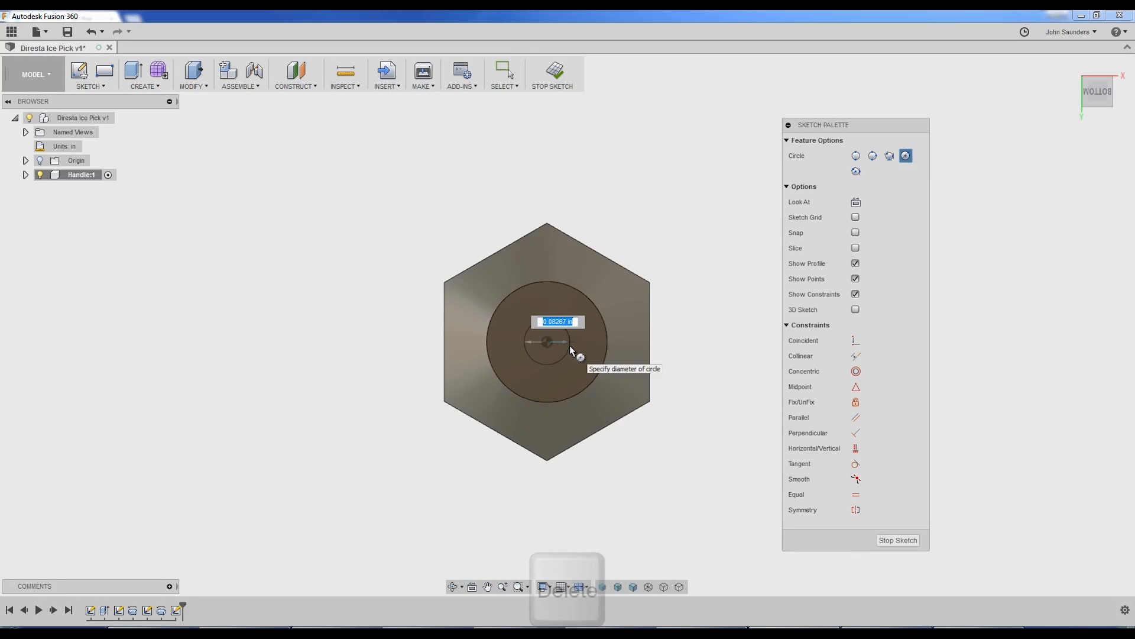
{"action": "key", "text": "Enter"}
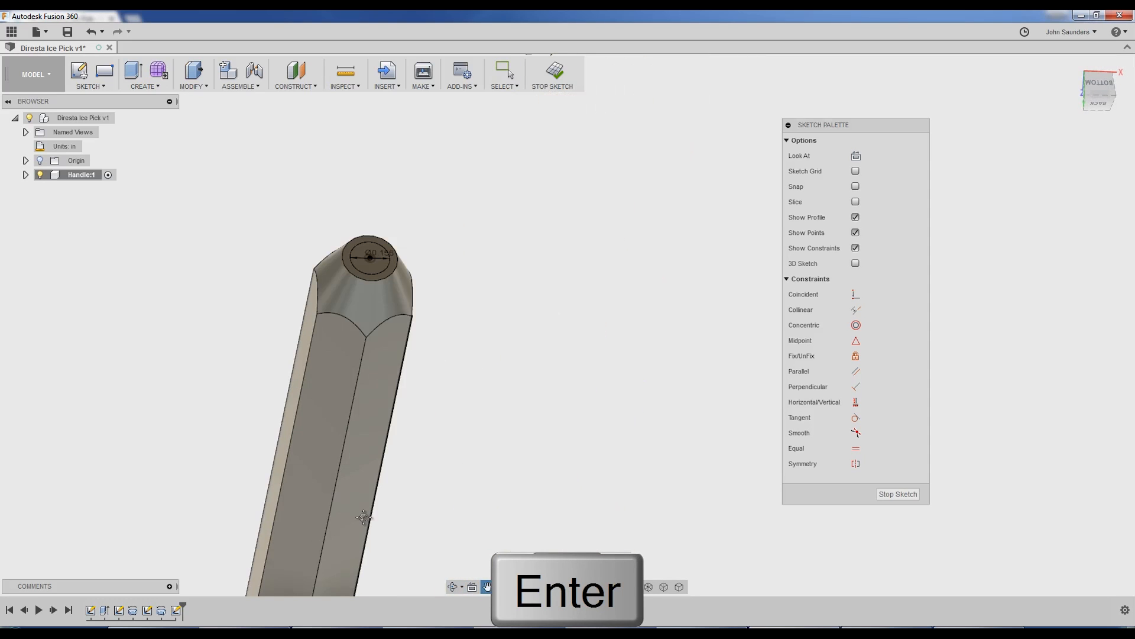
{"action": "key", "text": "e"}
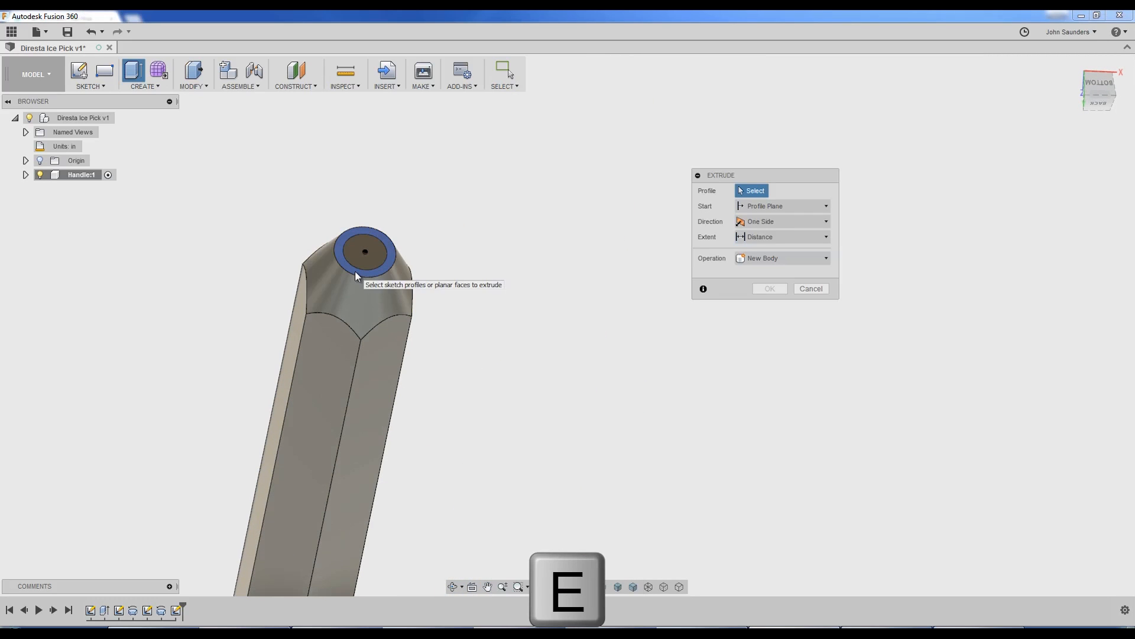
{"action": "left_click", "coordinate": [365, 252]}
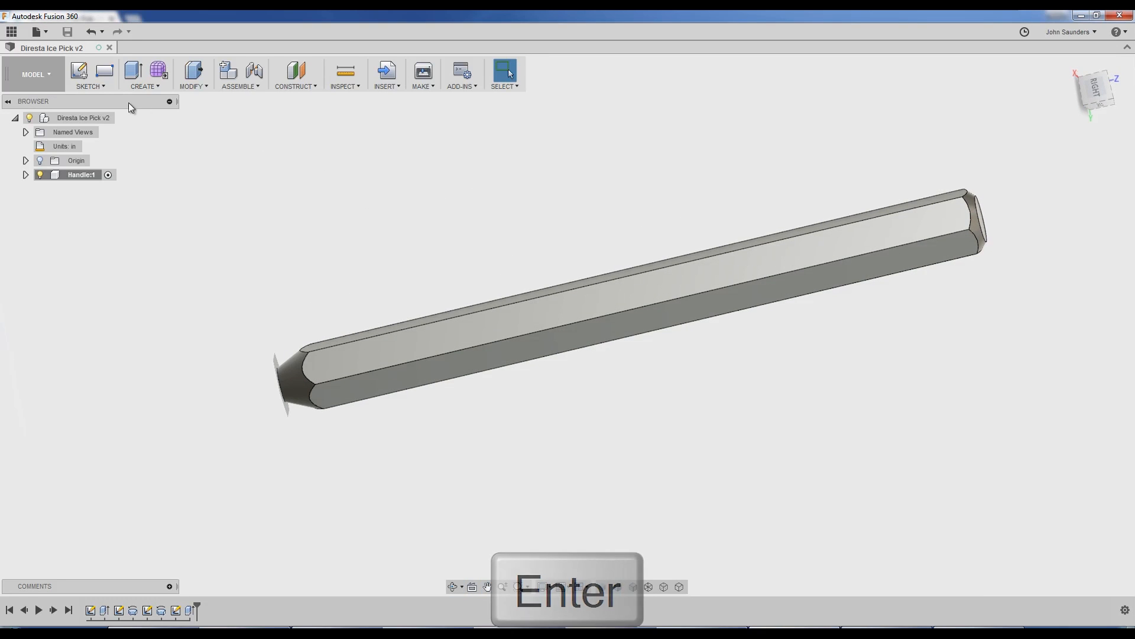
Step: Sketch on a hex face and place the text DIRESTA along it
{"action": "left_click", "coordinate": [90, 73]}
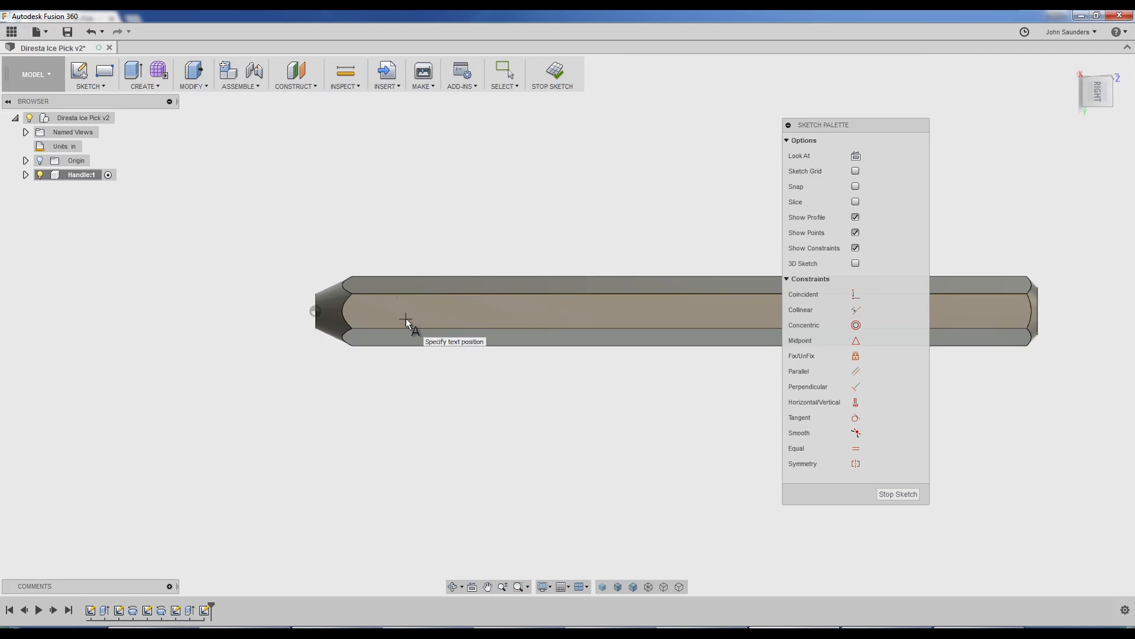
{"action": "left_click", "coordinate": [405, 320]}
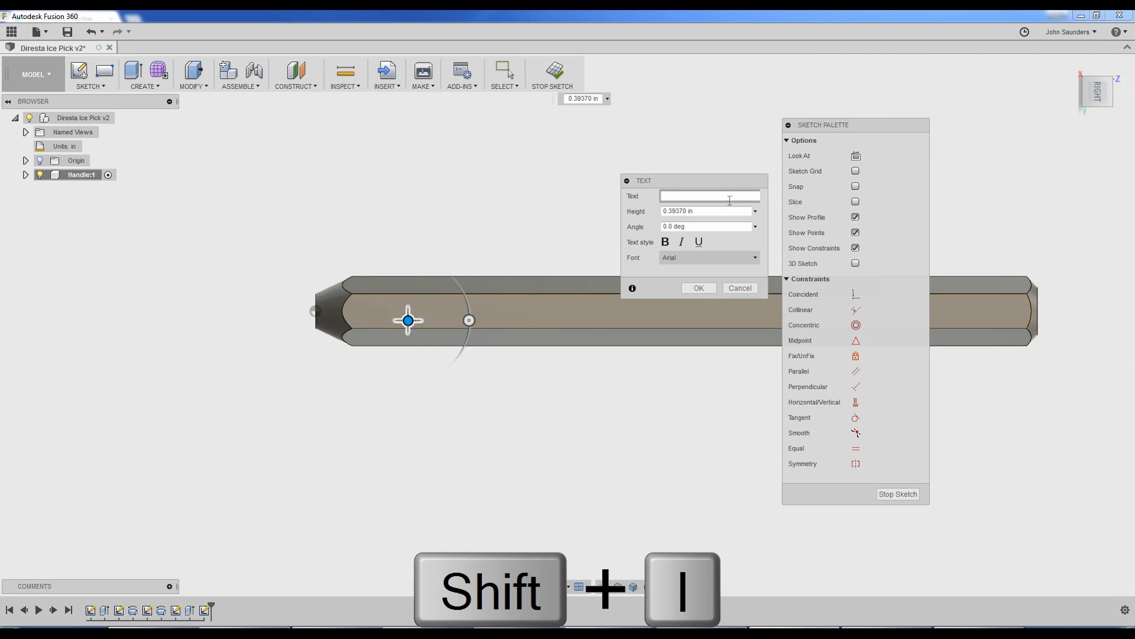
{"action": "type", "text": "DIREST"}
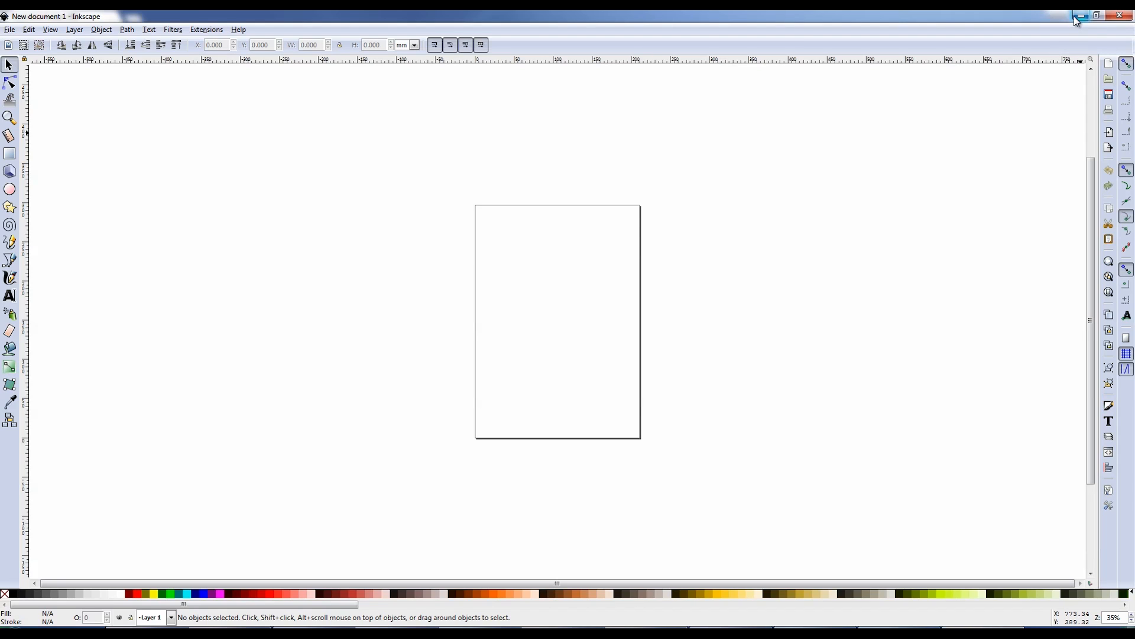
{"action": "mouse_move", "coordinate": [1082, 24]}
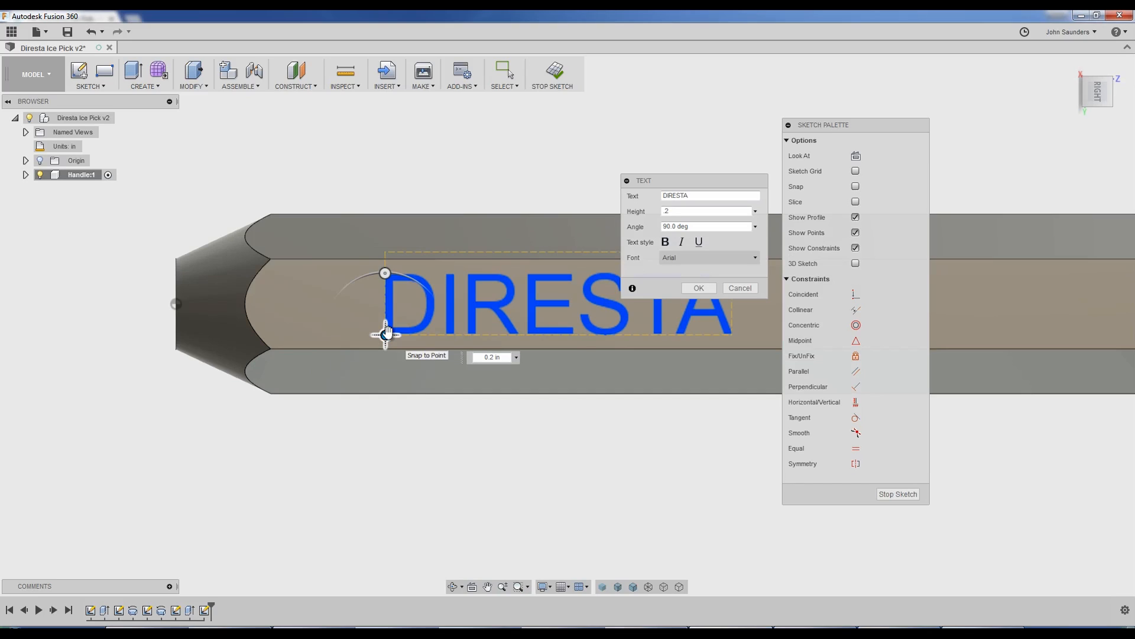
Step: Cut-extrude the DIRESTA text profile 0.02 in deep into the handle face
{"action": "left_click", "coordinate": [698, 288]}
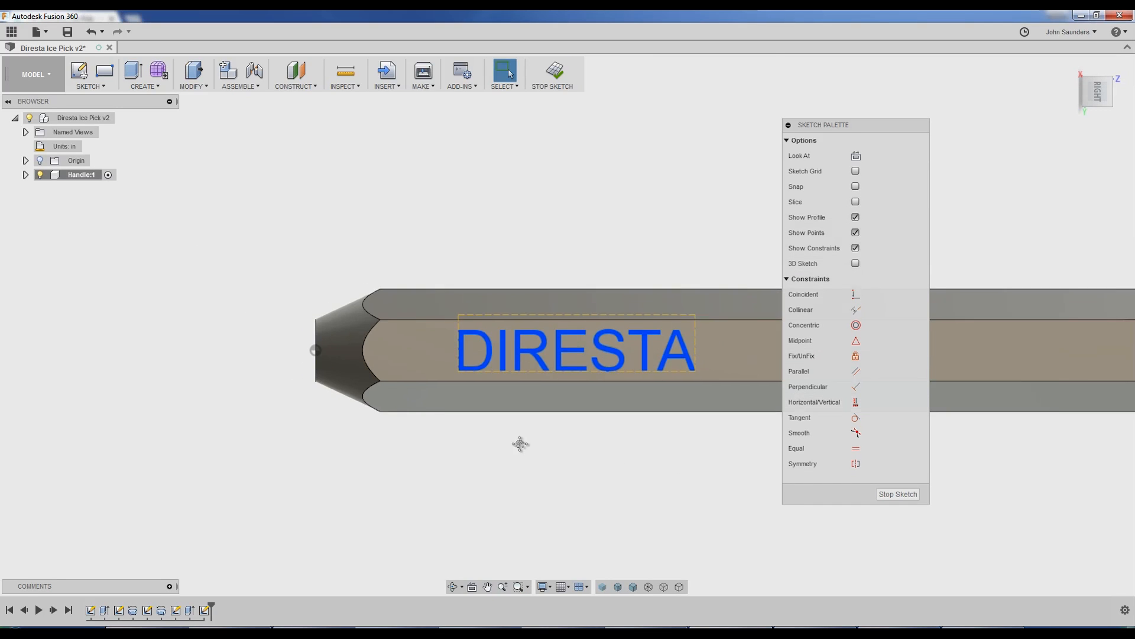
{"action": "key", "text": "e"}
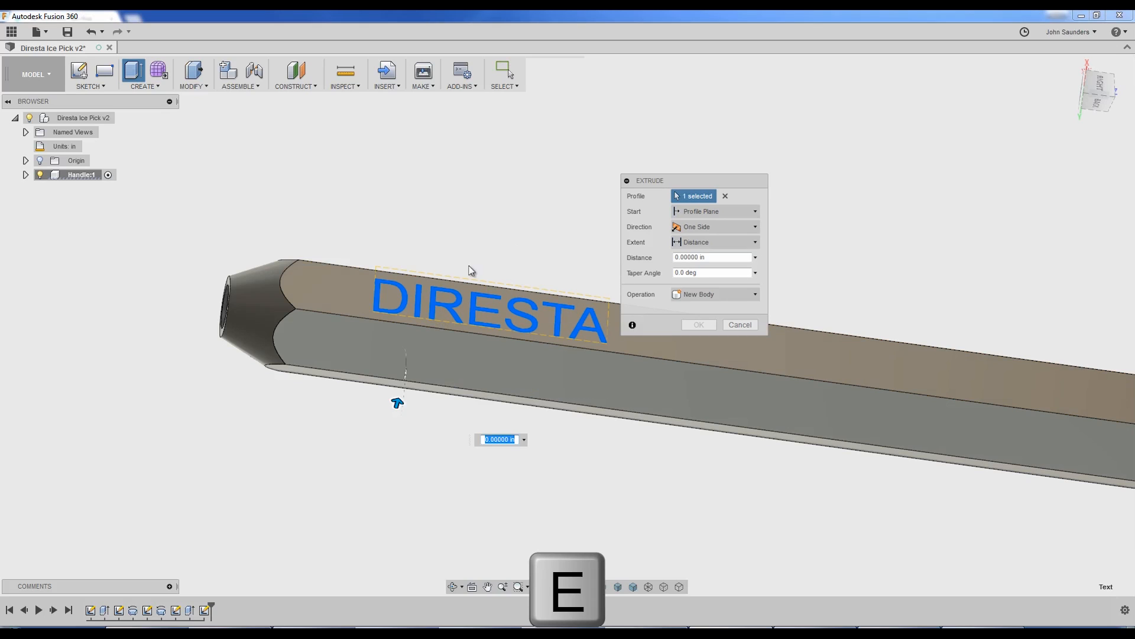
{"action": "type", "text": "-.05"}
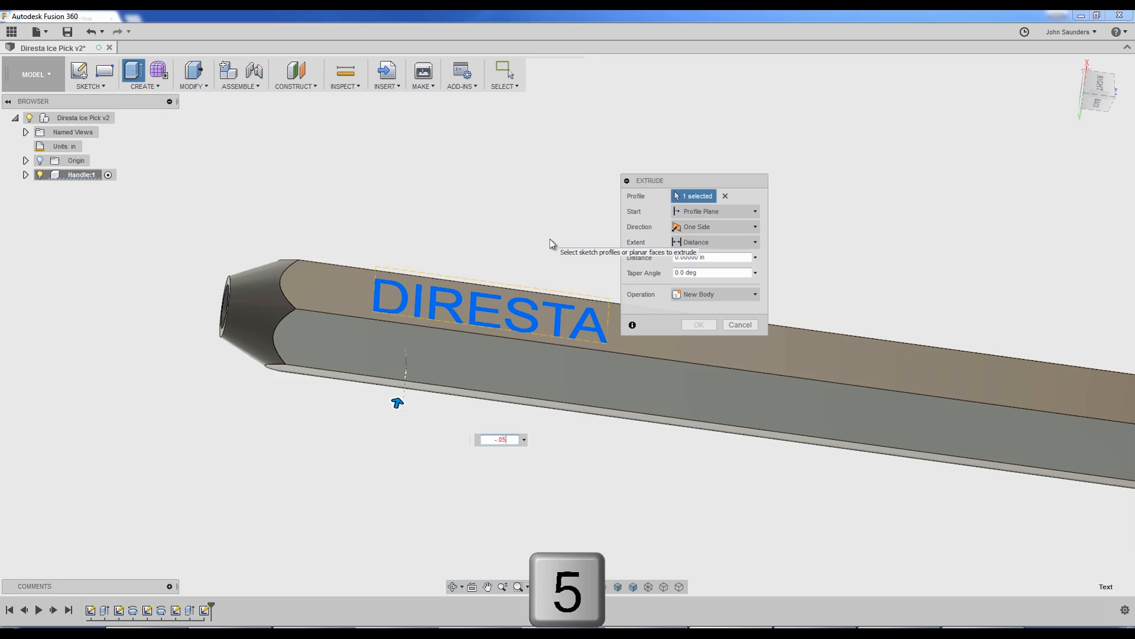
{"action": "type", "text": "-0.05"}
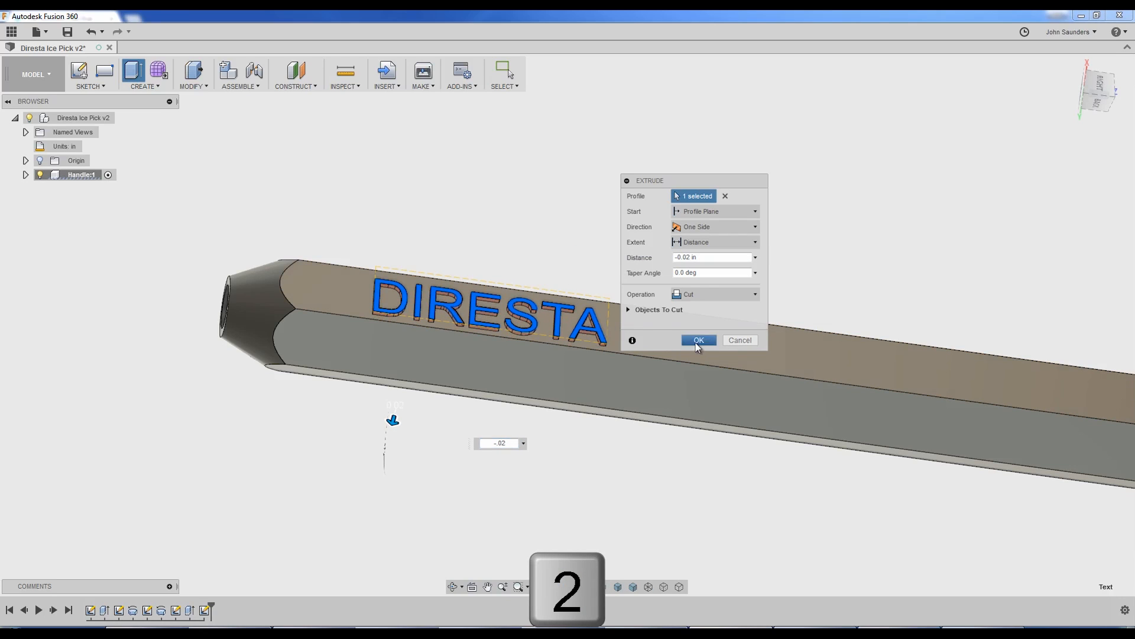
{"action": "left_click", "coordinate": [698, 340]}
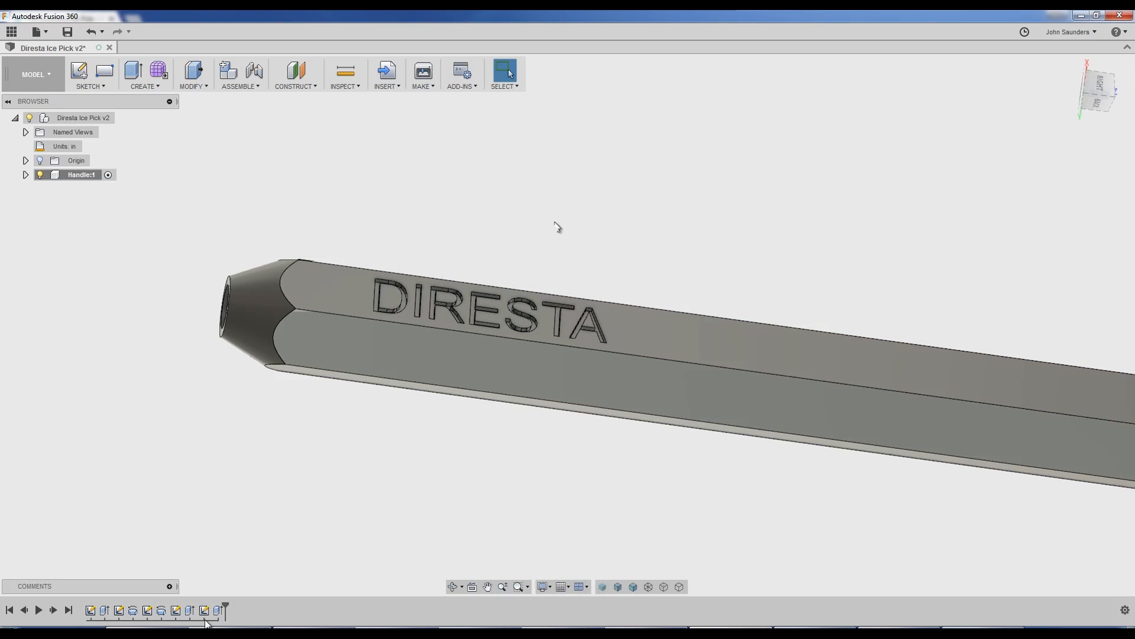
Step: Edit the DIRESTA sketch from the timeline and view its text properties unchanged
{"action": "right_click", "coordinate": [204, 610]}
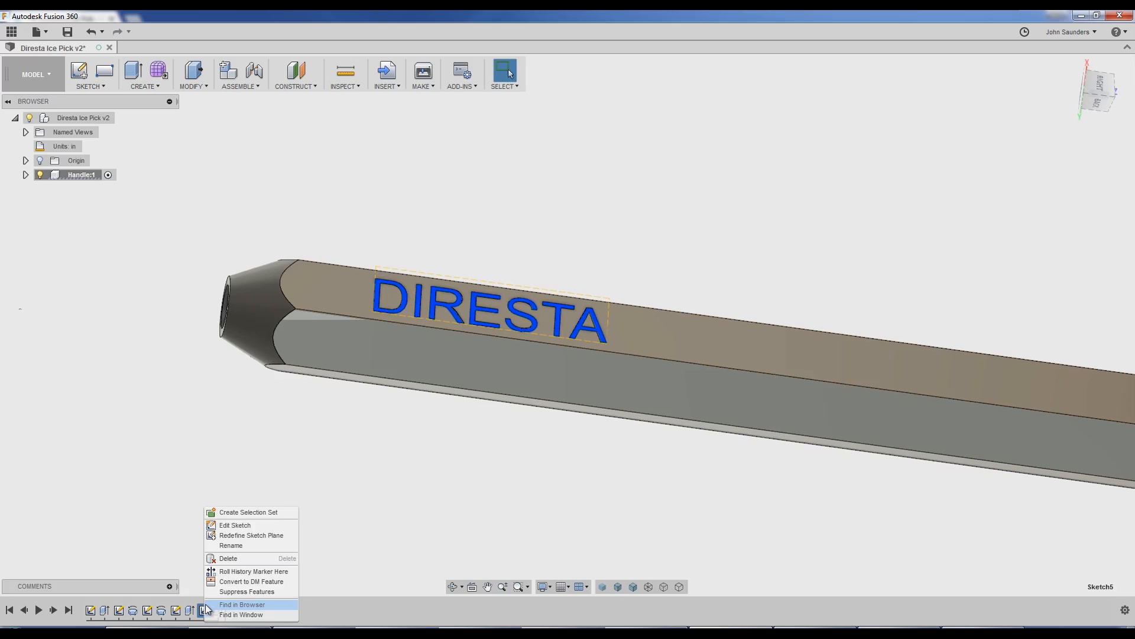
{"action": "left_click", "coordinate": [234, 525]}
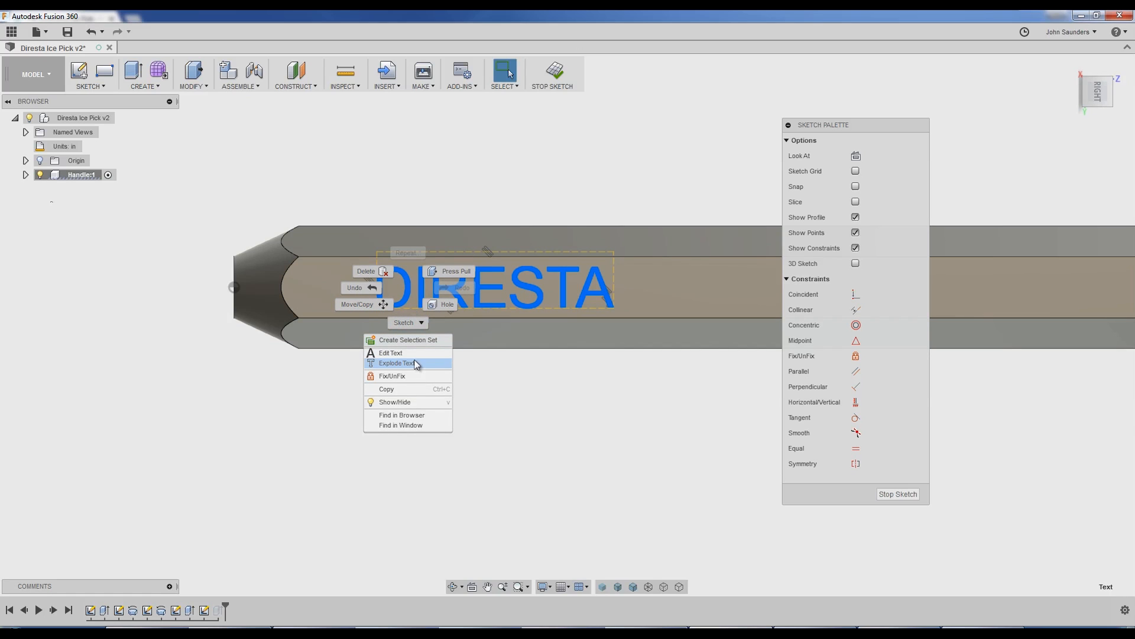
{"action": "mouse_move", "coordinate": [413, 368]}
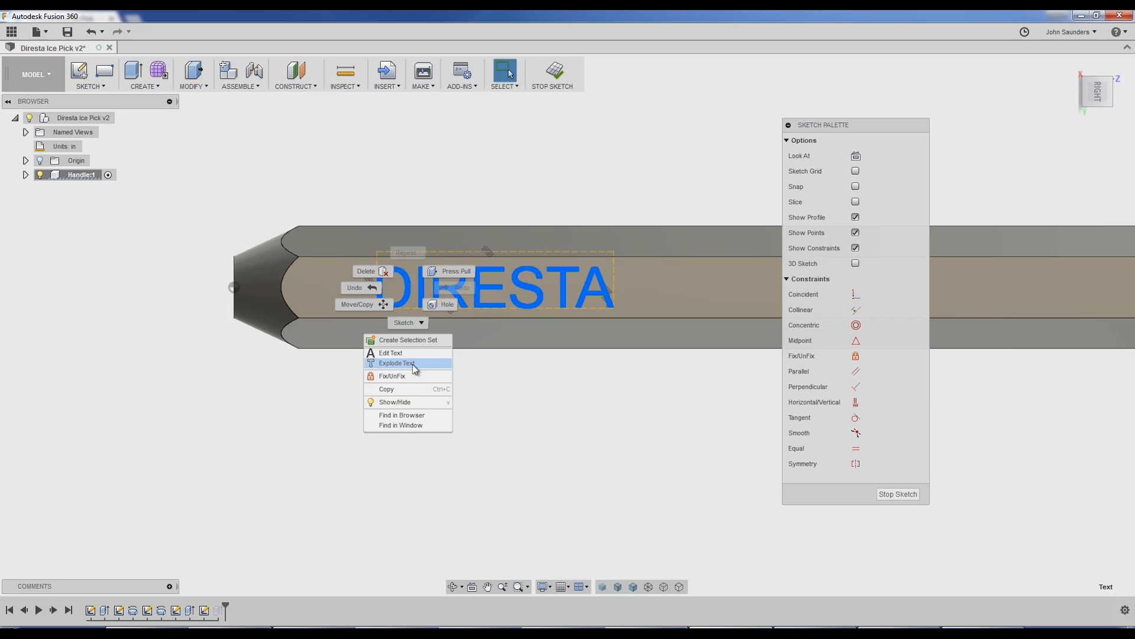
{"action": "mouse_move", "coordinate": [607, 398]}
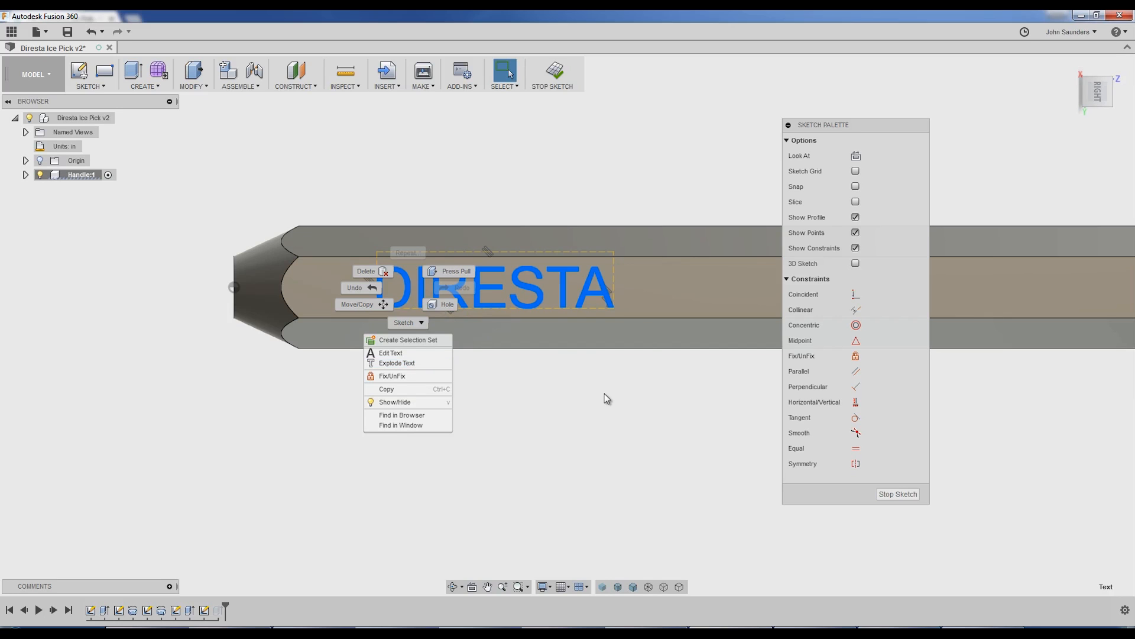
{"action": "left_click", "coordinate": [391, 353]}
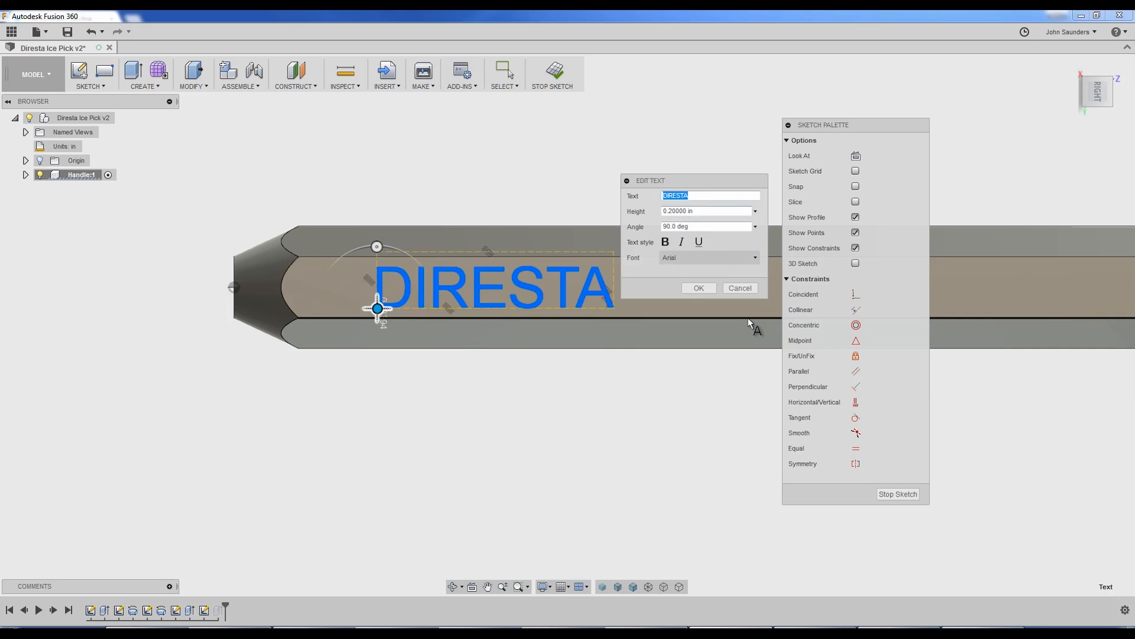
{"action": "left_click", "coordinate": [699, 287]}
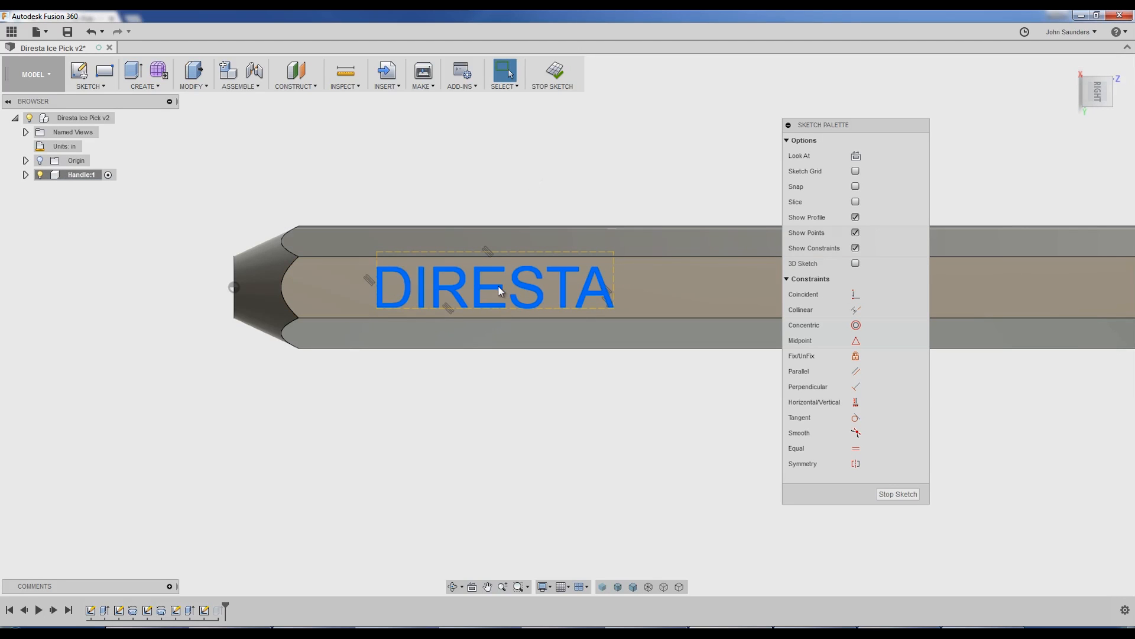
{"action": "mouse_move", "coordinate": [454, 278]}
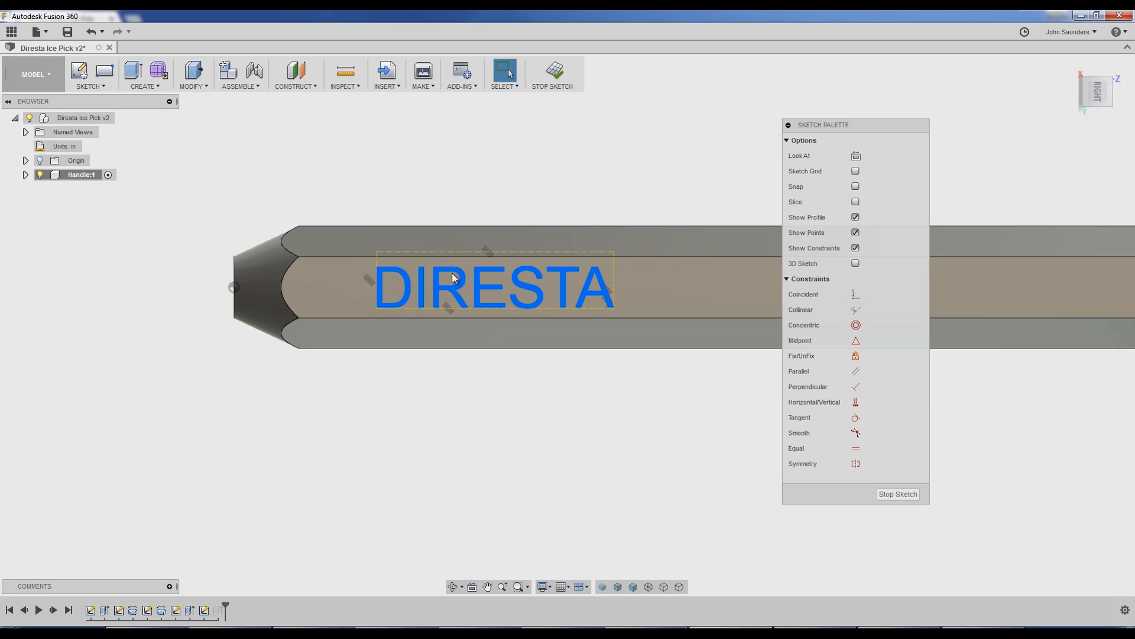
{"action": "mouse_move", "coordinate": [449, 293]}
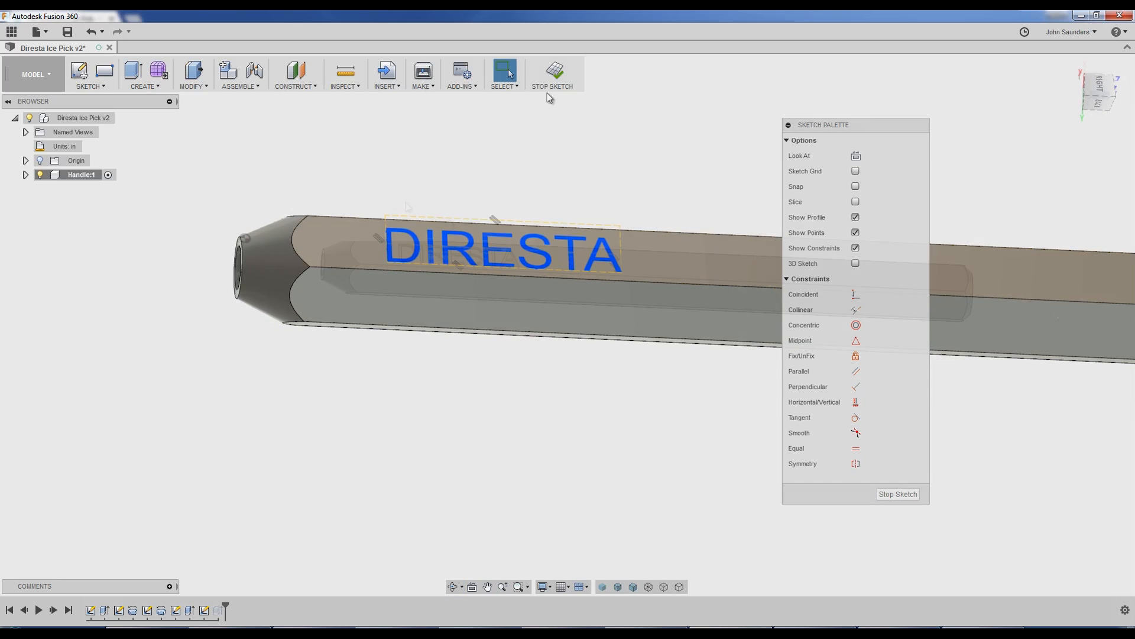
Step: Add a new component under the top-level design from its context menu
{"action": "left_click", "coordinate": [553, 71]}
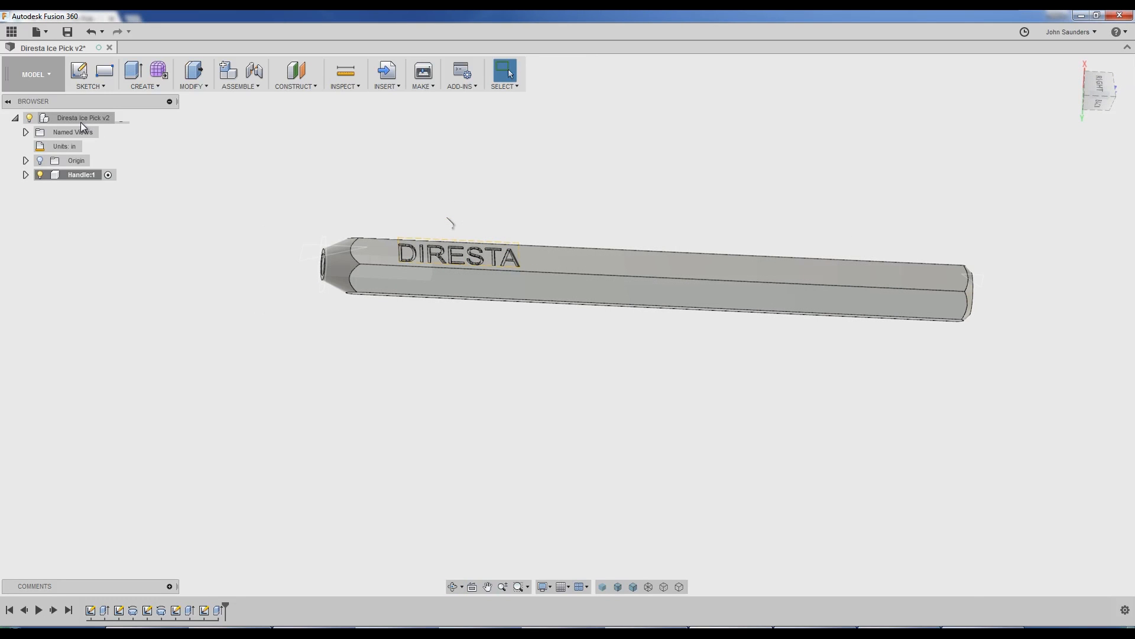
{"action": "right_click", "coordinate": [80, 118]}
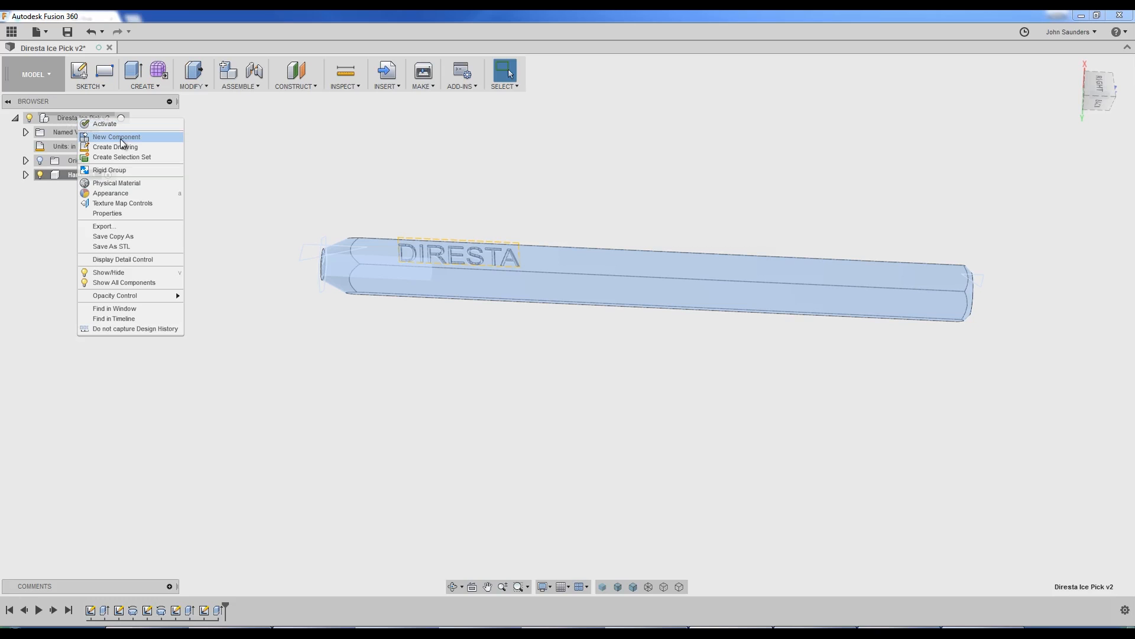
{"action": "left_click", "coordinate": [114, 136]}
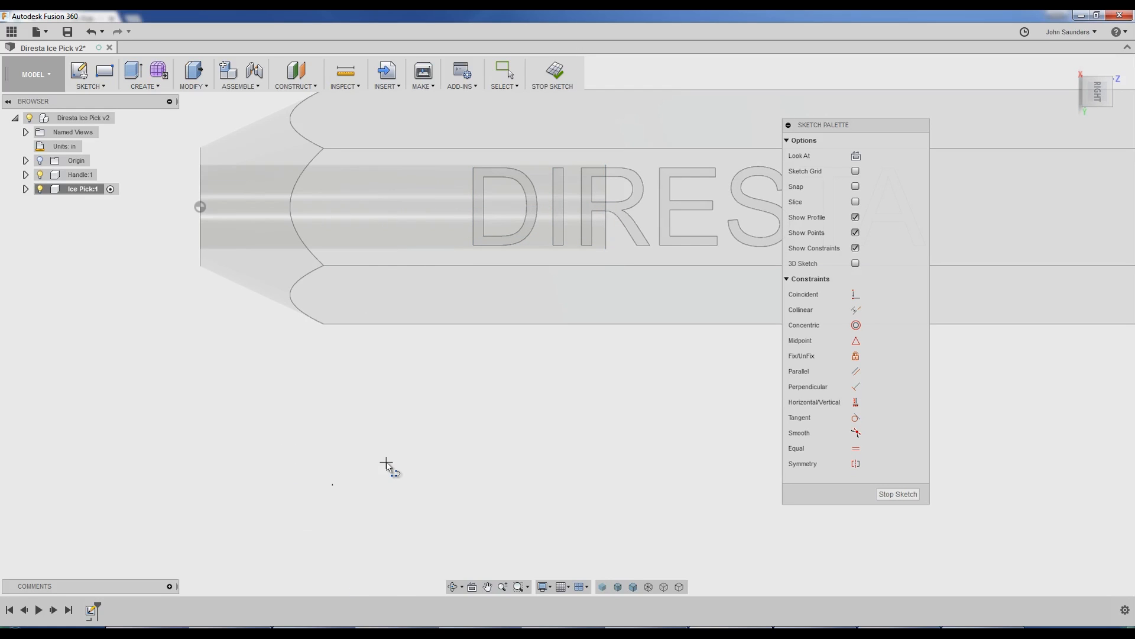
Step: Project the handle's outline edges into the Ice Pick sketch with Project (P)
{"action": "key", "text": "p"}
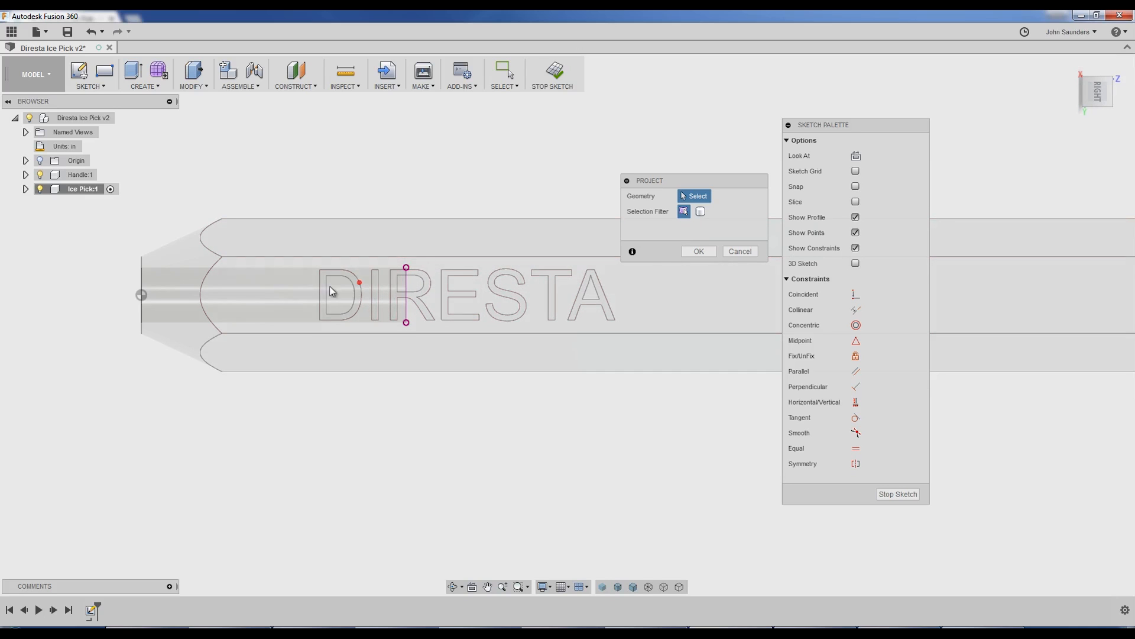
{"action": "left_click", "coordinate": [410, 309]}
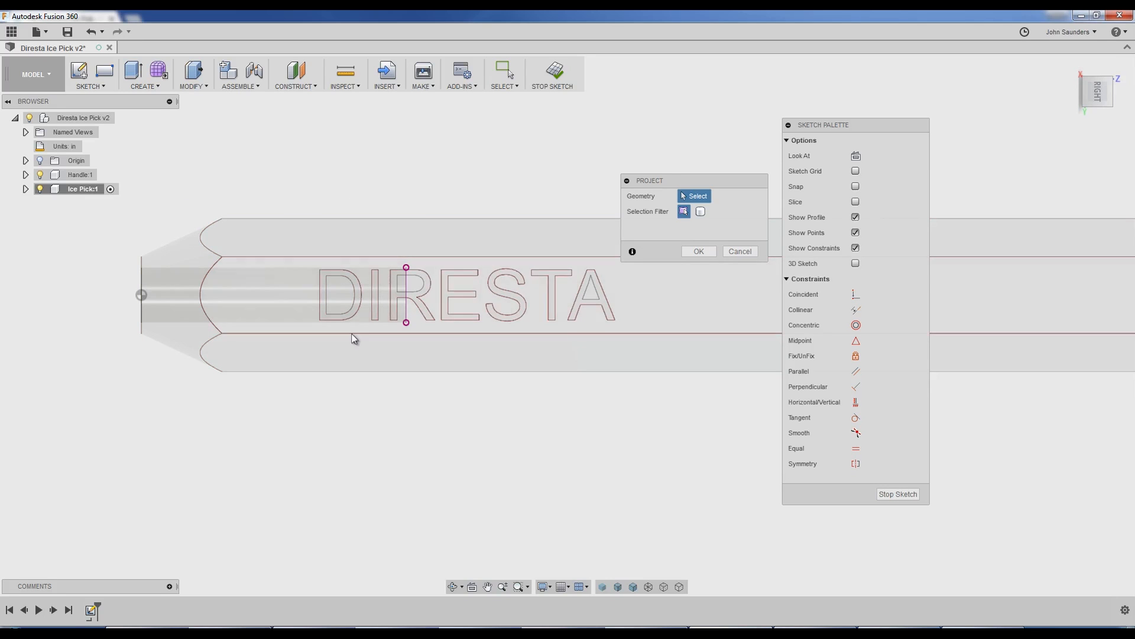
{"action": "mouse_move", "coordinate": [314, 280]}
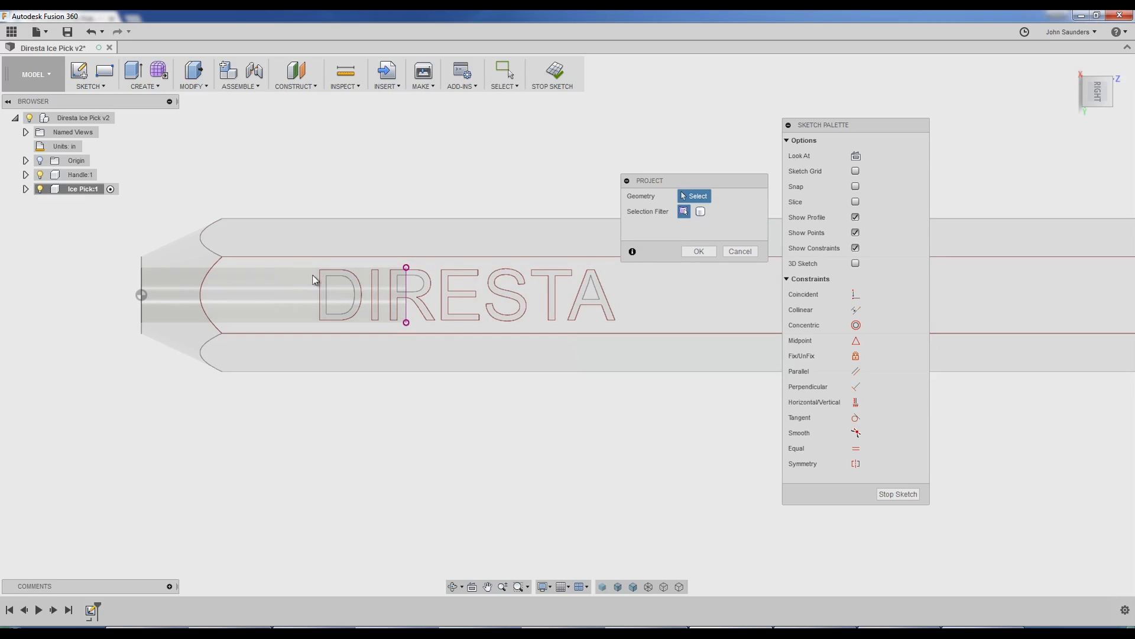
{"action": "left_click", "coordinate": [40, 175]}
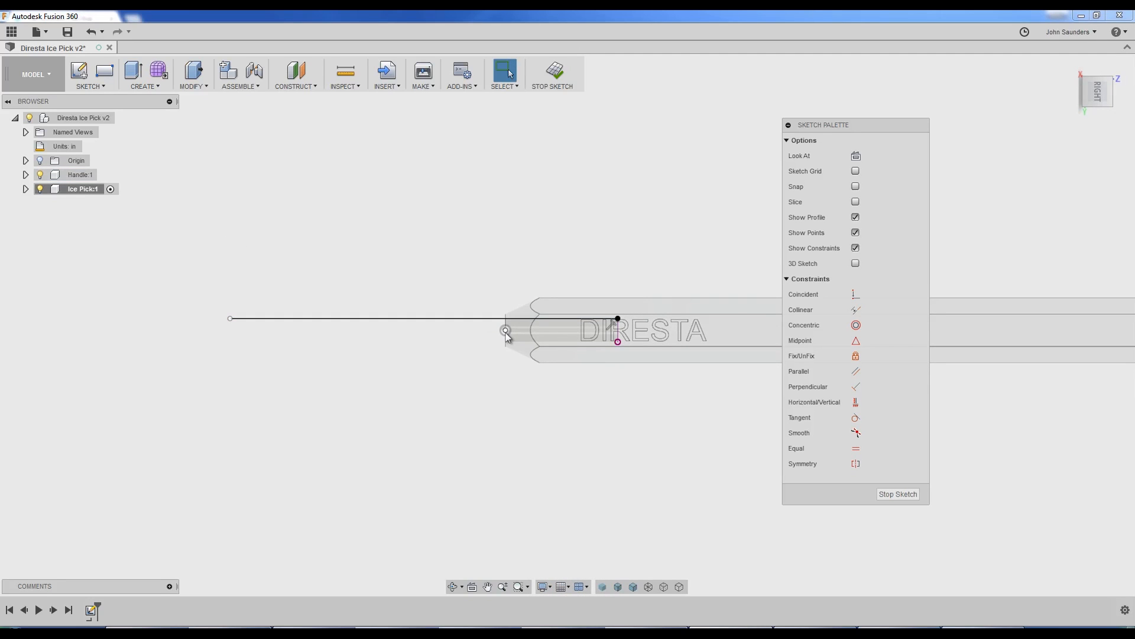
{"action": "mouse_move", "coordinate": [468, 292]}
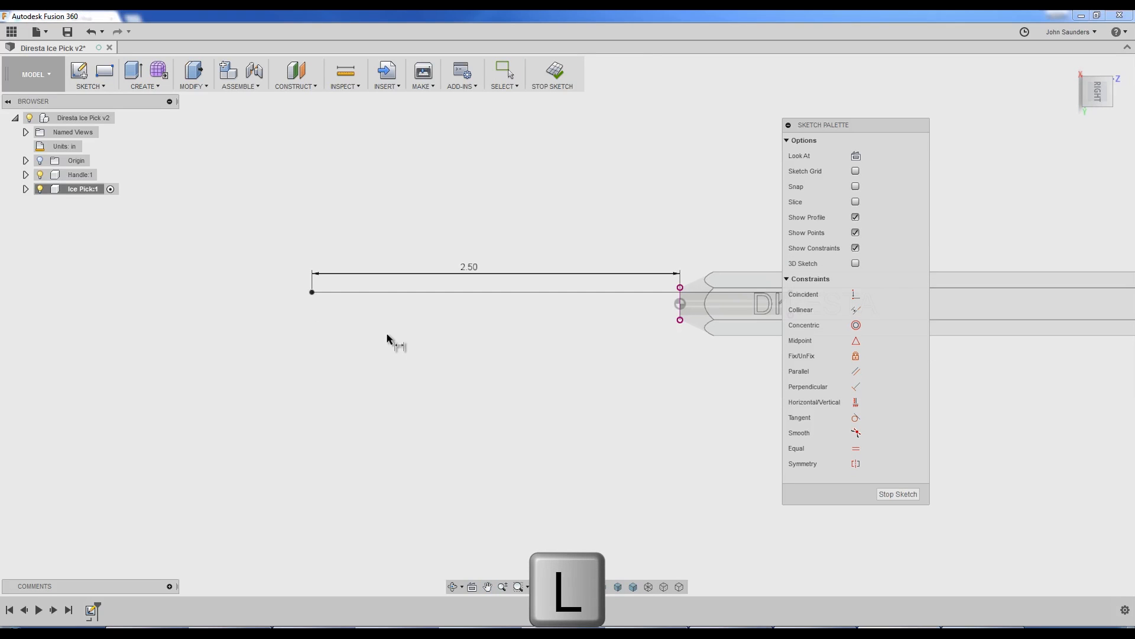
{"action": "mouse_move", "coordinate": [483, 326]}
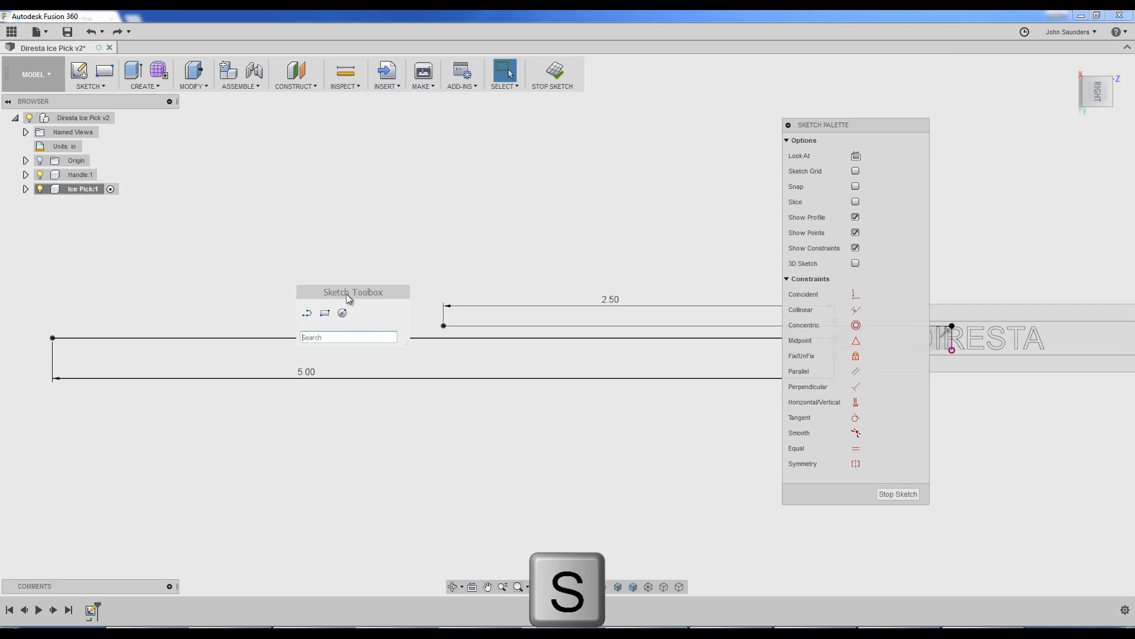
Step: Draw a 3-point arc joining the line ends, tangent to the straight shaft line
{"action": "type", "text": "arc"}
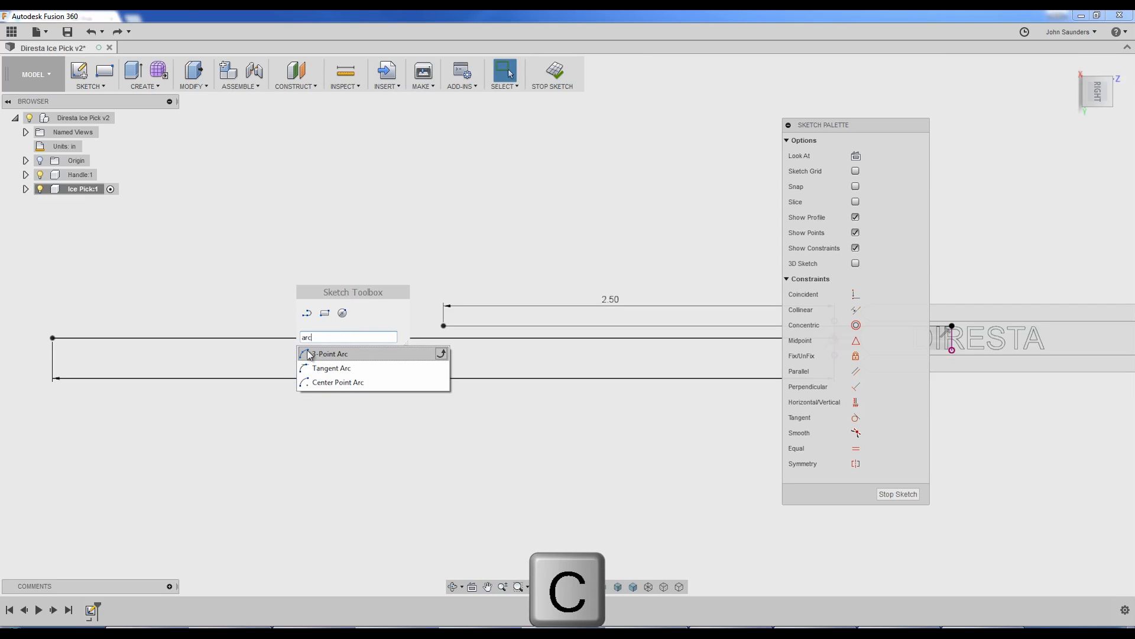
{"action": "left_click", "coordinate": [330, 354]}
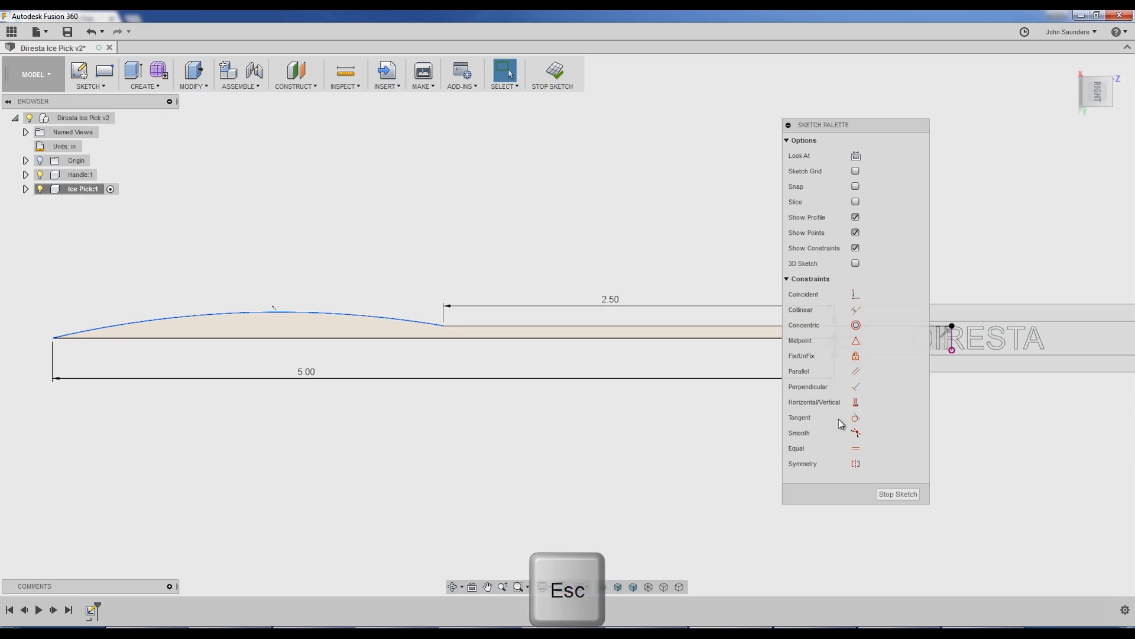
{"action": "mouse_move", "coordinate": [855, 418]}
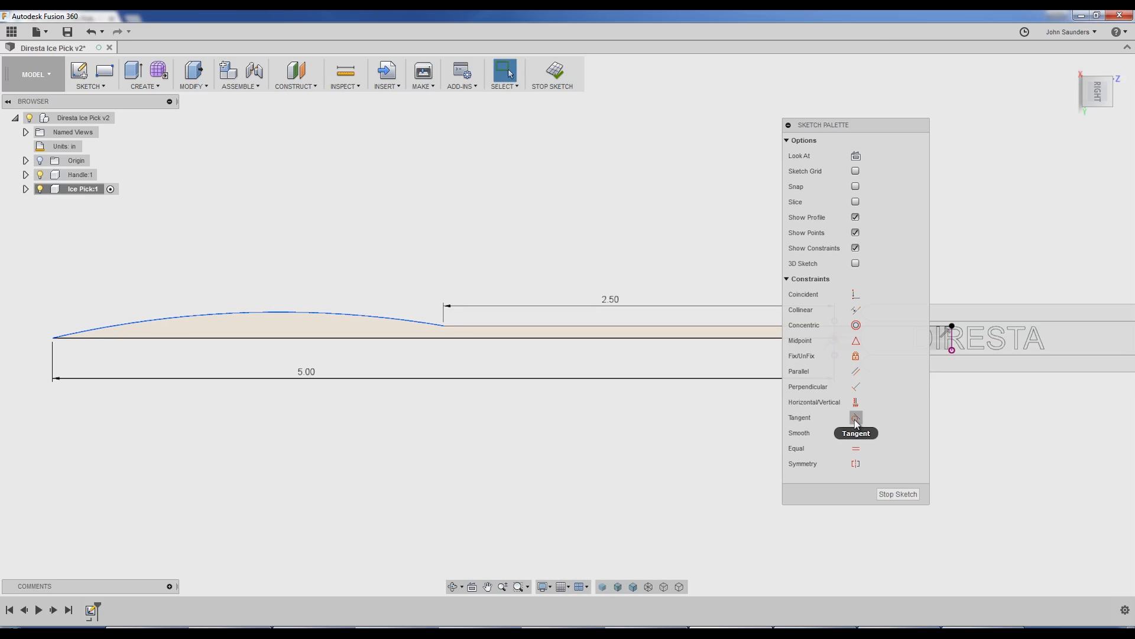
{"action": "left_click", "coordinate": [856, 417]}
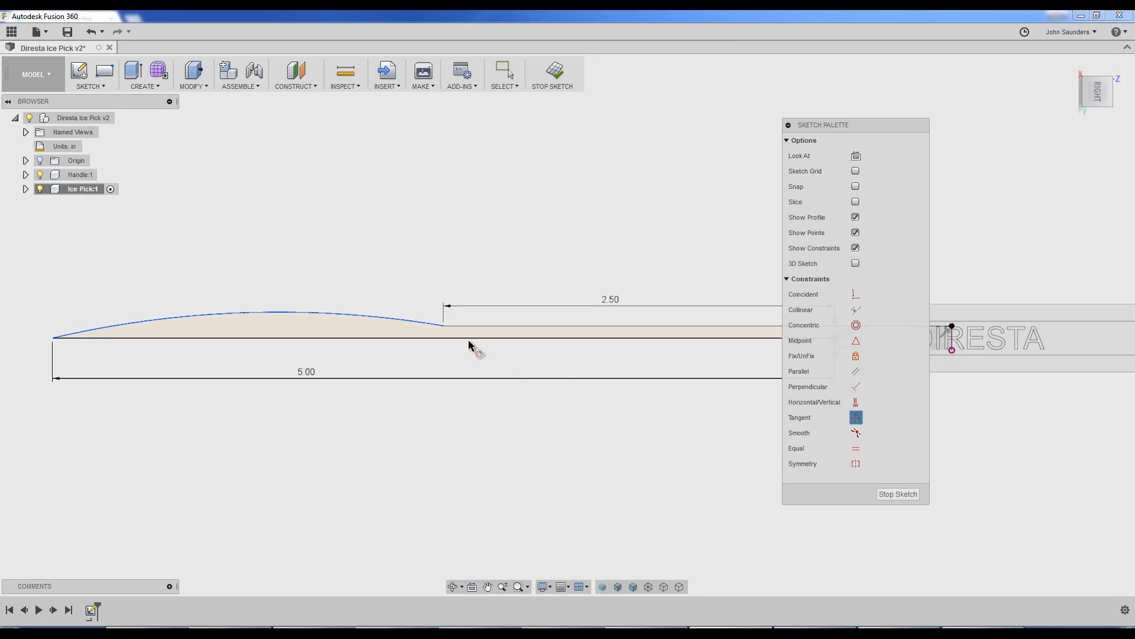
{"action": "mouse_move", "coordinate": [380, 337]}
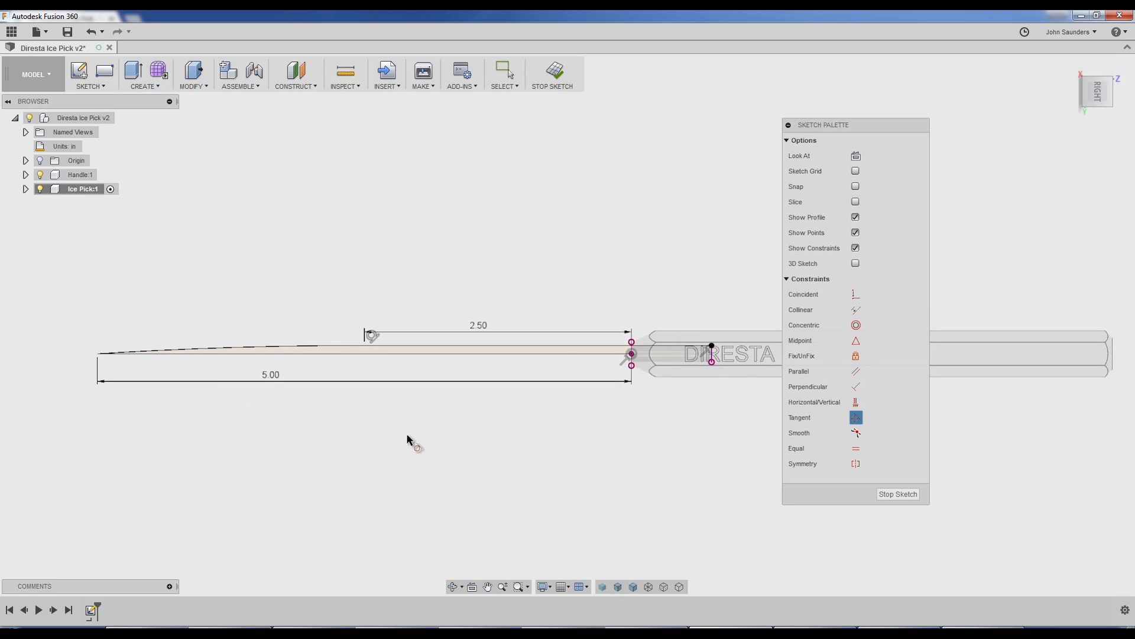
{"action": "key", "text": "s"}
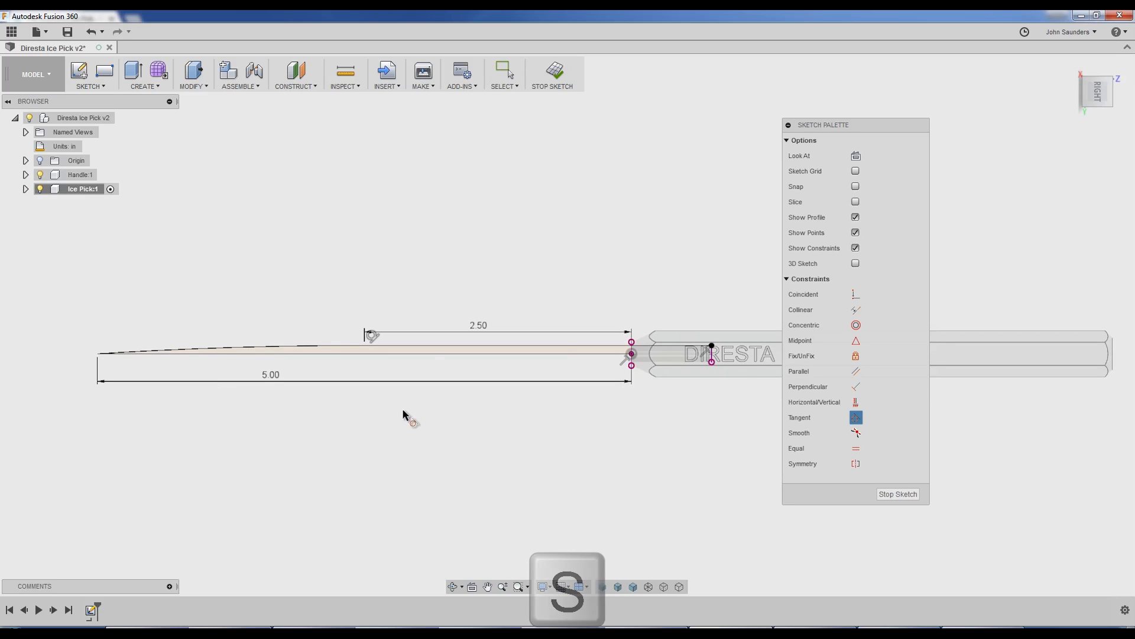
Step: Start a revolve, then back out to fix the pick profile lines
{"action": "type", "text": "rev"}
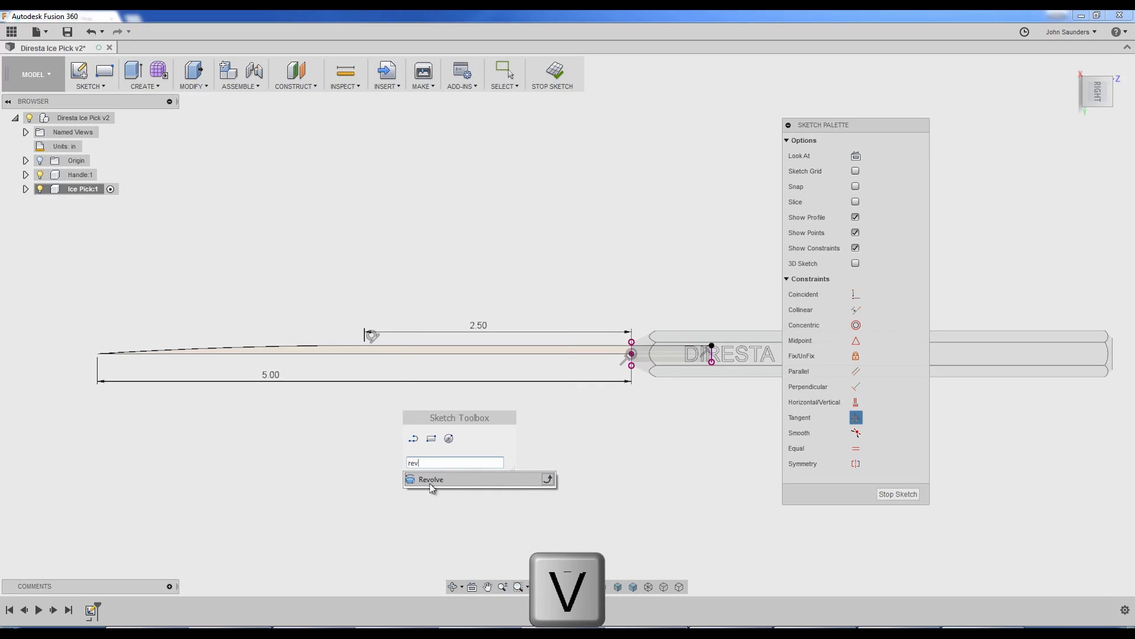
{"action": "left_click", "coordinate": [431, 479]}
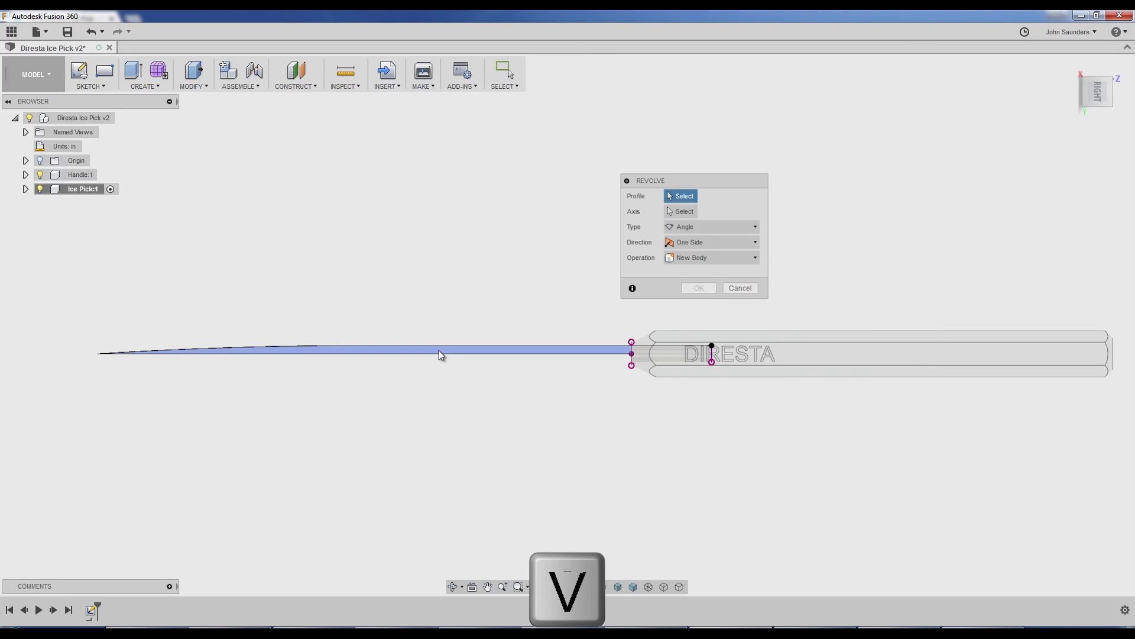
{"action": "left_click", "coordinate": [39, 175]}
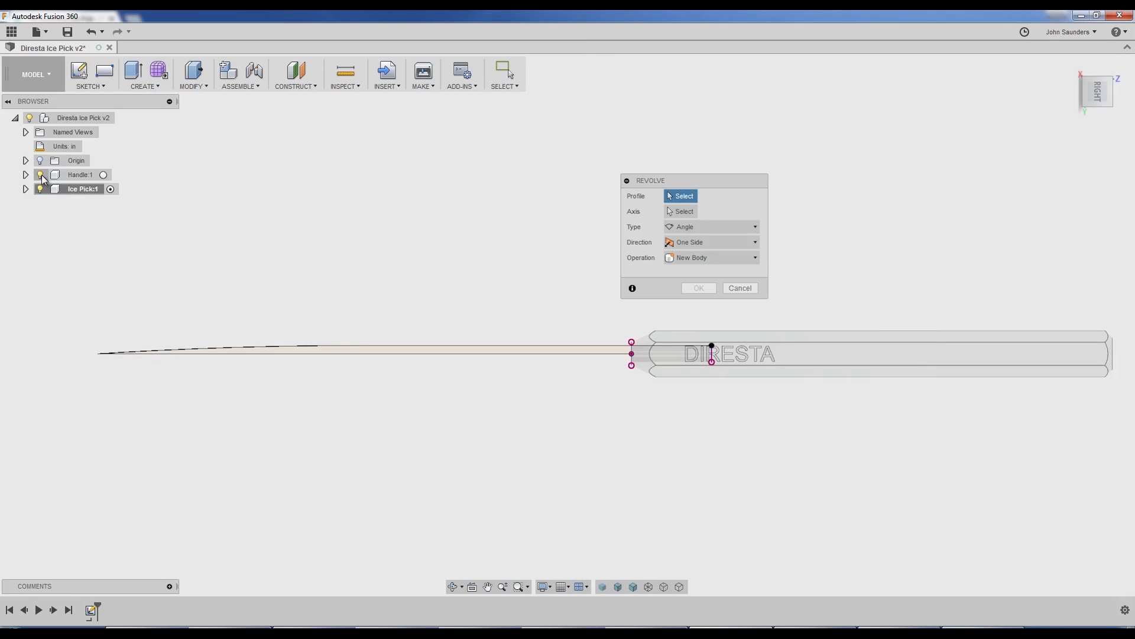
{"action": "left_click", "coordinate": [39, 174]}
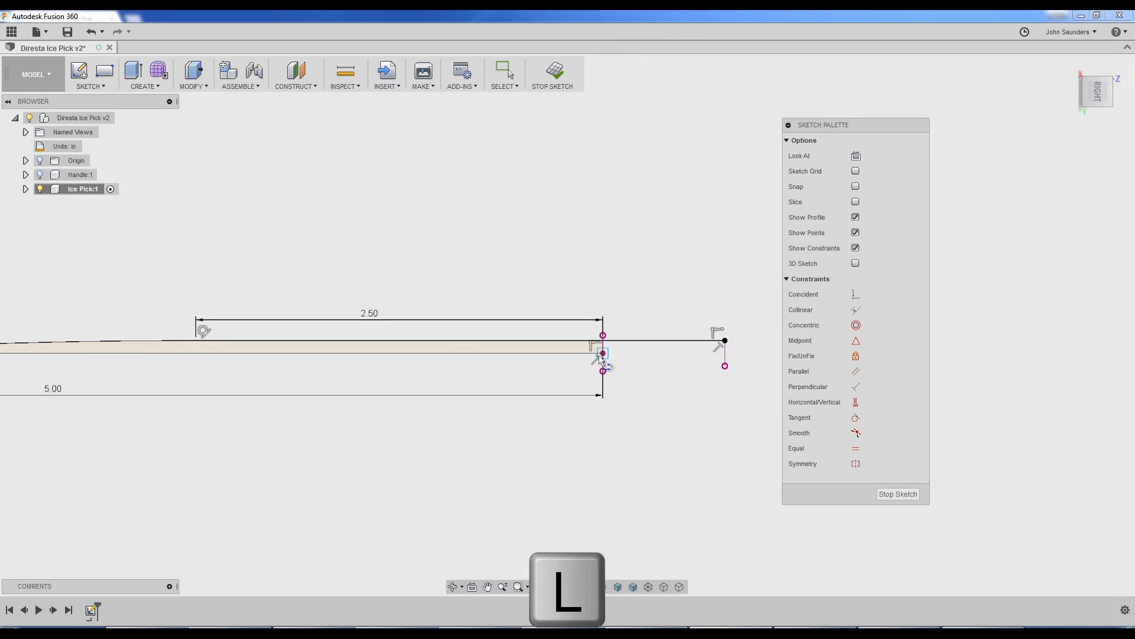
{"action": "key", "text": "Escape"}
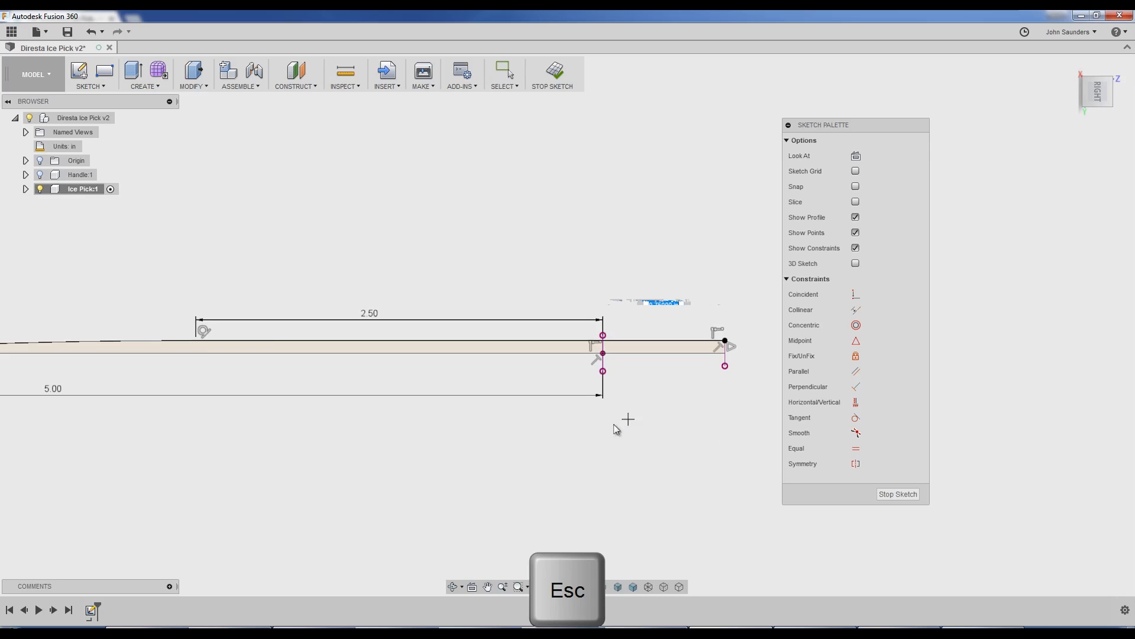
Step: Revolve the pick profile around the centreline into a solid pointed shaft
{"action": "type", "text": "rev"}
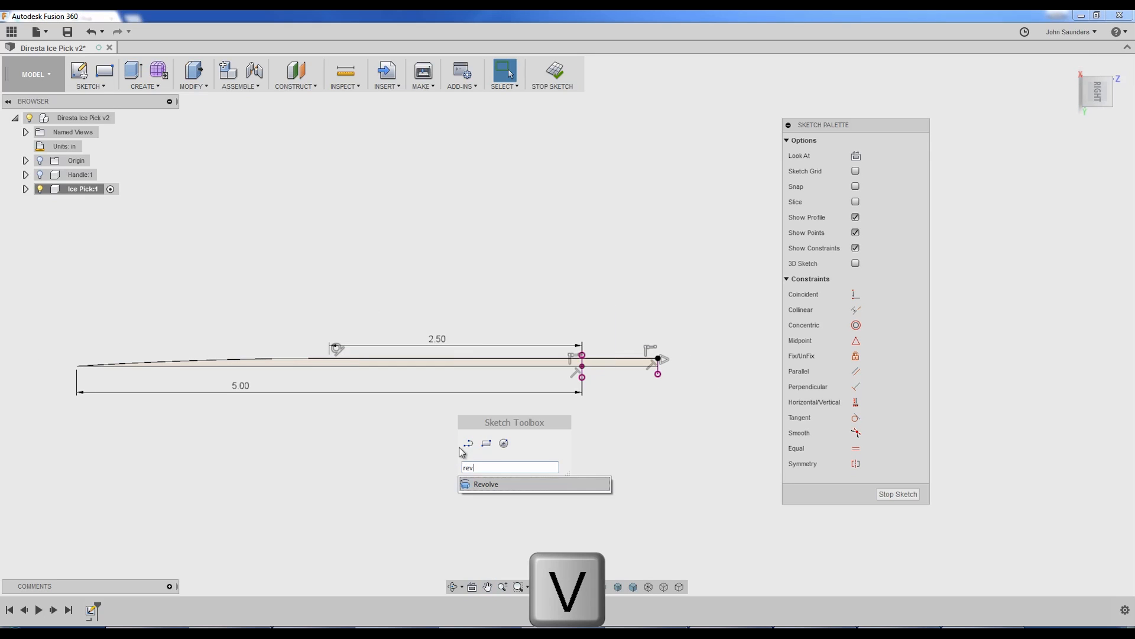
{"action": "left_click", "coordinate": [486, 484]}
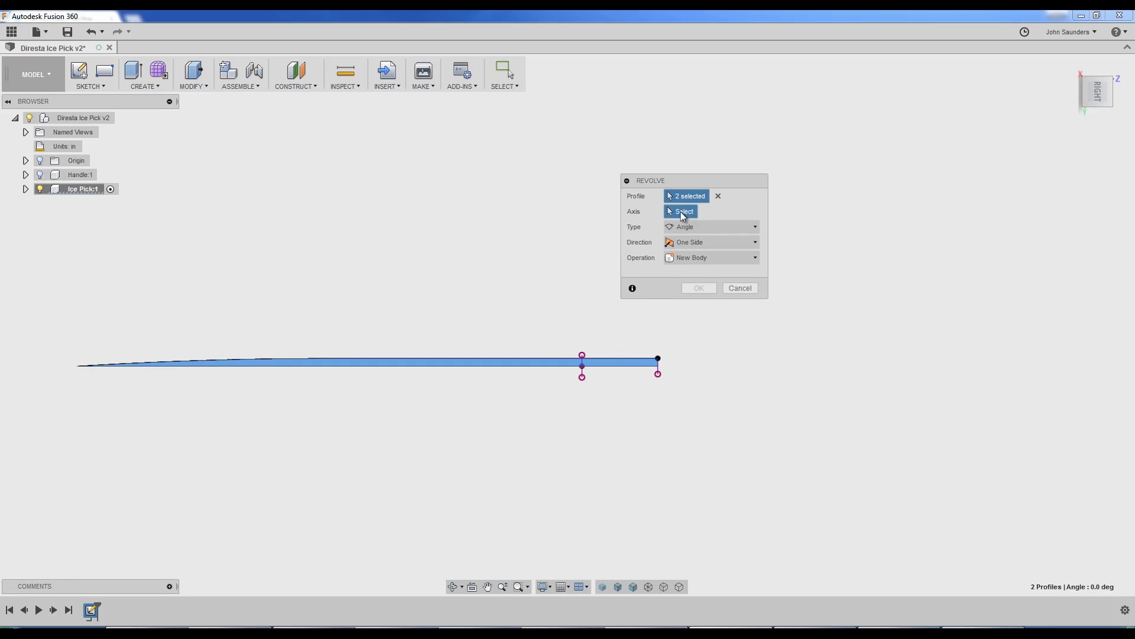
{"action": "left_click", "coordinate": [583, 365]}
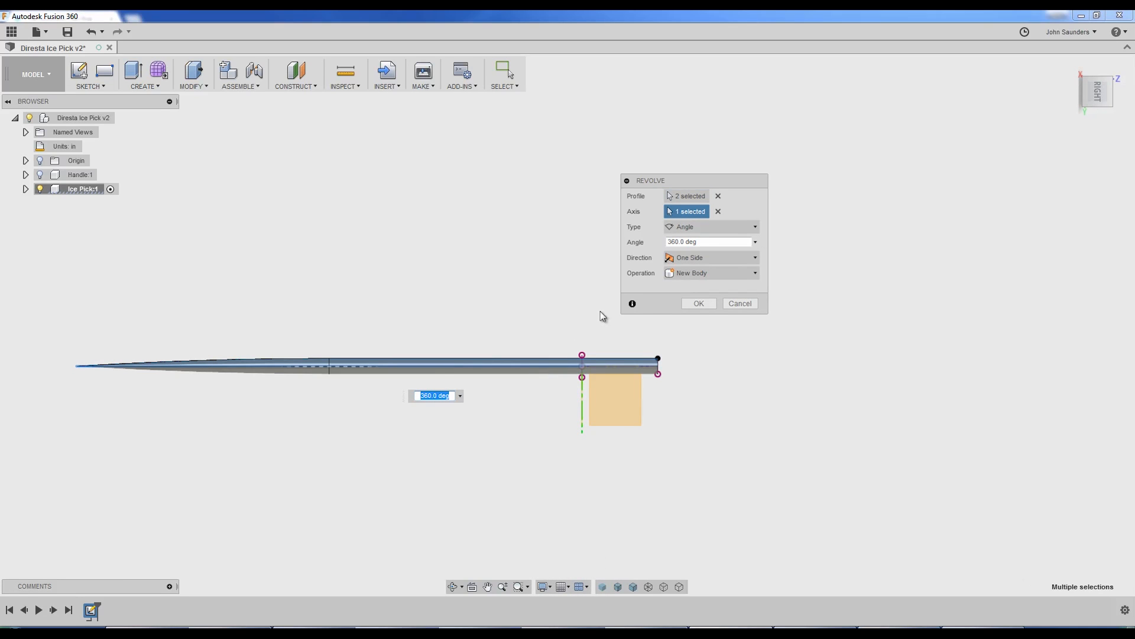
{"action": "left_click", "coordinate": [698, 303]}
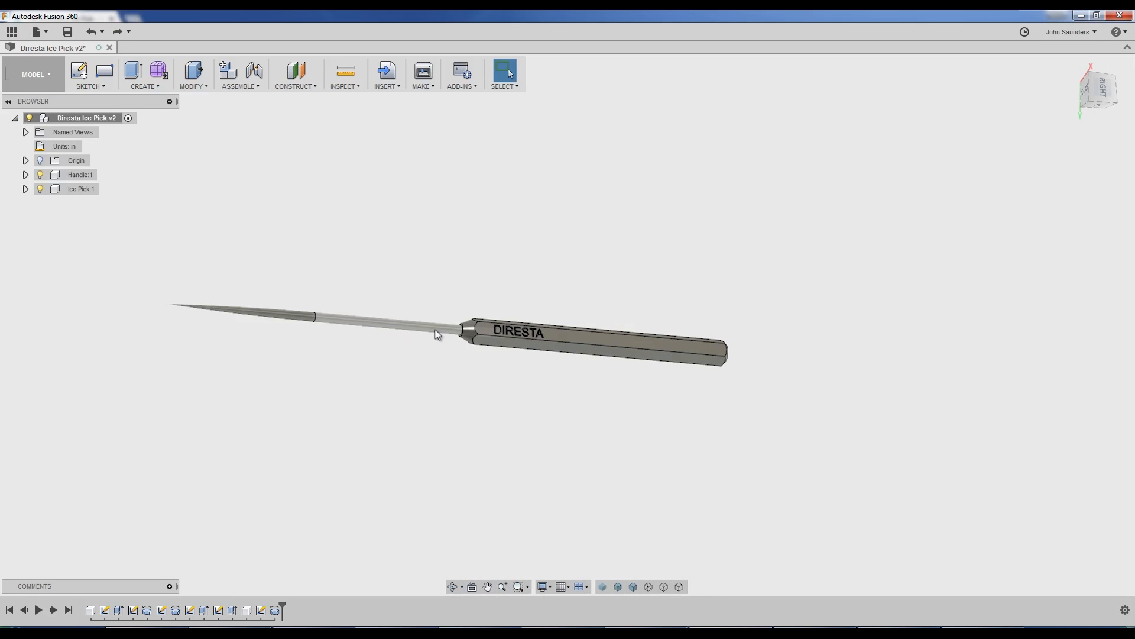
Step: Create a new component named 'Sheath' under the top-level design
{"action": "right_click", "coordinate": [83, 117]}
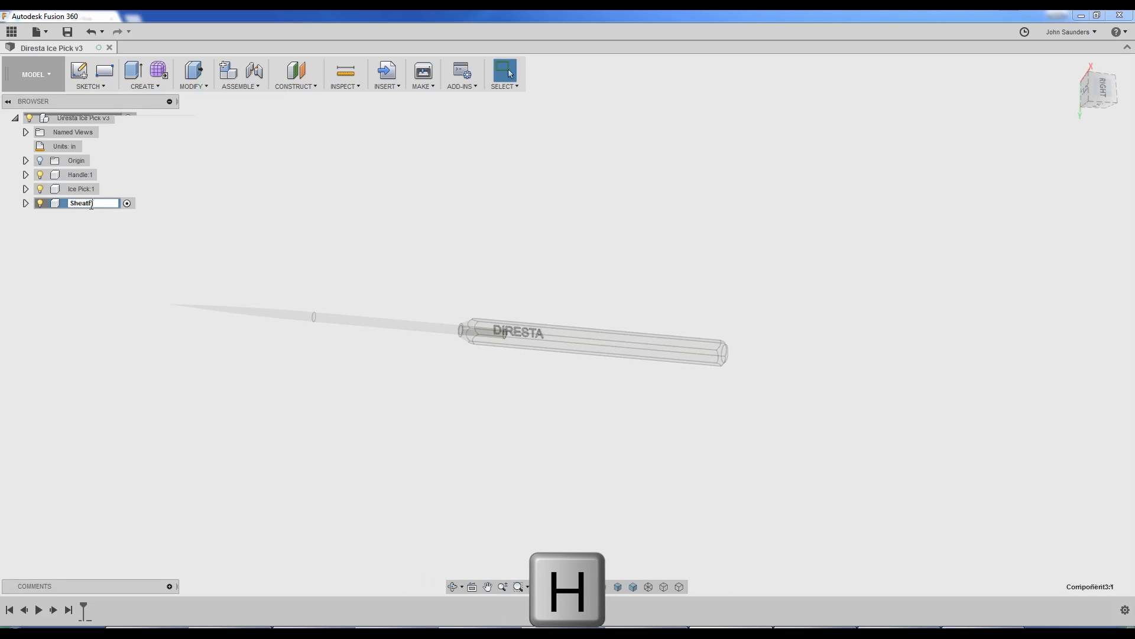
{"action": "type", "text": "Sheath"}
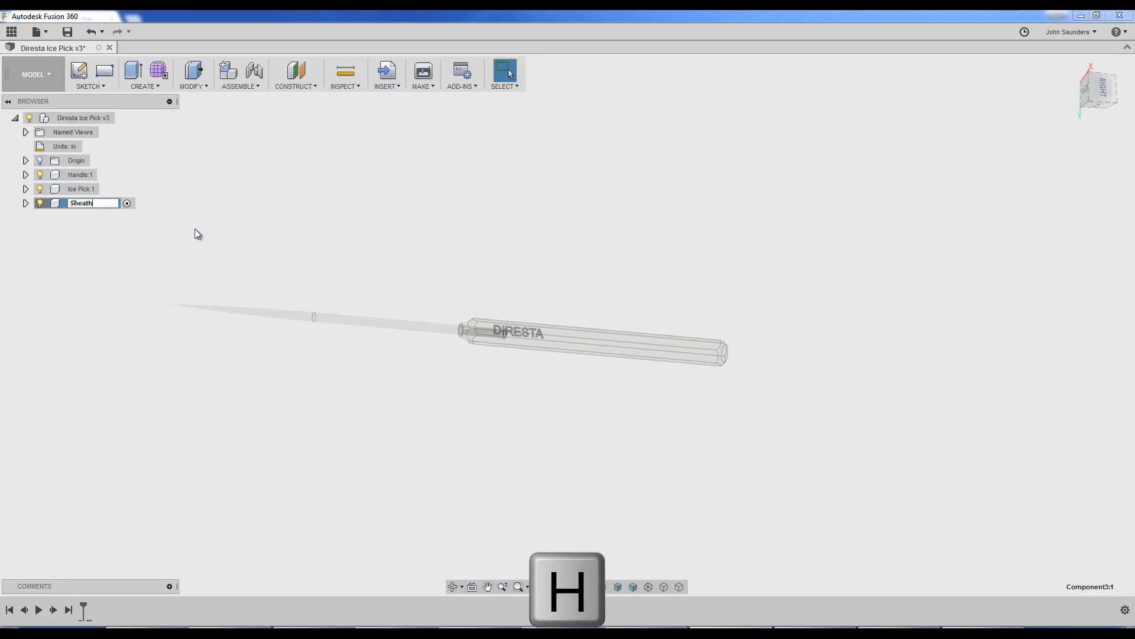
{"action": "key", "text": "Enter"}
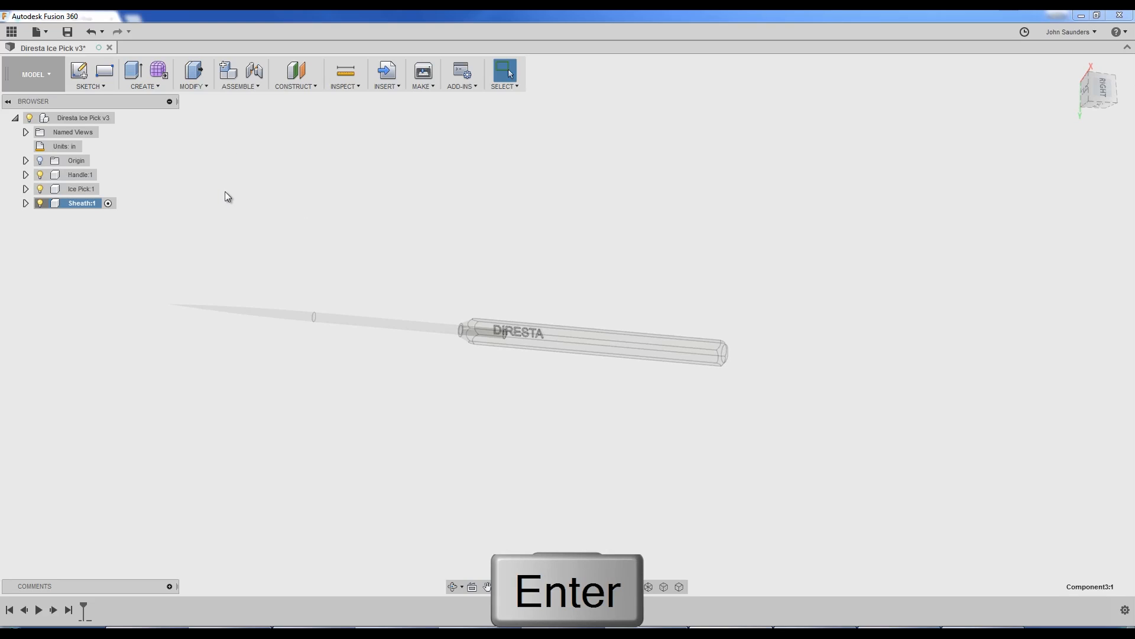
{"action": "key", "text": "c"}
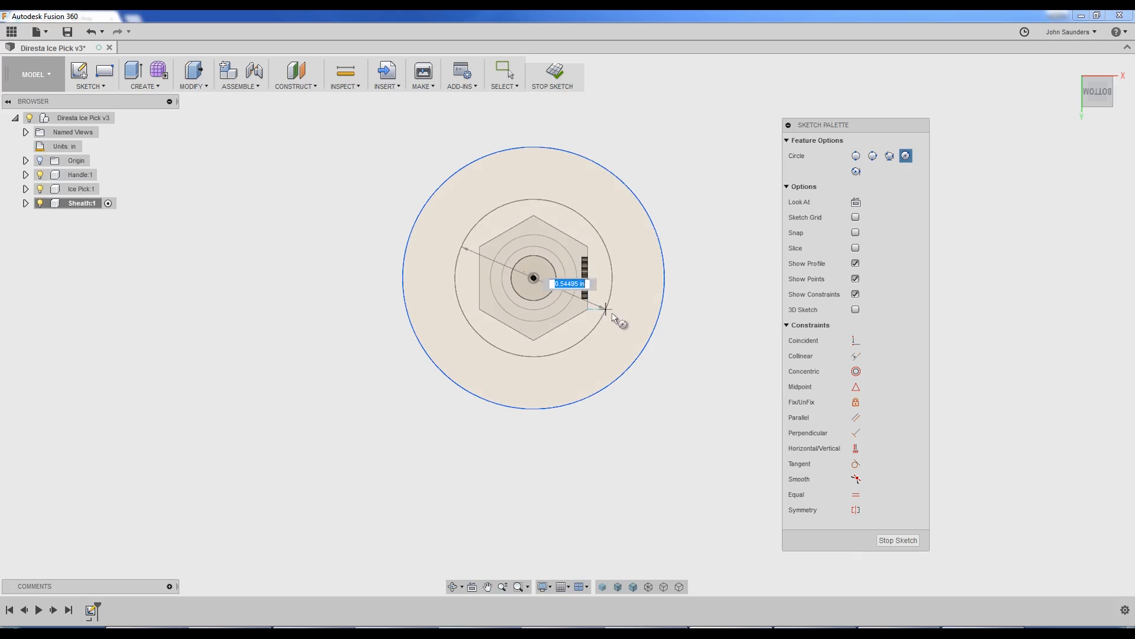
Step: Dimension both concentric sheath circles, giving them 6 mm diameters
{"action": "key", "text": "d"}
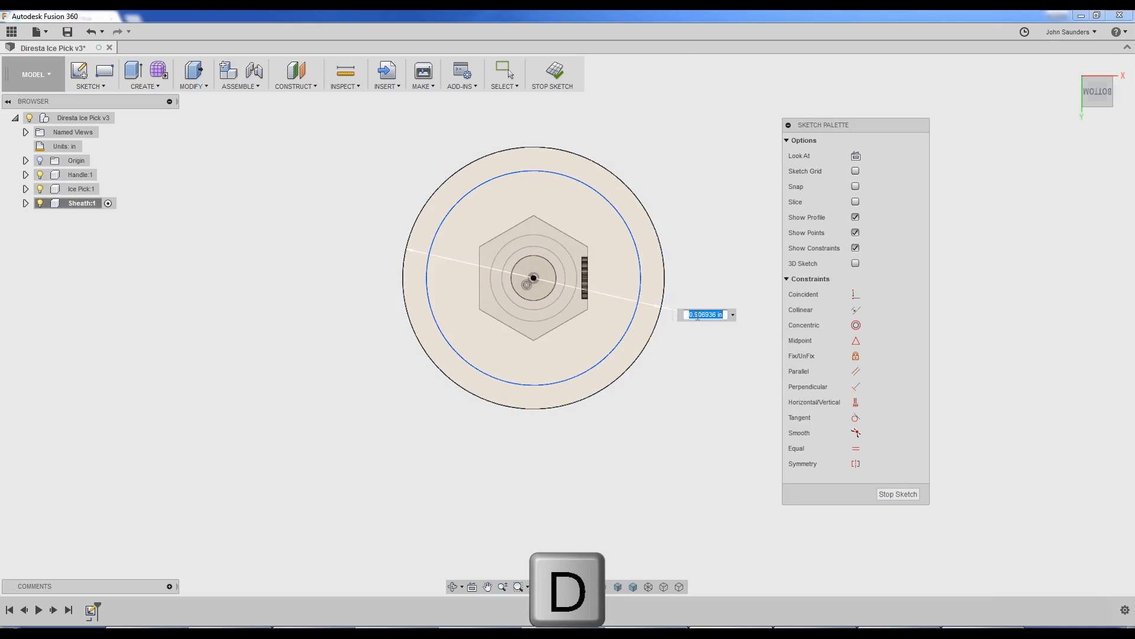
{"action": "type", "text": "6"}
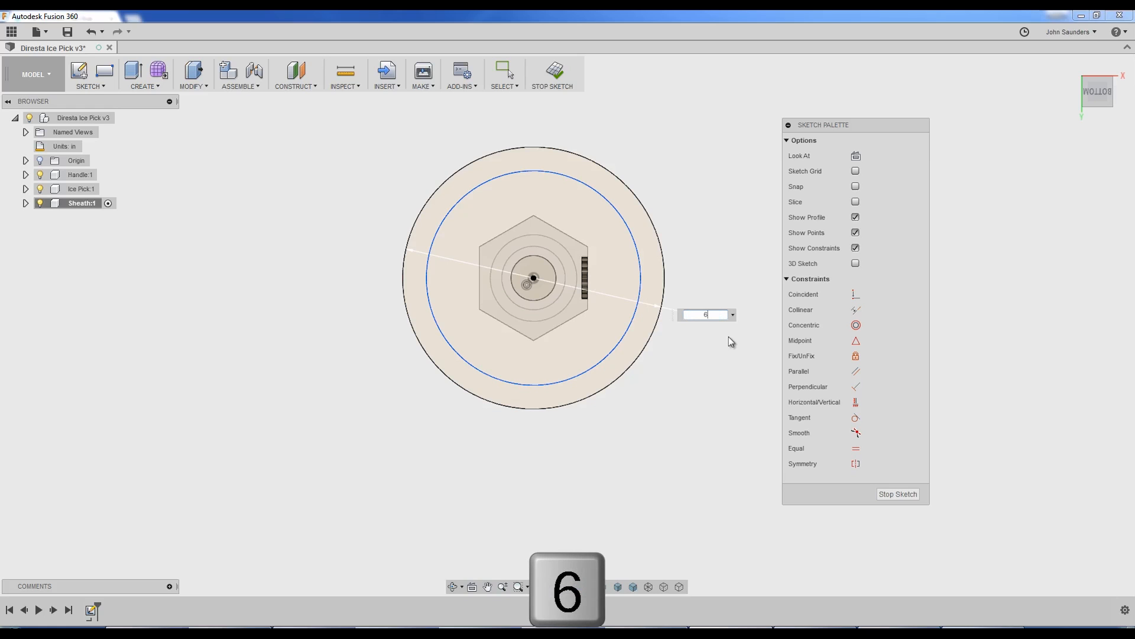
{"action": "key", "text": "Enter"}
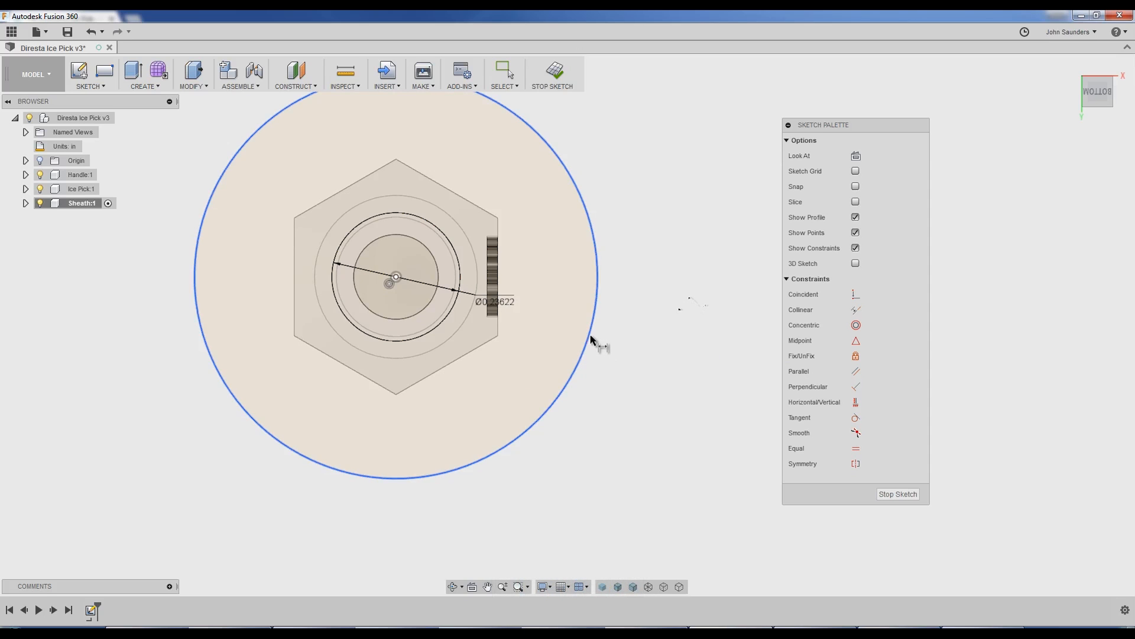
{"action": "left_click", "coordinate": [593, 341]}
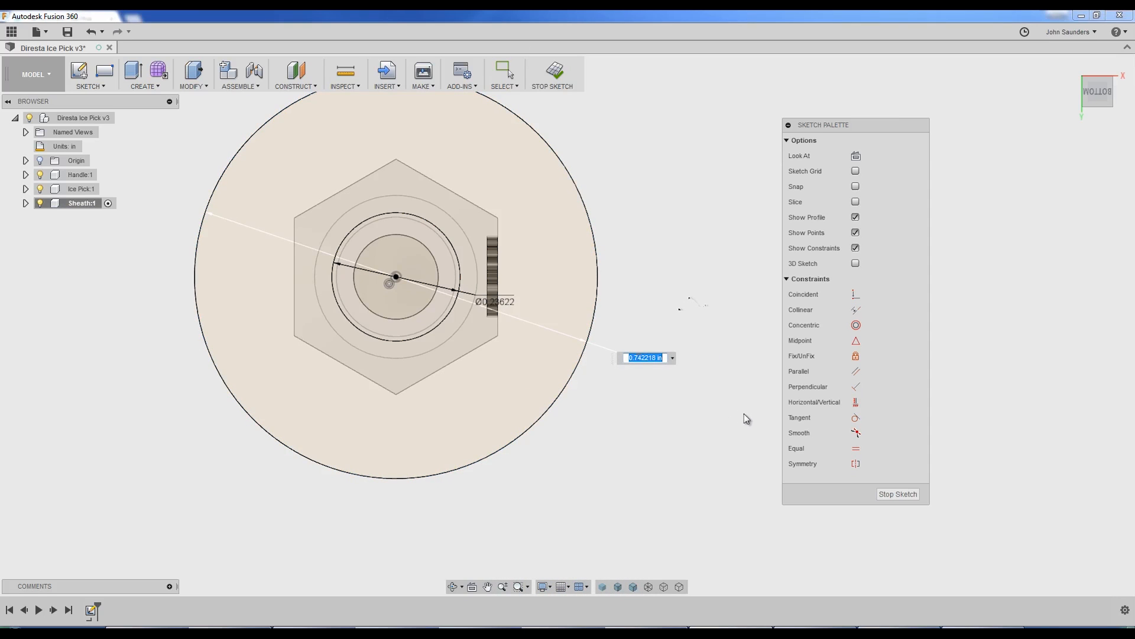
{"action": "type", "text": "6mm"}
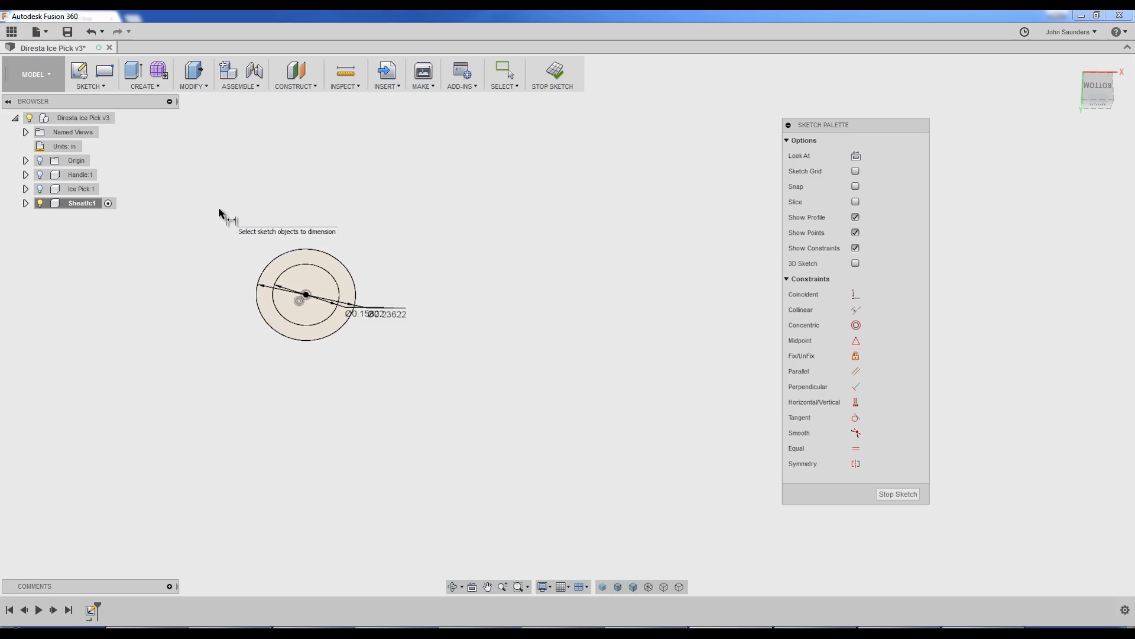
Step: Extrude the two-circle ring profile into the long sheath tube, Body1
{"action": "key", "text": "e"}
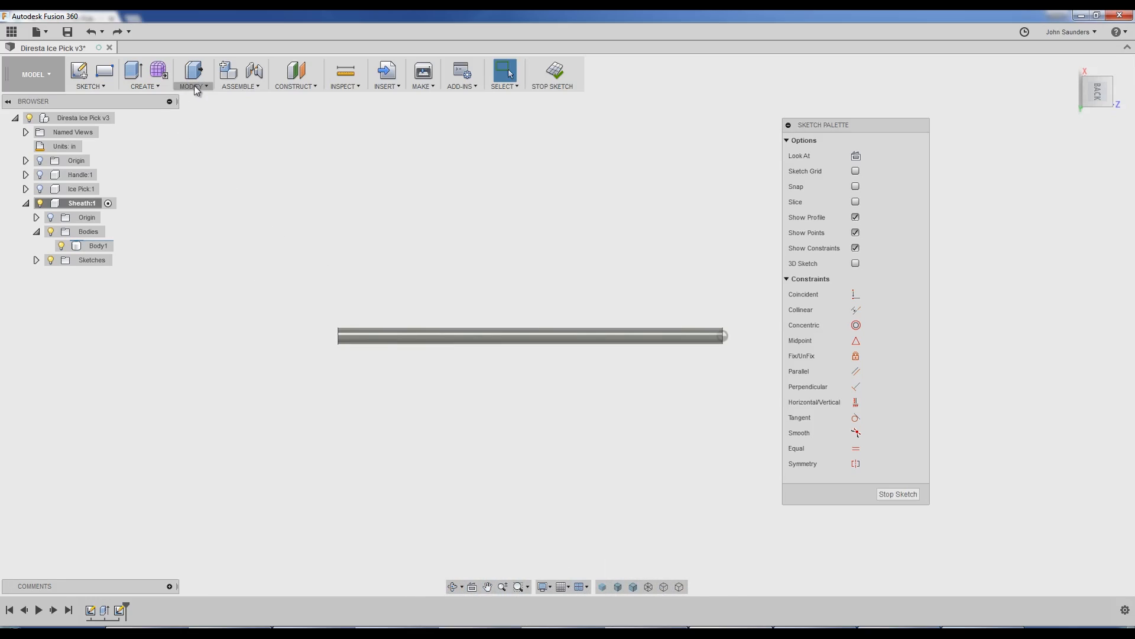
Step: Draw a 4 mm diameter circle at the sheath tube's open end
{"action": "left_click", "coordinate": [145, 74]}
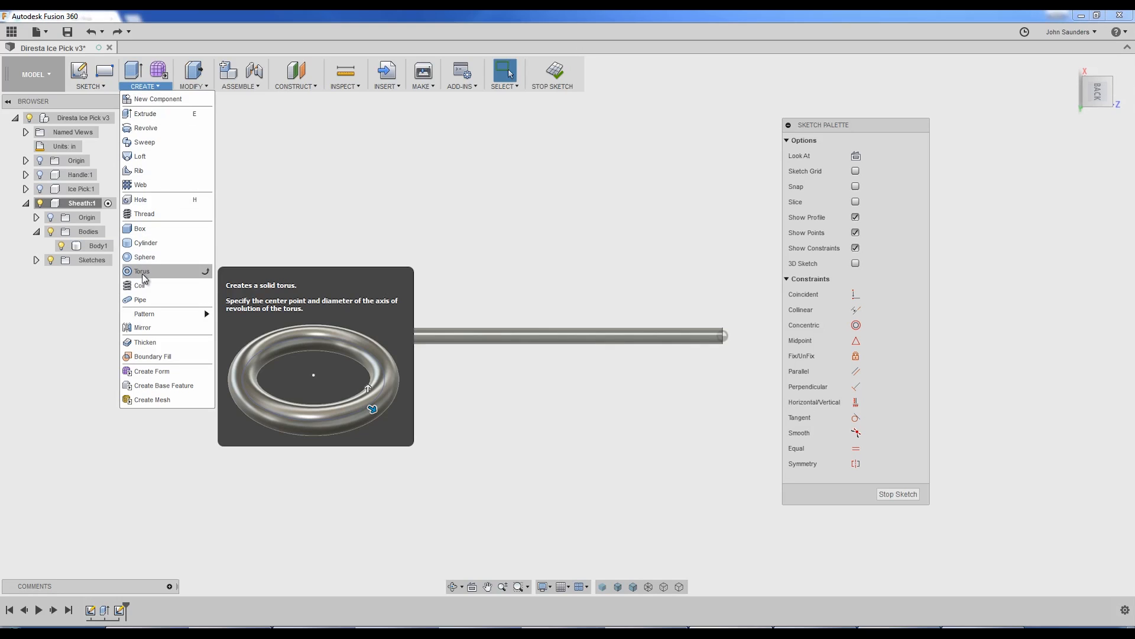
{"action": "mouse_move", "coordinate": [148, 242]}
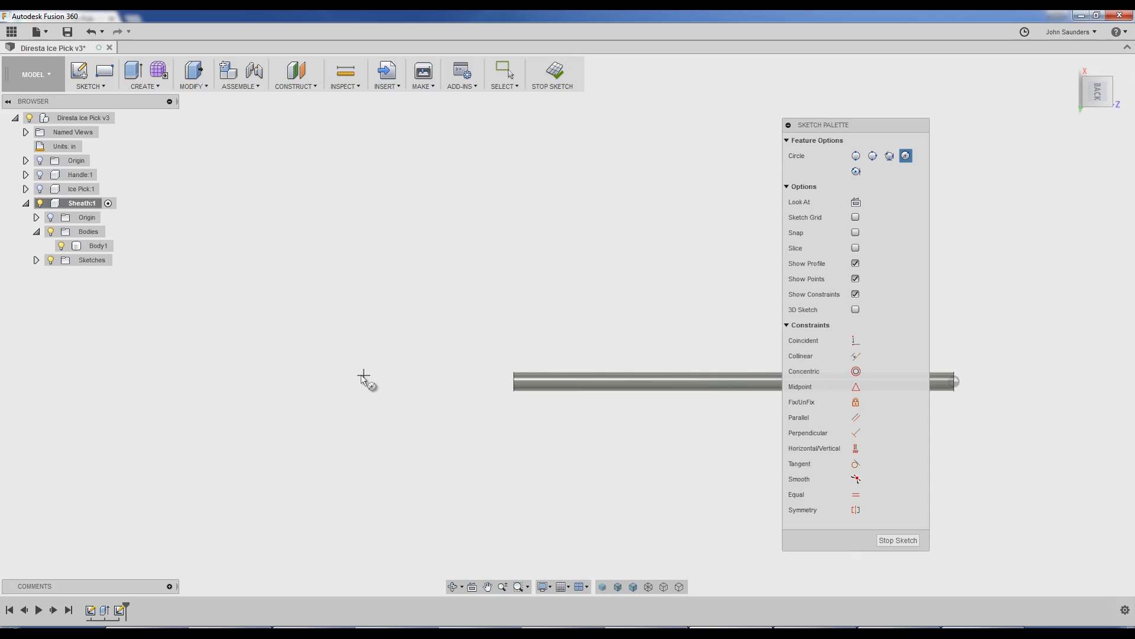
{"action": "type", "text": "4"}
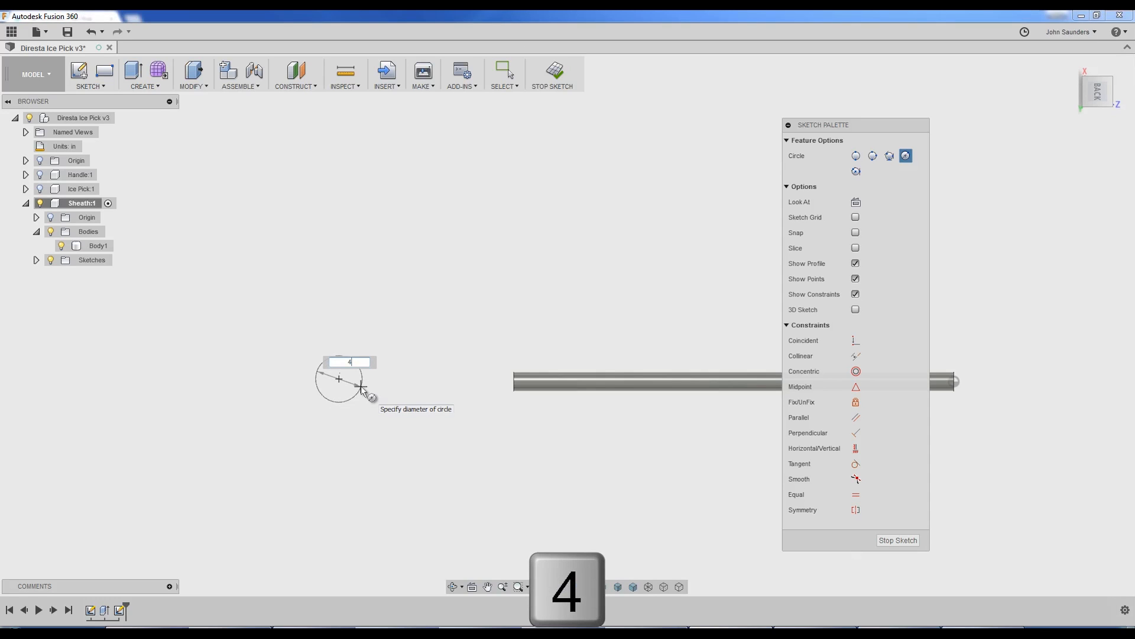
{"action": "key", "text": "Enter"}
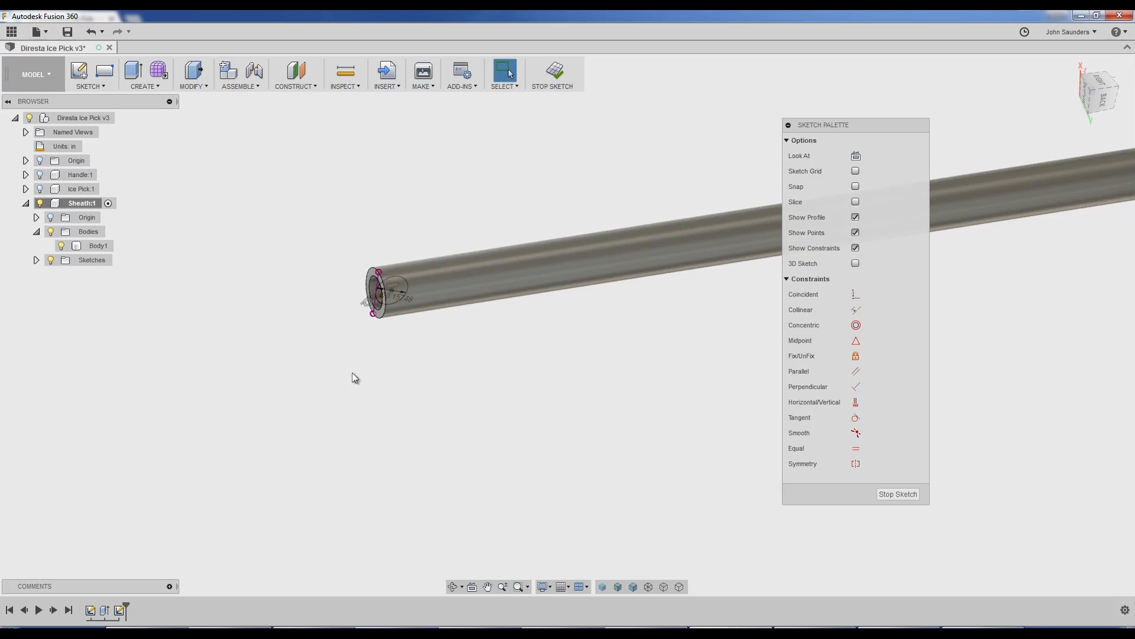
{"action": "key", "text": "Alt+Tab"}
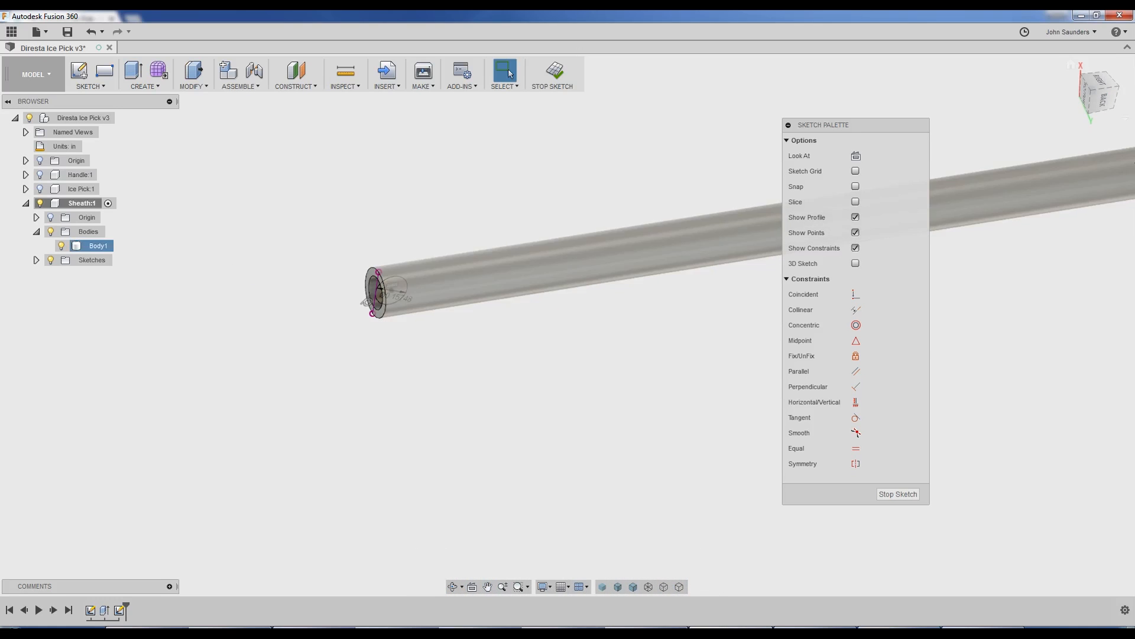
Step: Draw a line extending straight out from the tube's end and dimension it 0.5375 in
{"action": "key", "text": "l"}
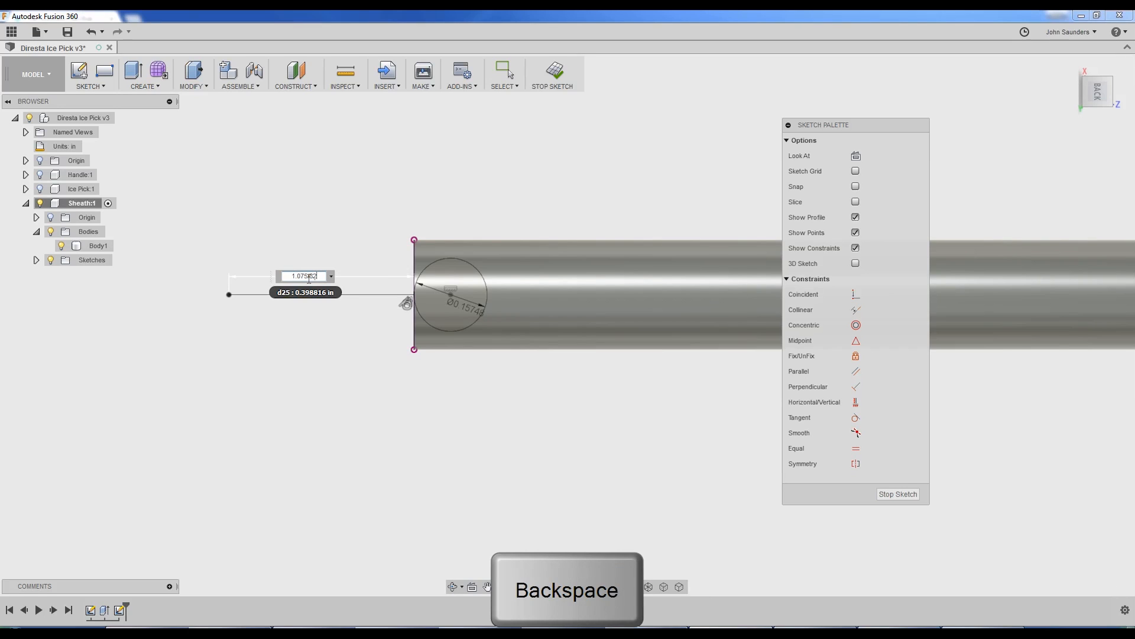
{"action": "key", "text": "Enter"}
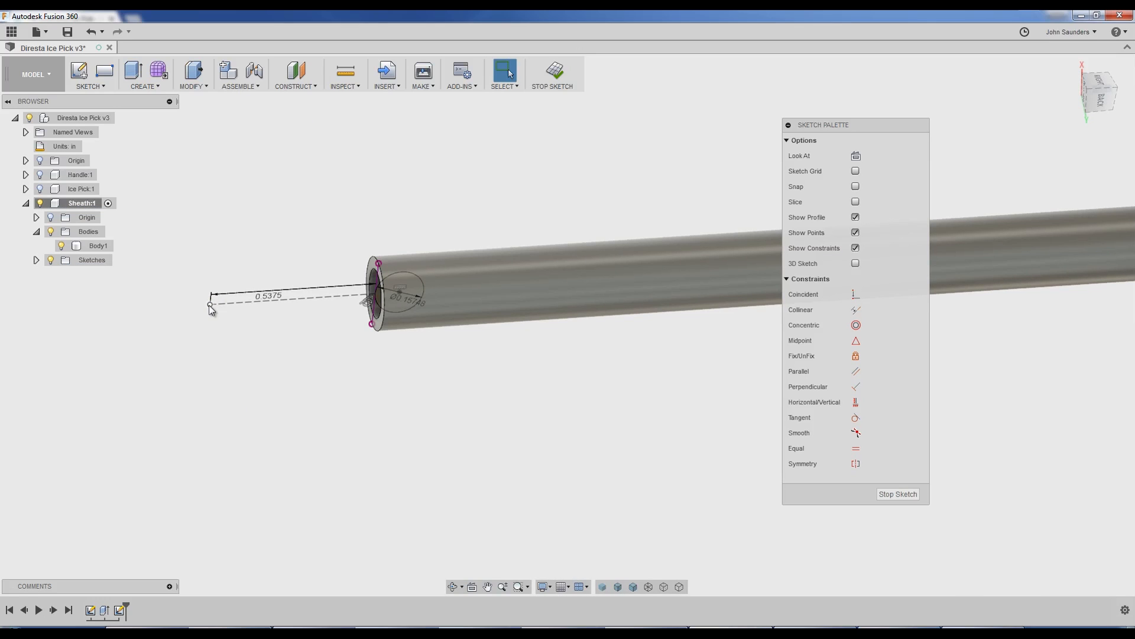
{"action": "mouse_move", "coordinate": [299, 116]}
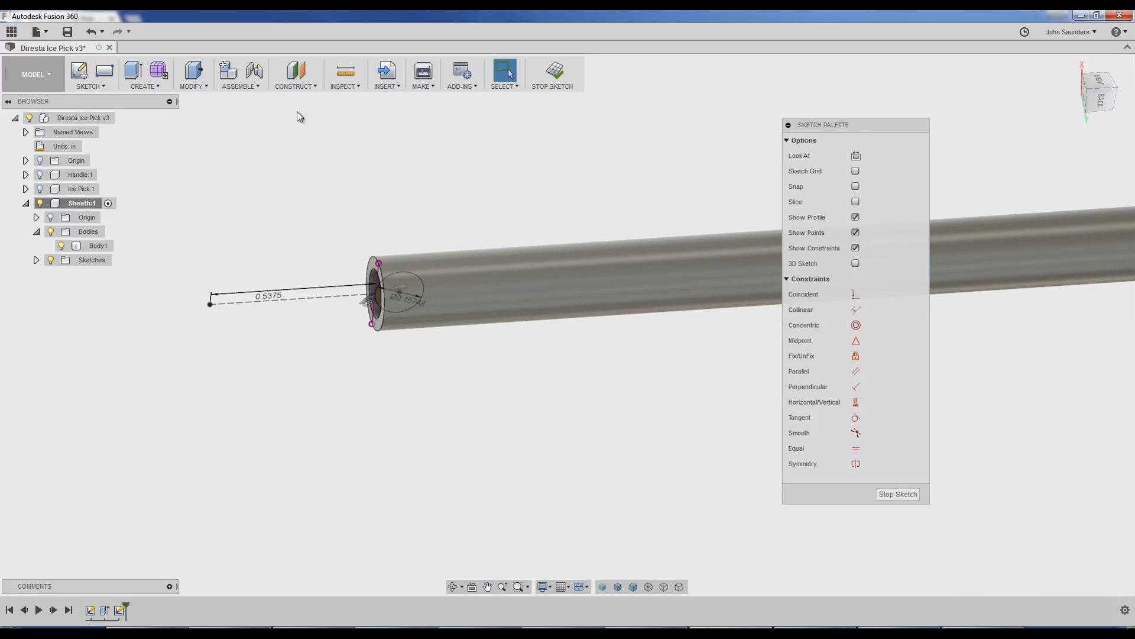
{"action": "left_click", "coordinate": [296, 74]}
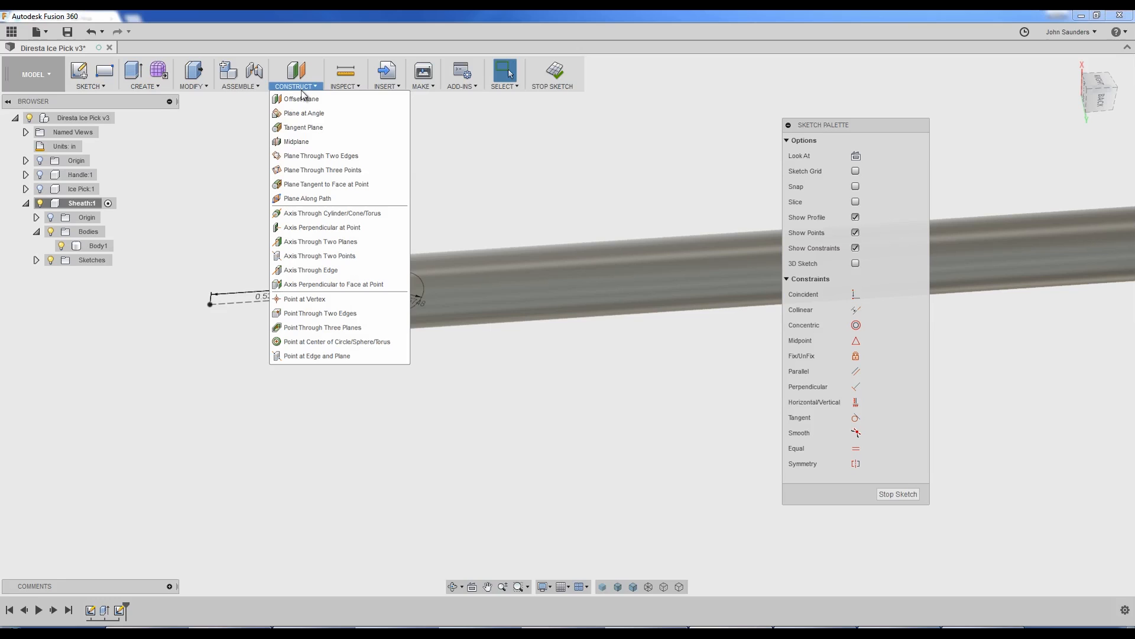
{"action": "mouse_move", "coordinate": [313, 198]}
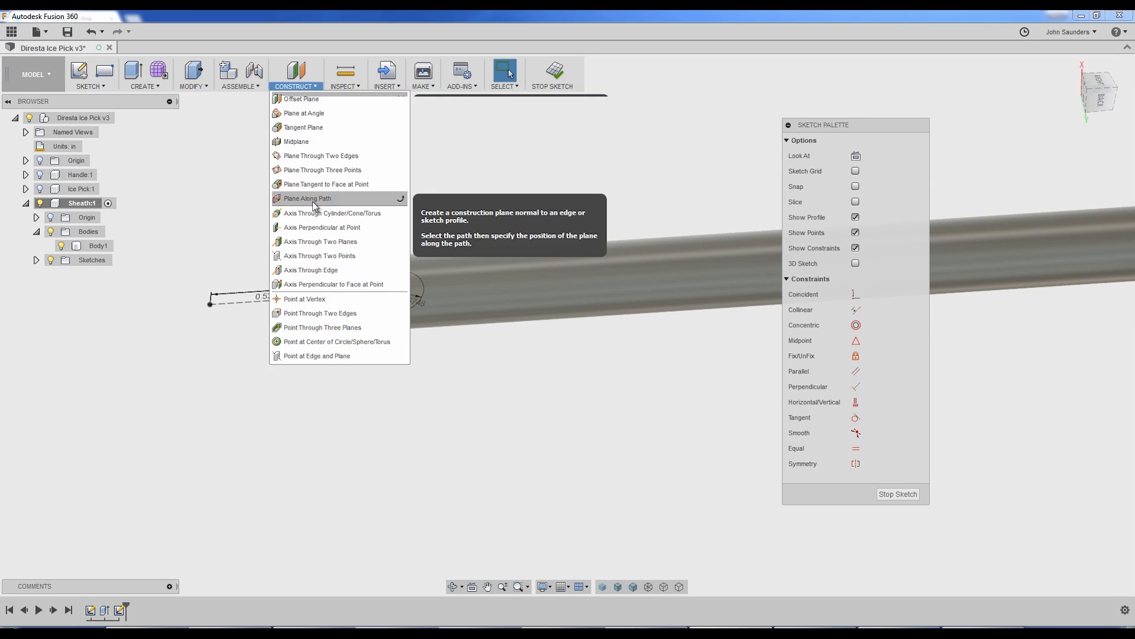
Step: Place a construction plane along the 0.5375 in line at its outer end
{"action": "left_click", "coordinate": [306, 198]}
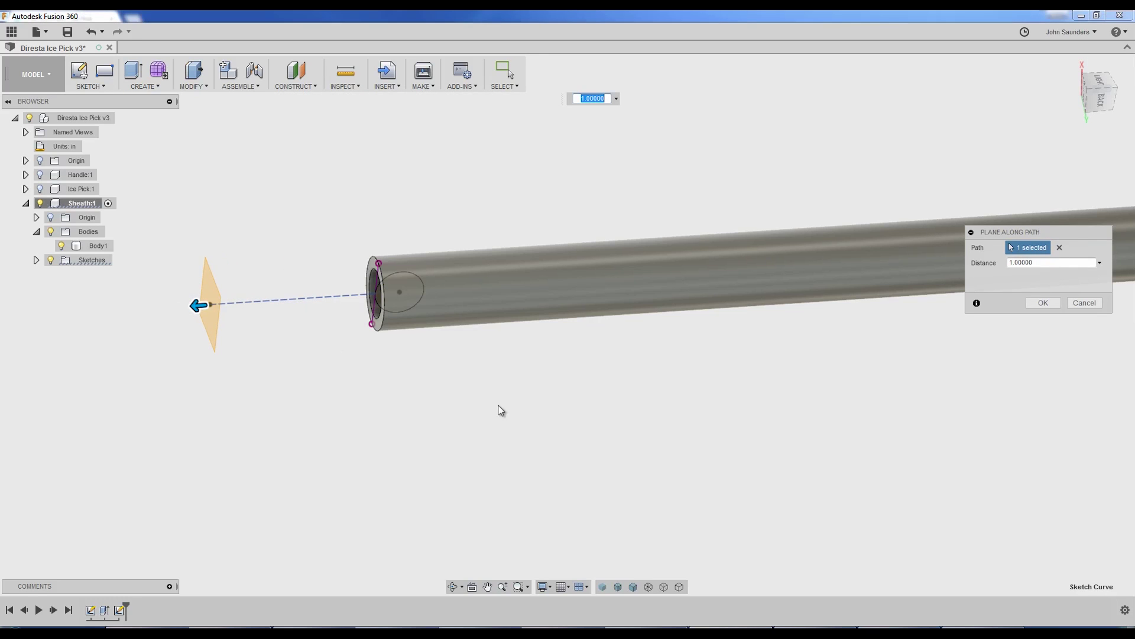
{"action": "left_click", "coordinate": [1044, 303]}
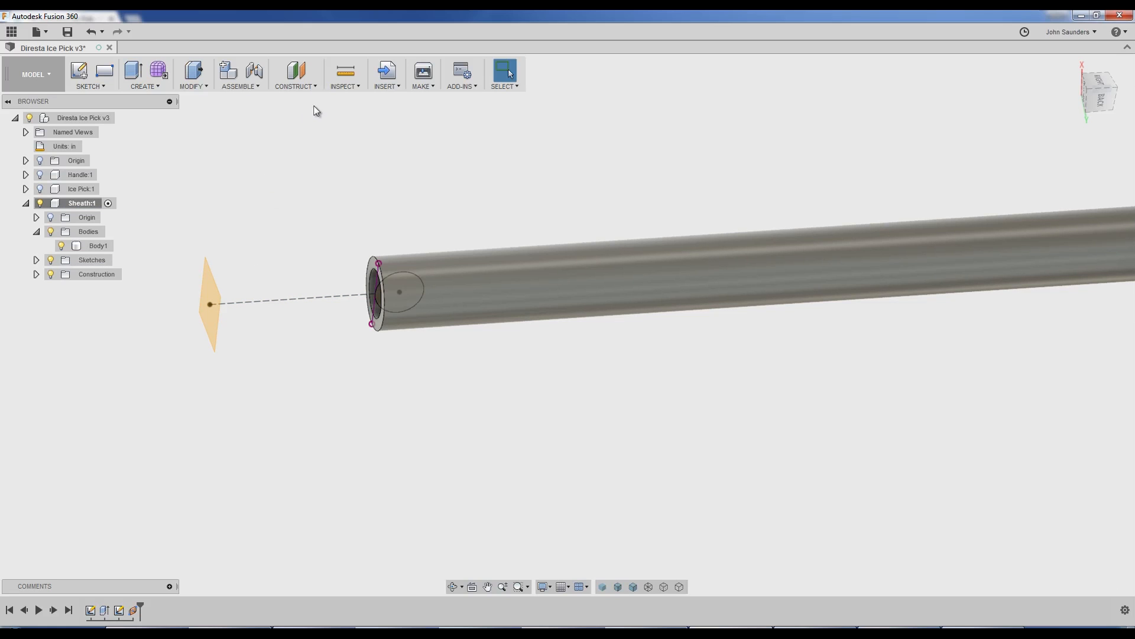
{"action": "left_click", "coordinate": [296, 74]}
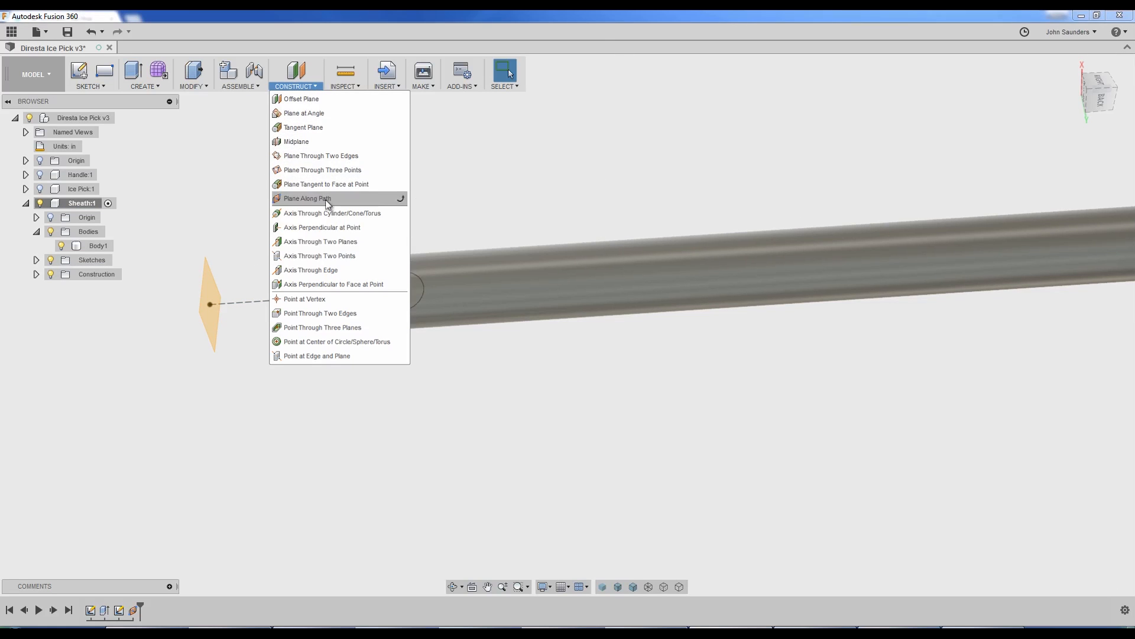
{"action": "mouse_move", "coordinate": [350, 242]}
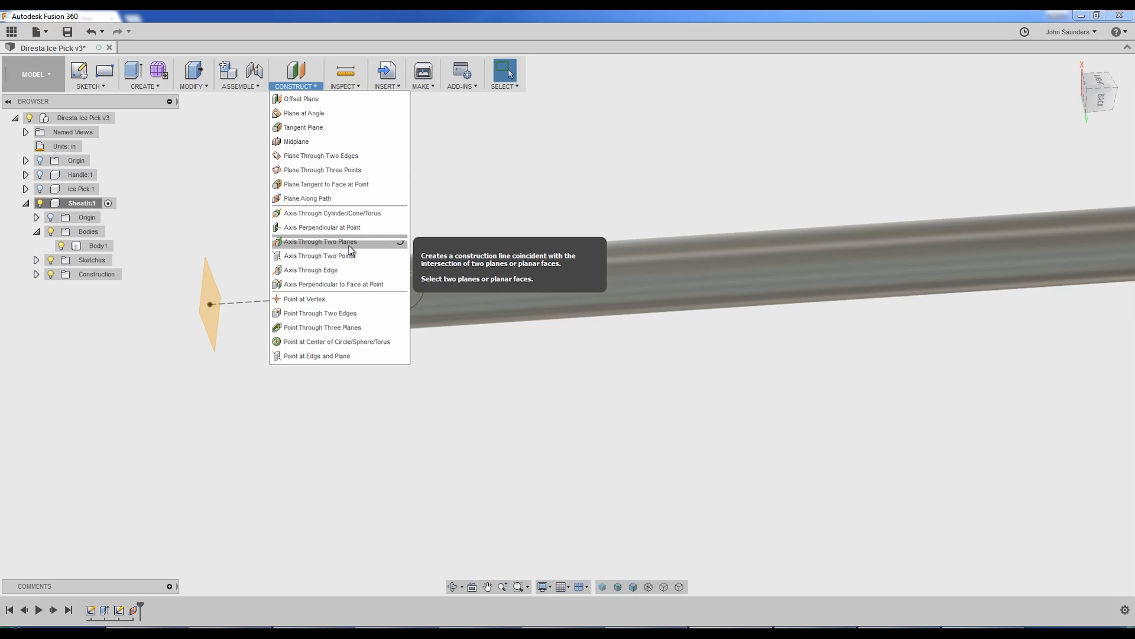
Step: Create a construction axis through the plane at the line's end
{"action": "left_click", "coordinate": [319, 241]}
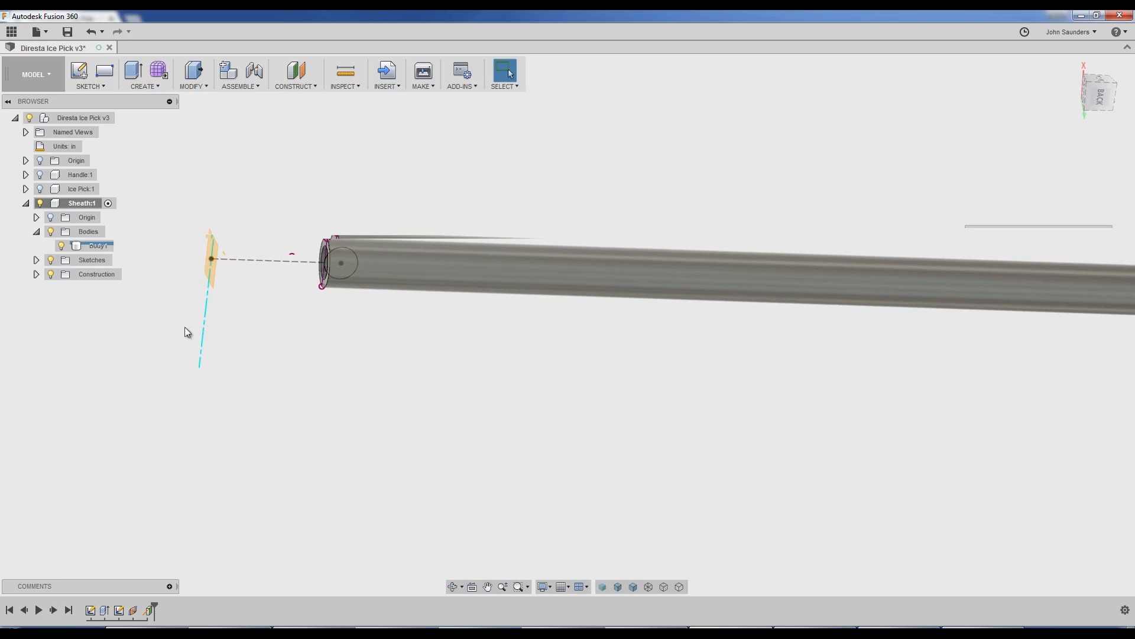
{"action": "key", "text": "s"}
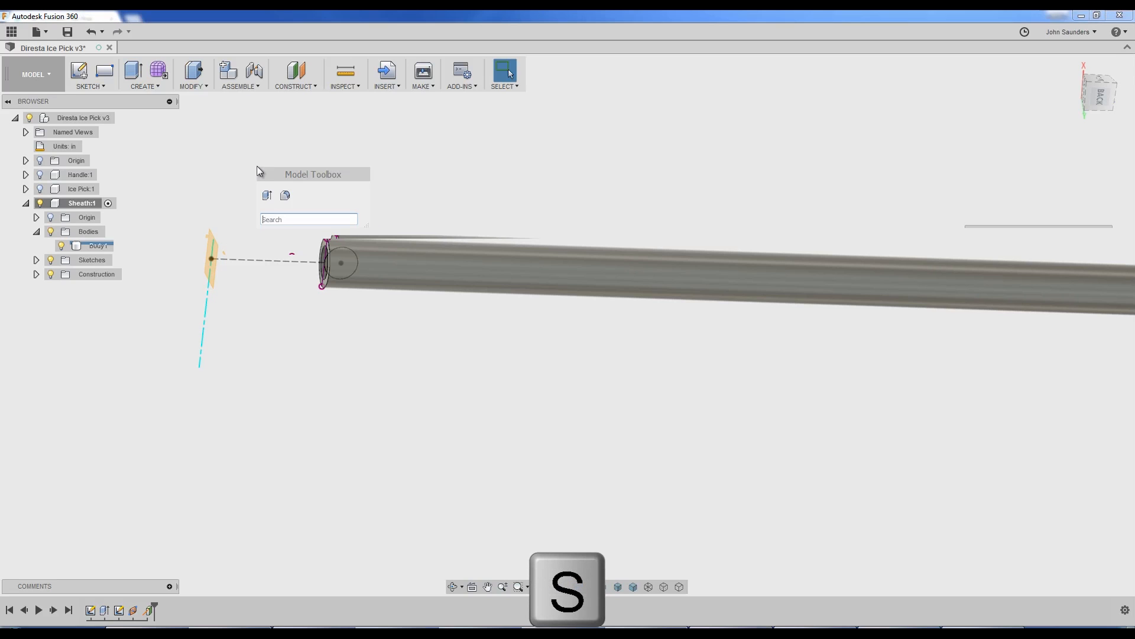
Step: Revolve the small circle 360° around the construction axis, joining the ring to the tube end
{"action": "type", "text": "rev"}
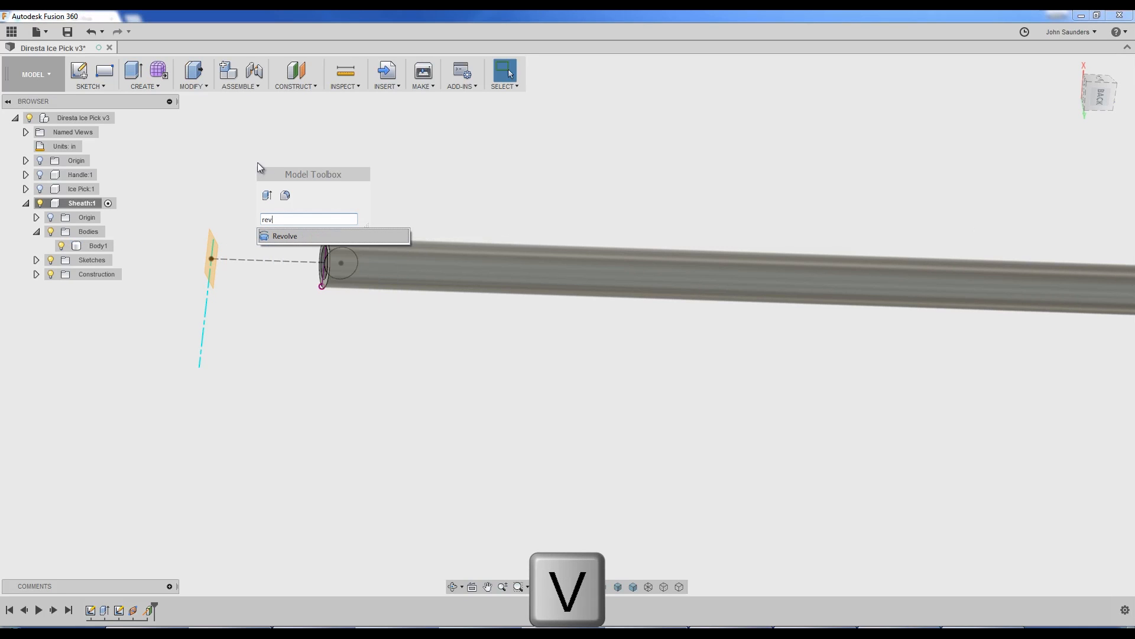
{"action": "left_click", "coordinate": [285, 236]}
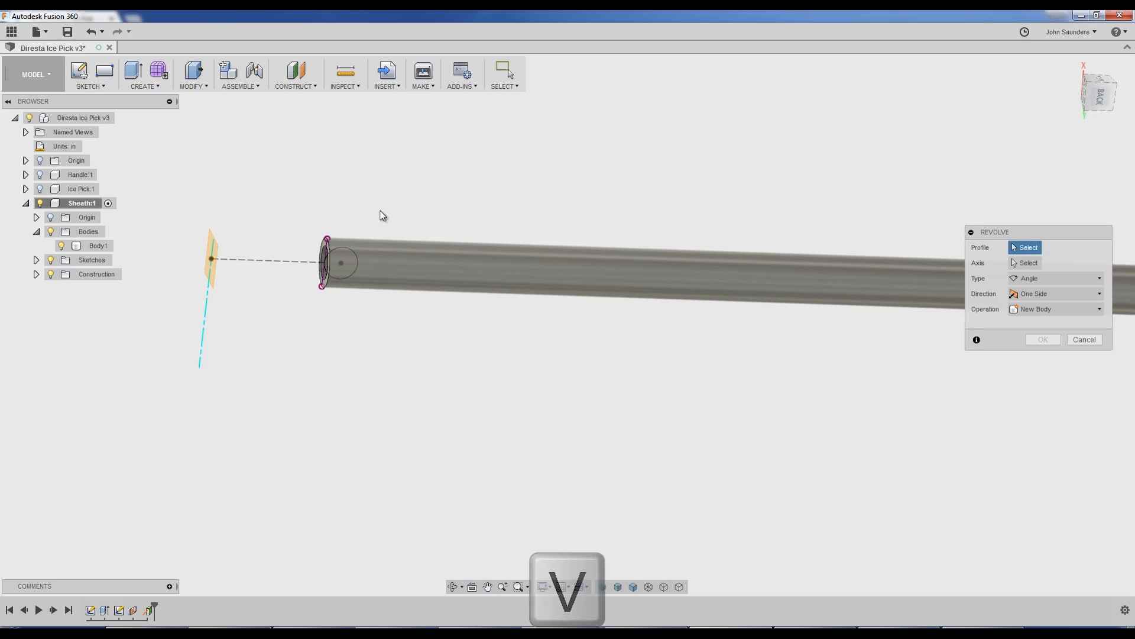
{"action": "left_click", "coordinate": [342, 262]}
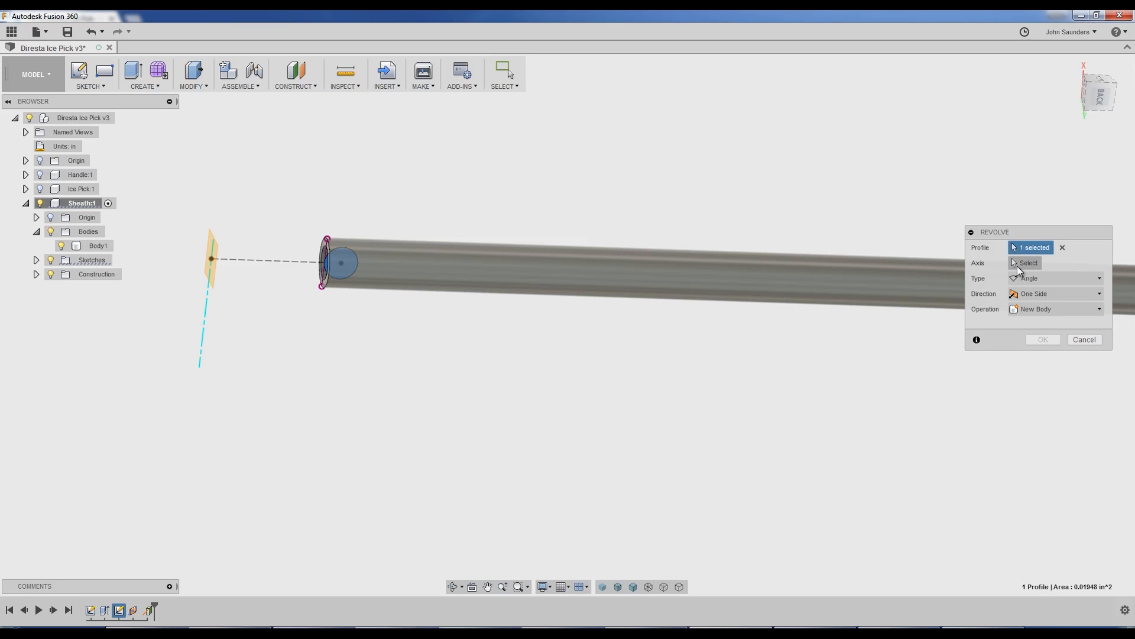
{"action": "left_click", "coordinate": [199, 301]}
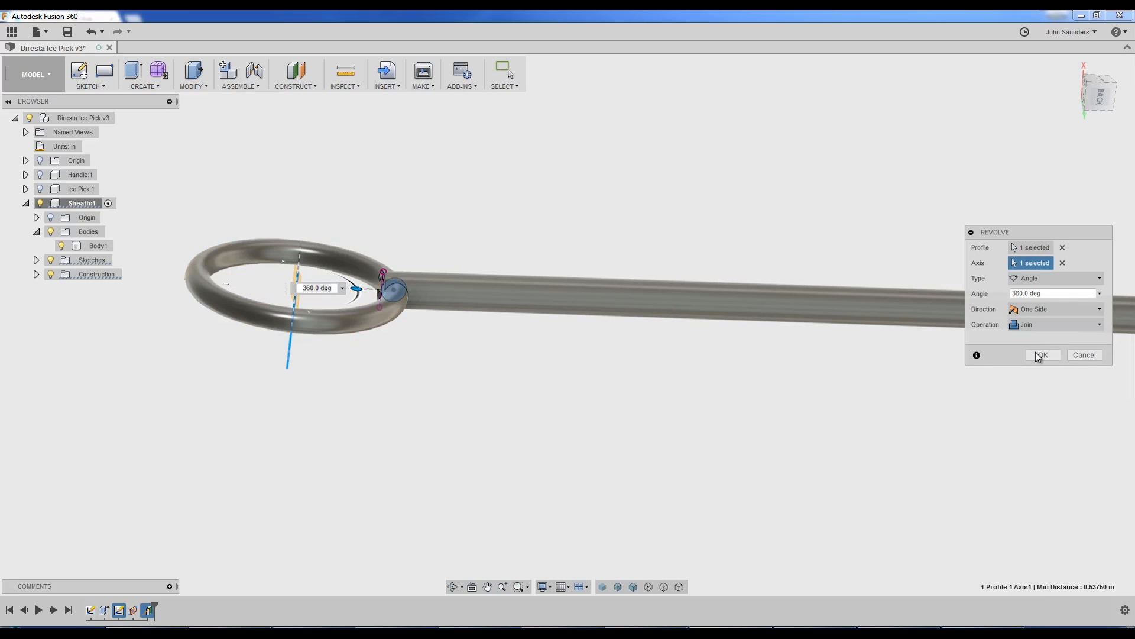
{"action": "left_click", "coordinate": [1043, 355]}
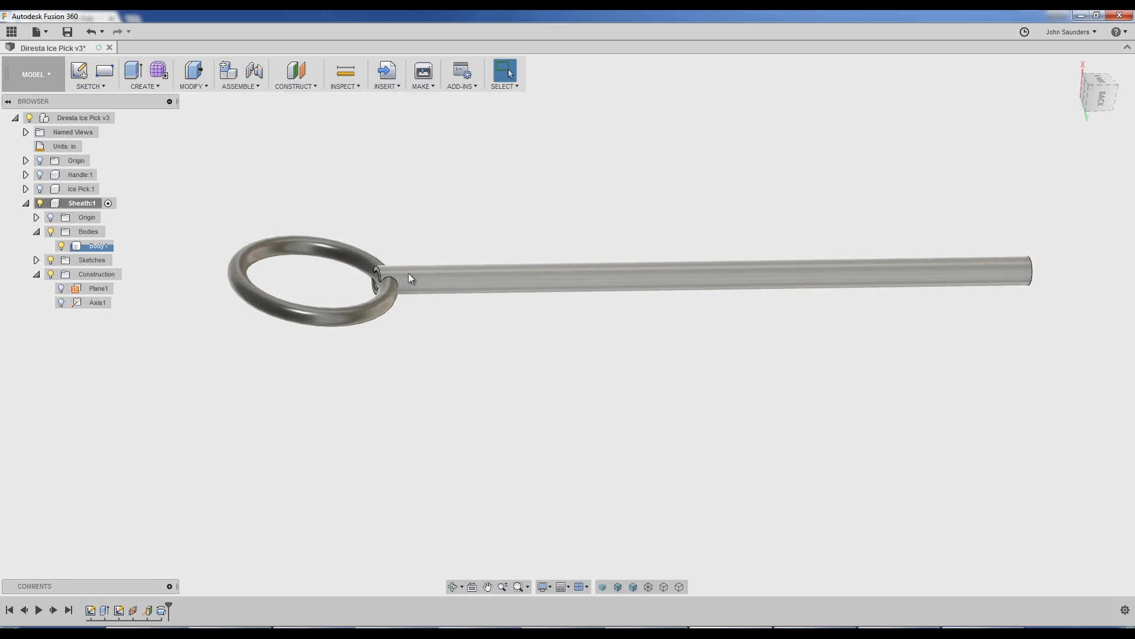
{"action": "left_click", "coordinate": [99, 246]}
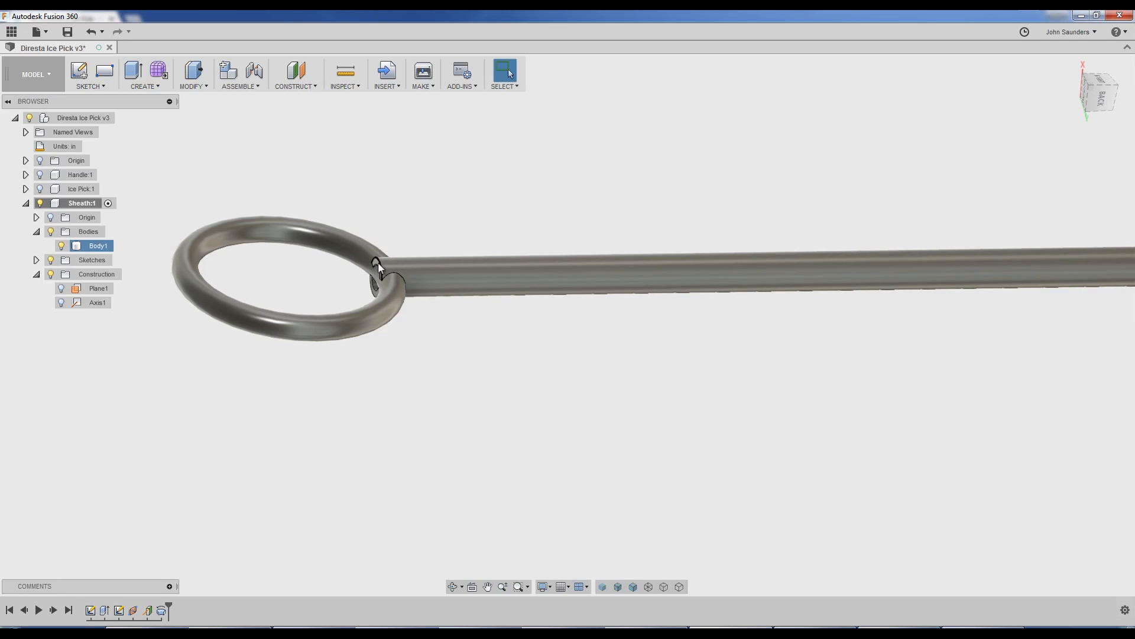
{"action": "key", "text": "Alt+Tab"}
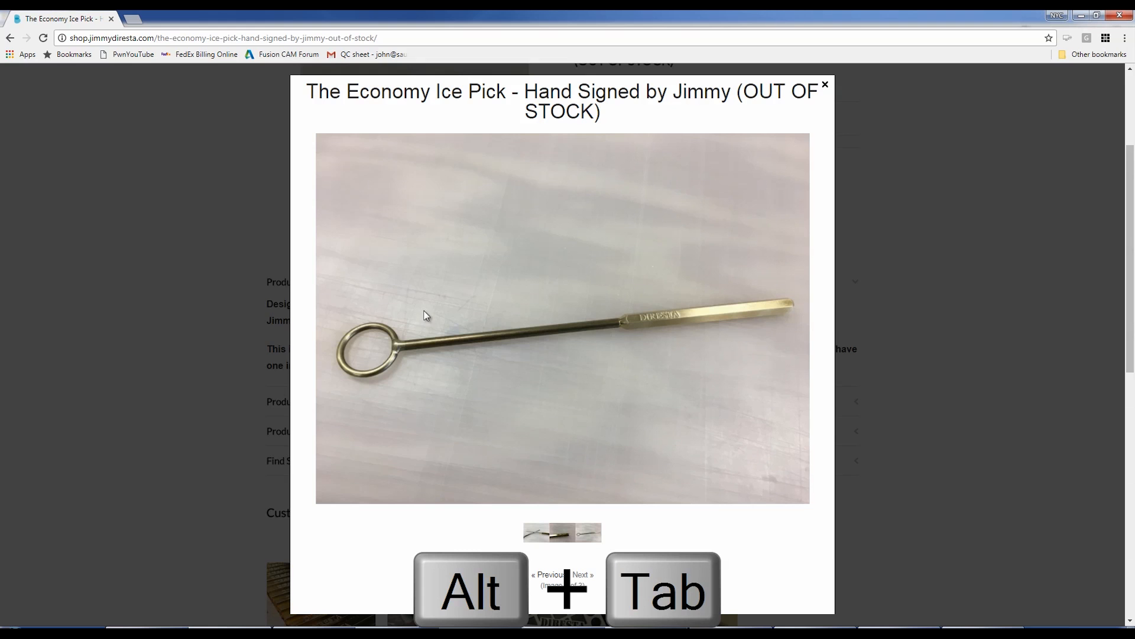
Step: Review the Economy Ice Pick reference photo, then return to Fusion 360
{"action": "key", "text": "Alt+Tab"}
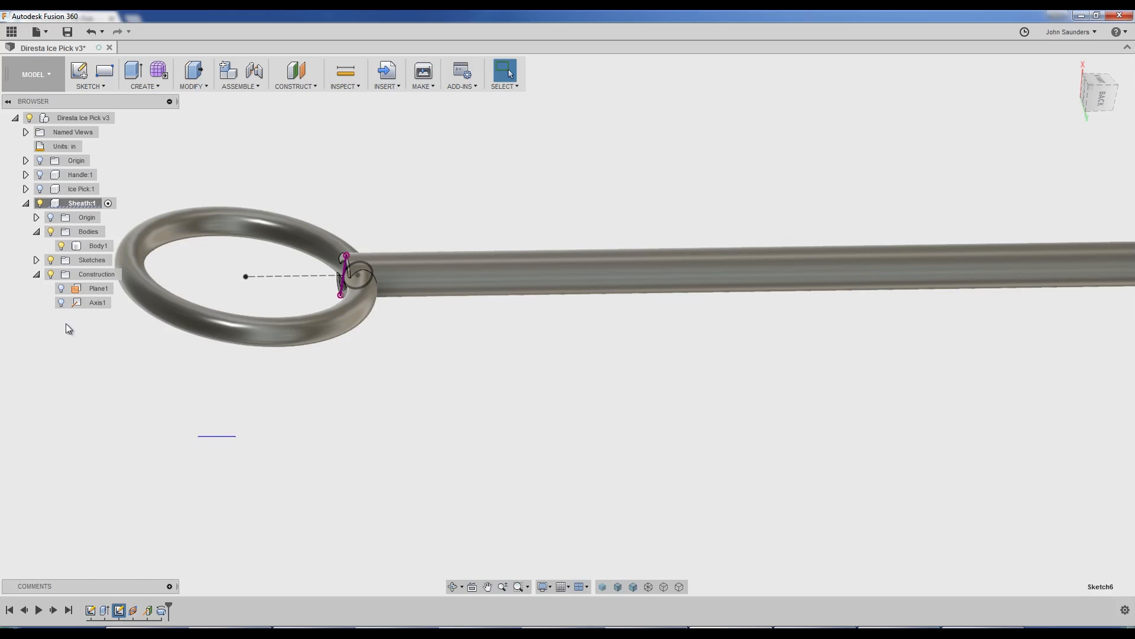
Step: Reopen Sketch6 with the 0.5375 line and 4 mm circle, then finish it
{"action": "left_click", "coordinate": [26, 259]}
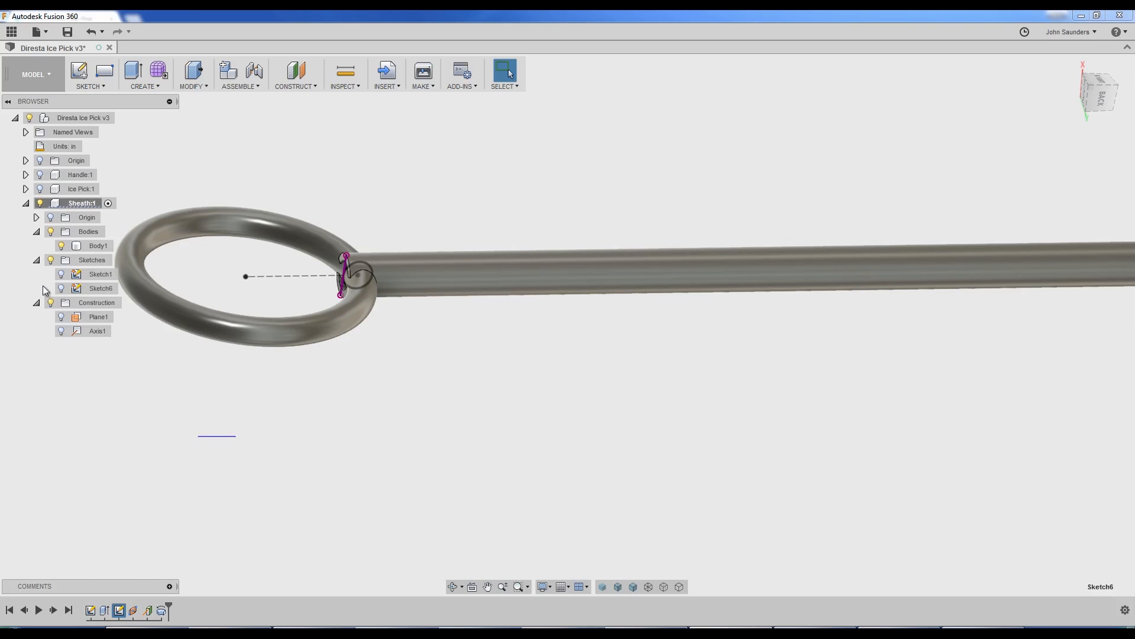
{"action": "left_click", "coordinate": [61, 288]}
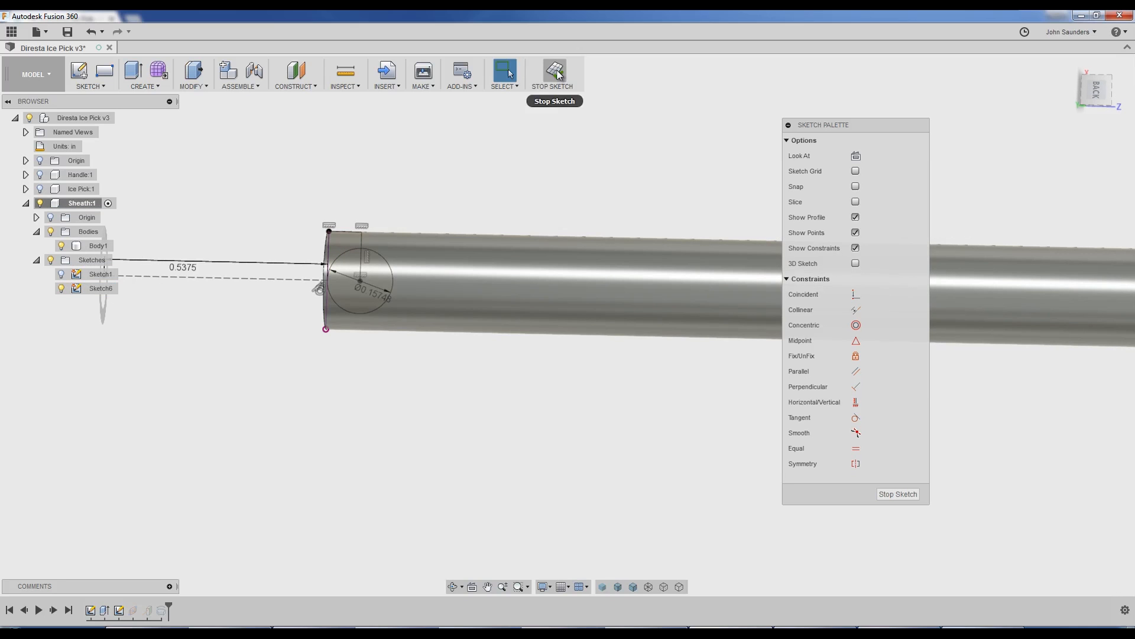
{"action": "left_click", "coordinate": [554, 69]}
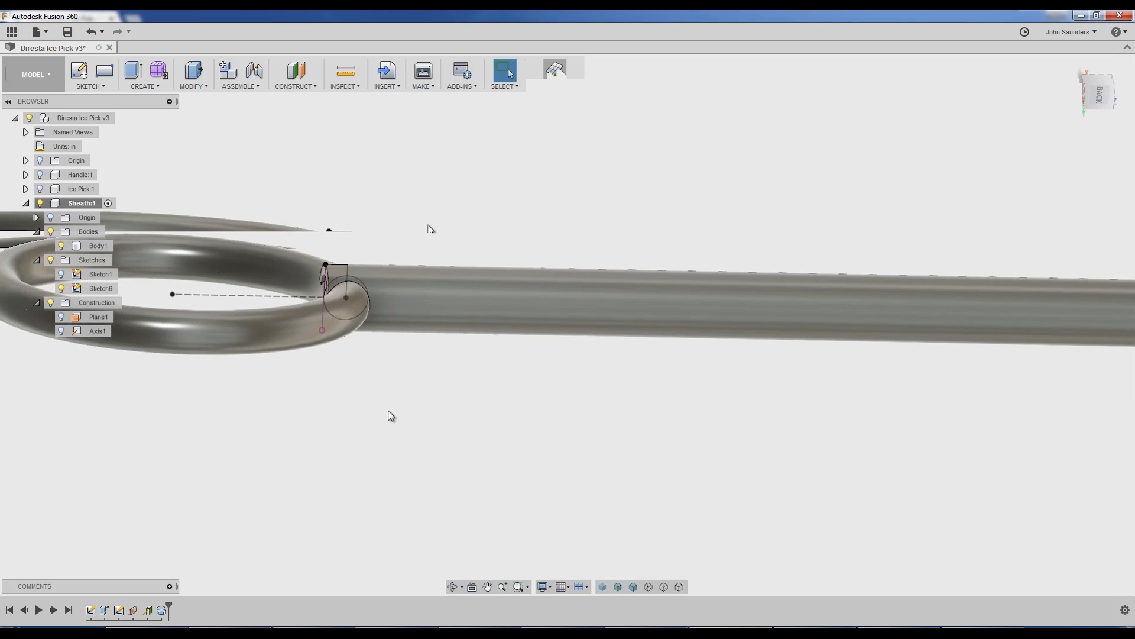
Step: Revolve the tube-end profile again, orbiting to confirm the ring joins the tube
{"action": "left_click_drag", "start_coordinate": [387, 415], "coordinate": [504, 435]}
{"action": "type", "text": "rev"}
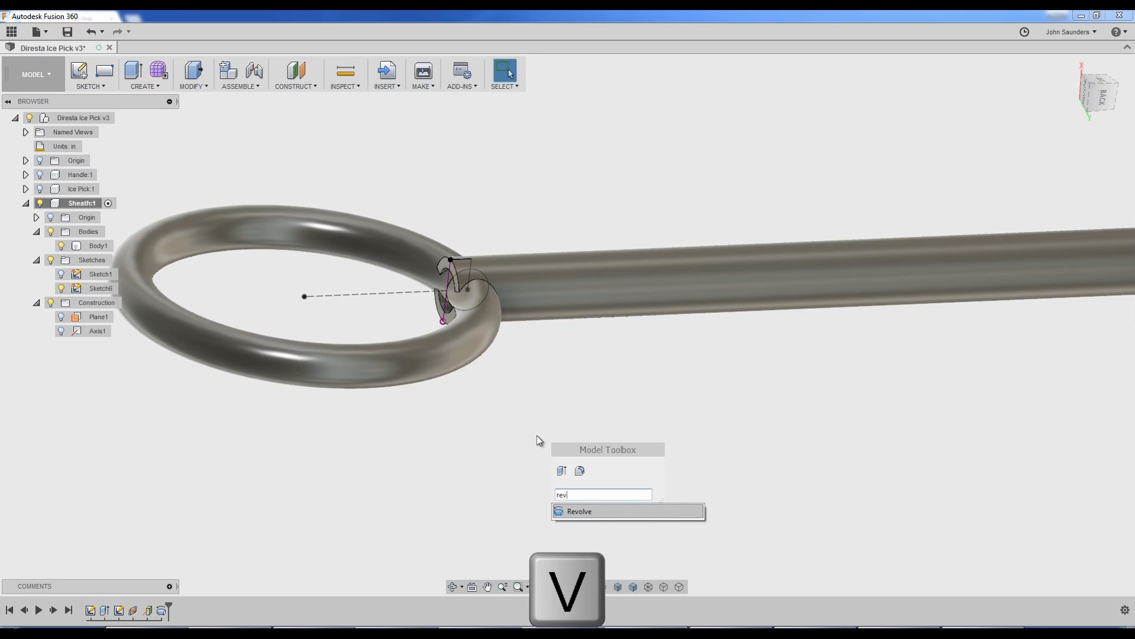
{"action": "left_click", "coordinate": [580, 511]}
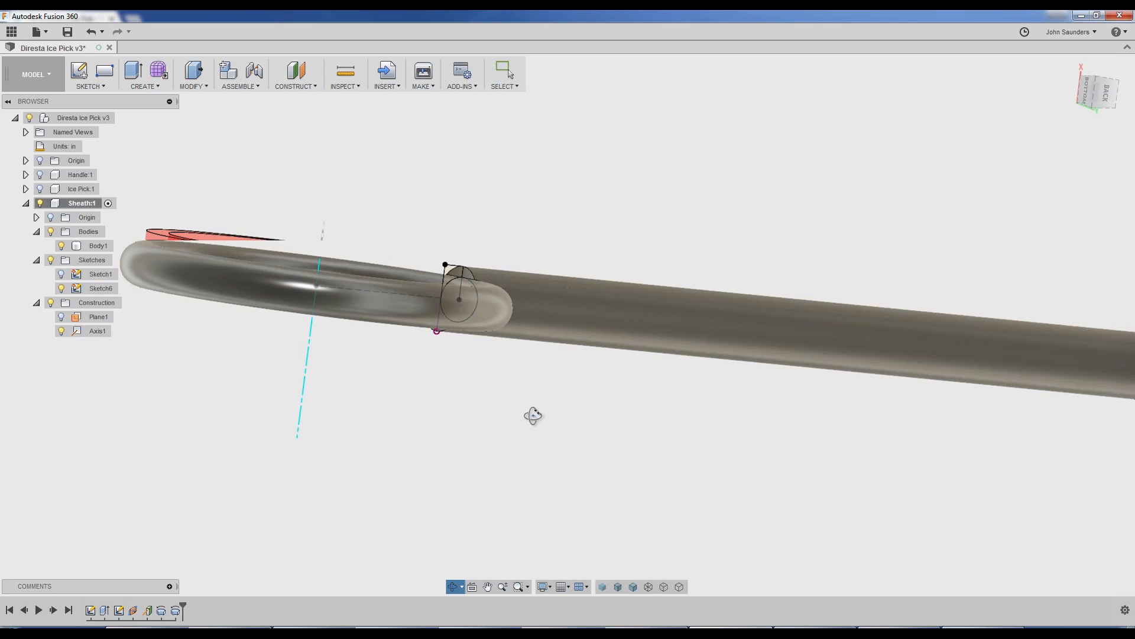
{"action": "left_click_drag", "start_coordinate": [532, 415], "coordinate": [523, 415]}
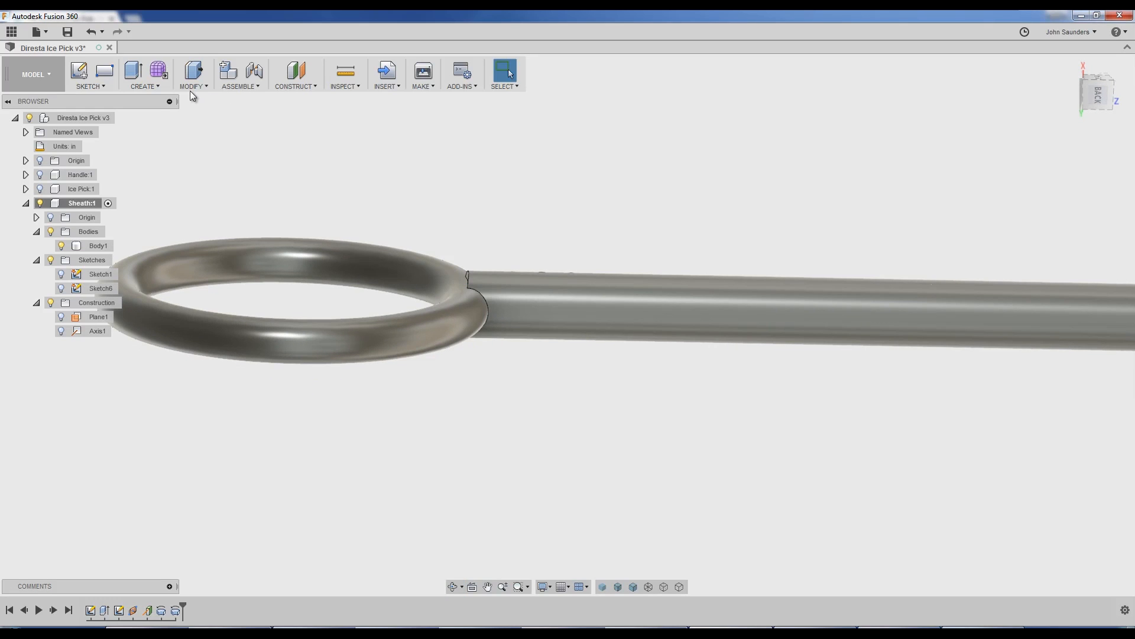
{"action": "left_click", "coordinate": [193, 73]}
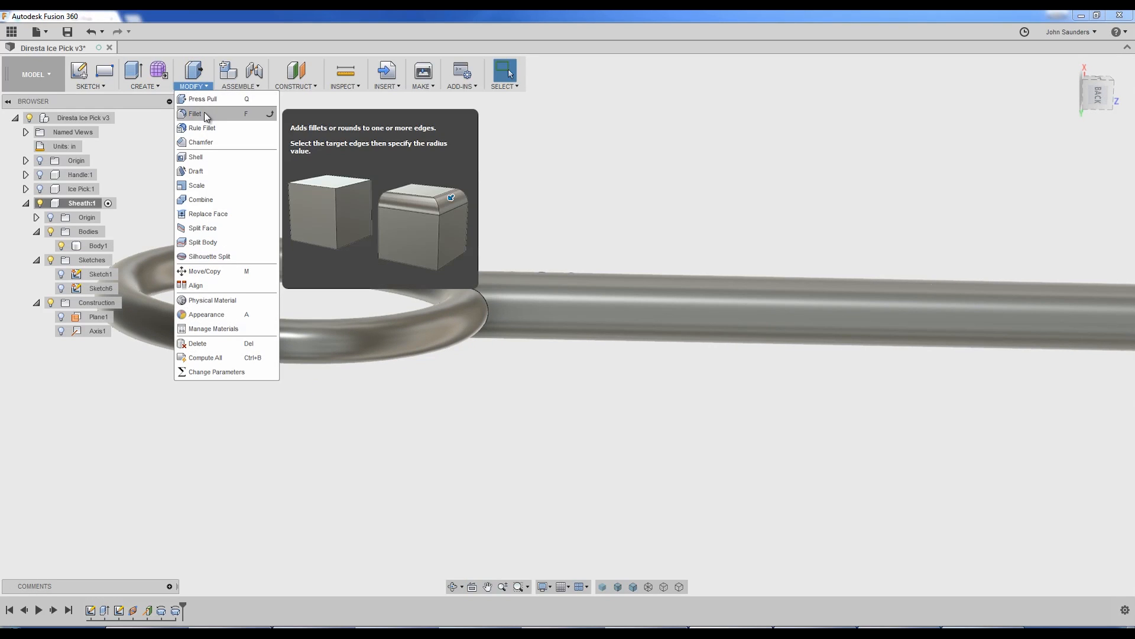
Step: Chamfer the ring-to-tube junction edge by 0.01 in after undoing a fillet attempt
{"action": "left_click", "coordinate": [193, 113]}
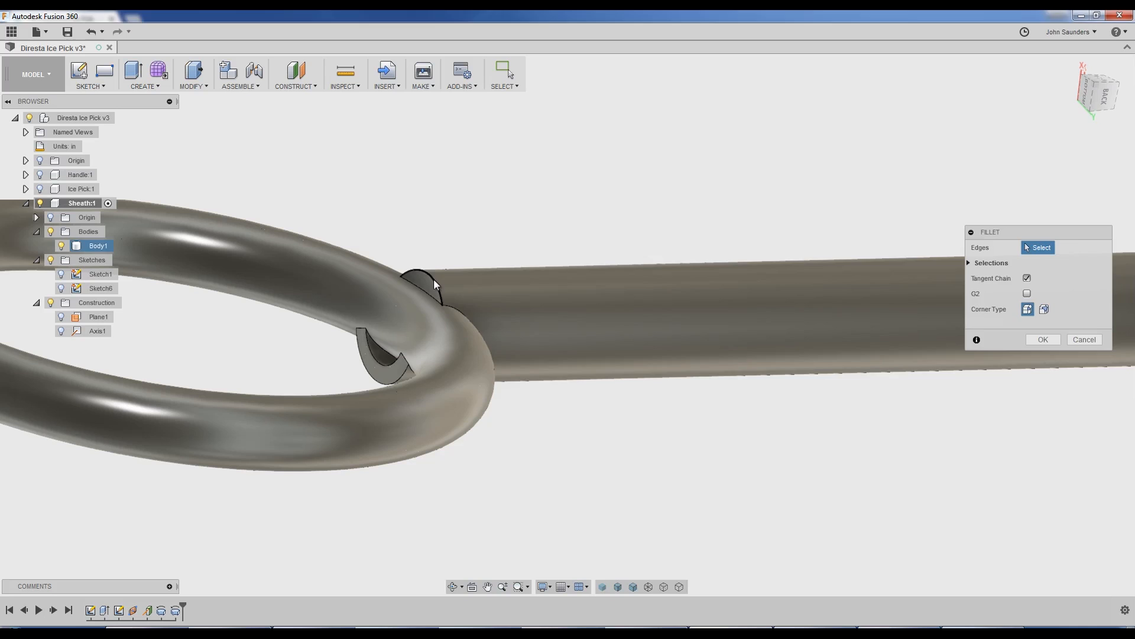
{"action": "left_click", "coordinate": [448, 289]}
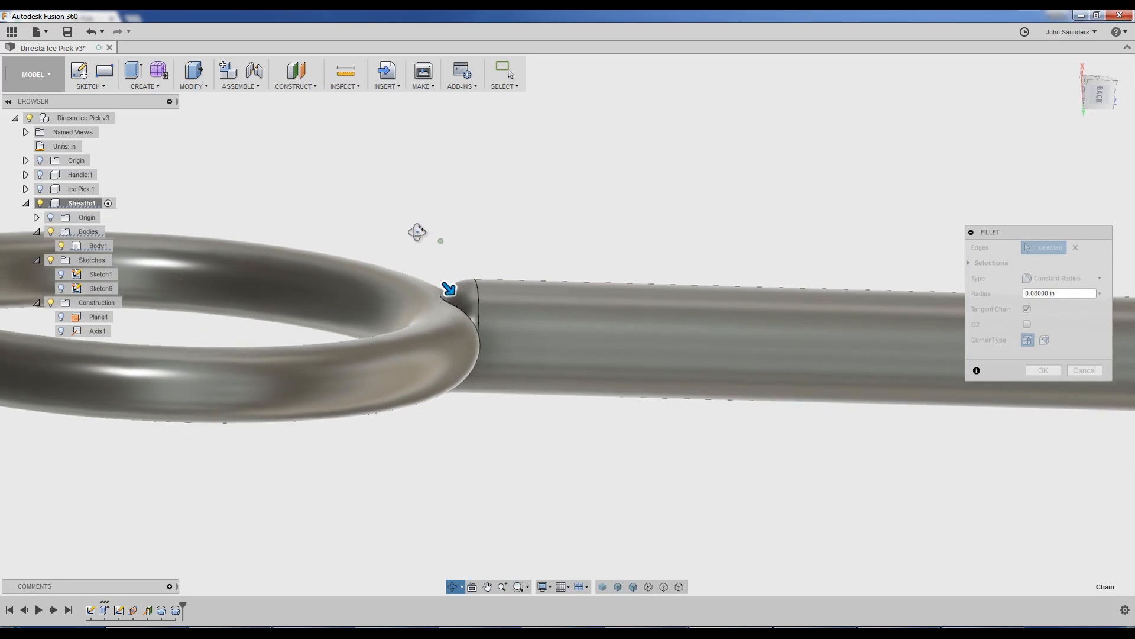
{"action": "key", "text": "ctrl+z"}
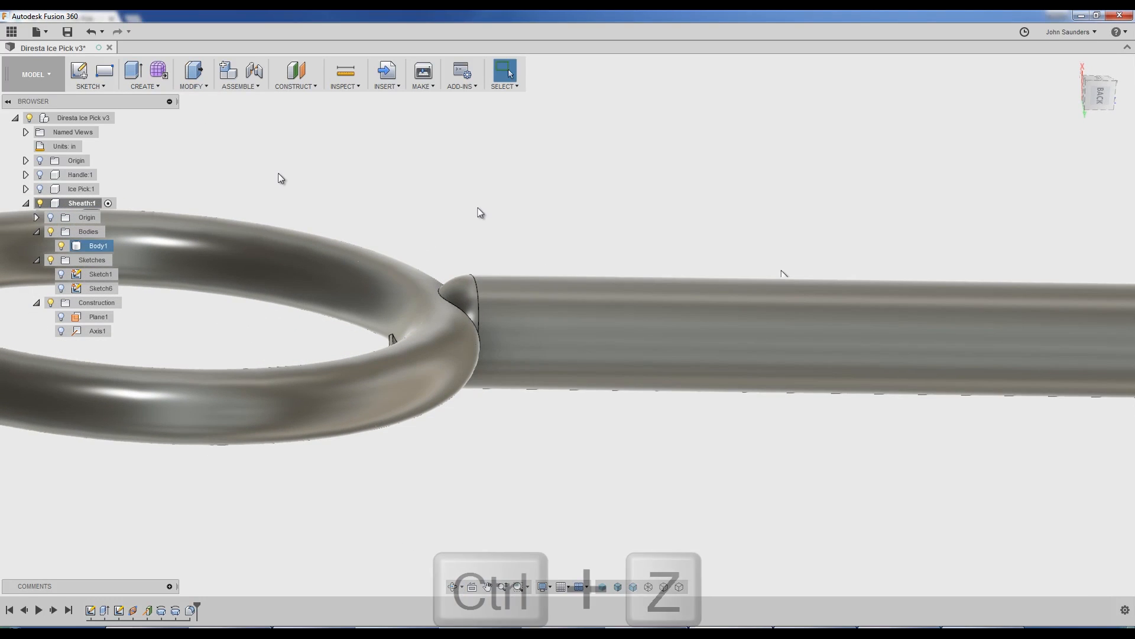
{"action": "left_click", "coordinate": [193, 74]}
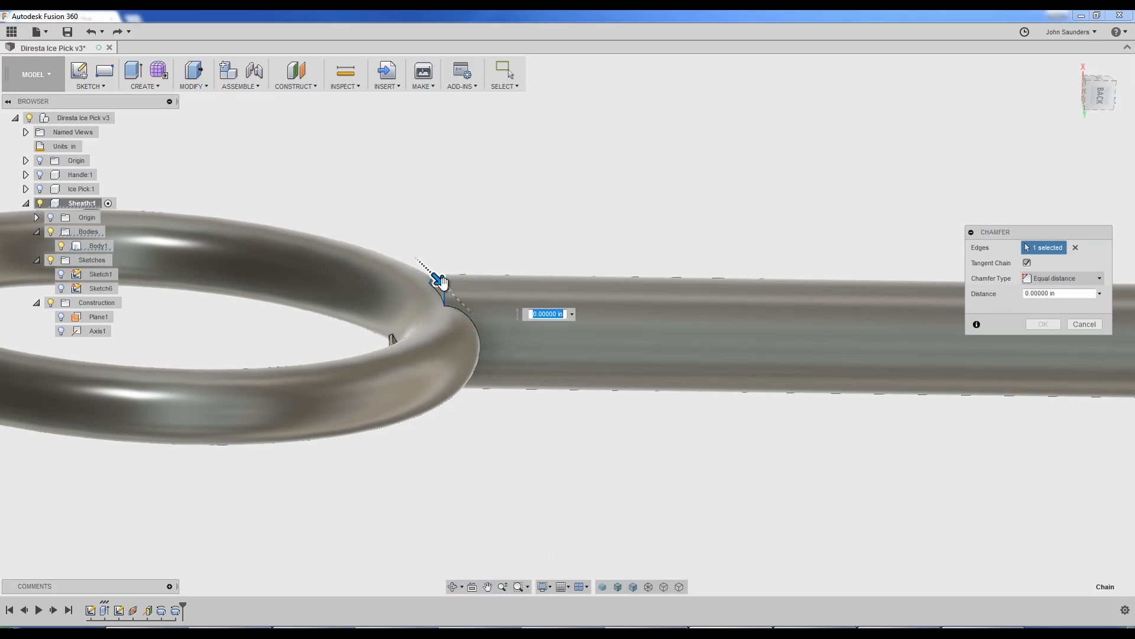
{"action": "type", "text": "0.01000"}
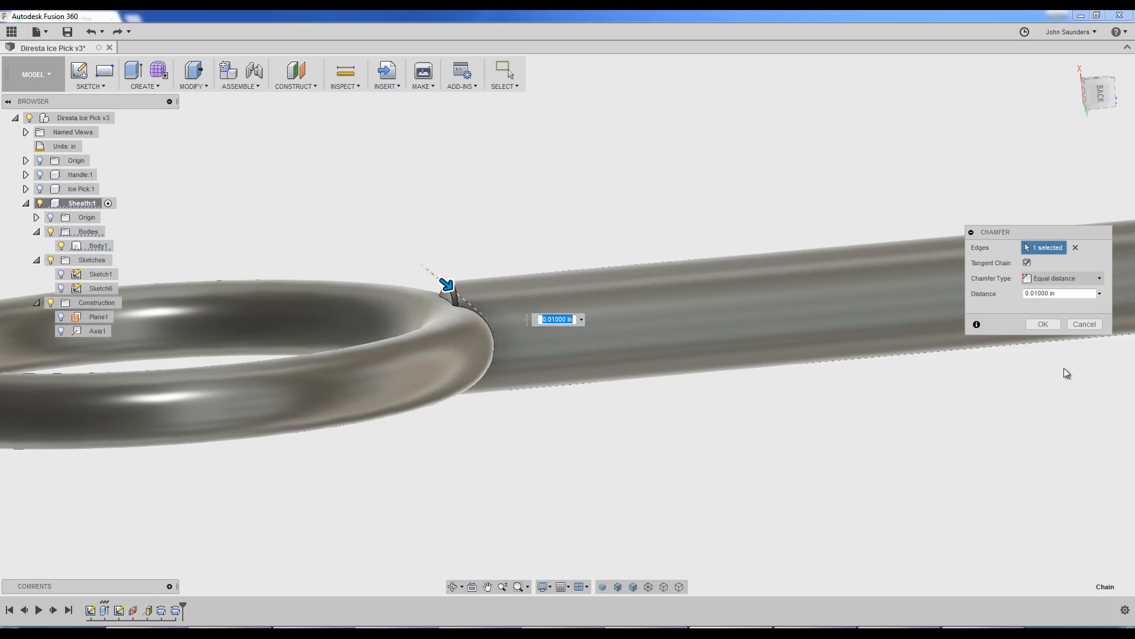
{"action": "left_click", "coordinate": [1043, 324]}
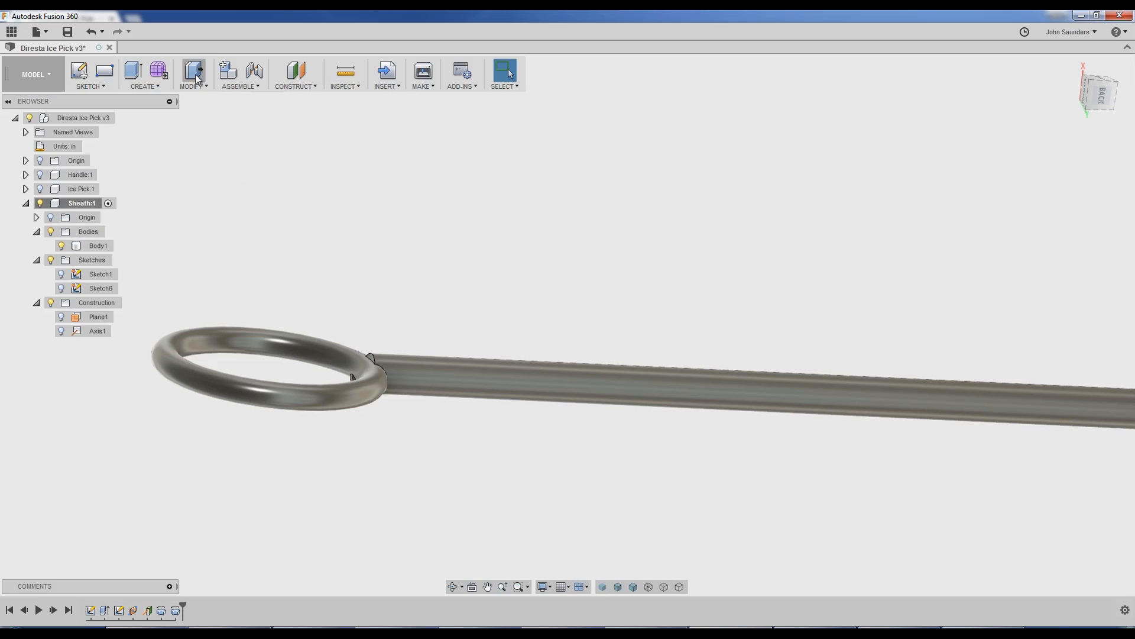
{"action": "left_click", "coordinate": [145, 73]}
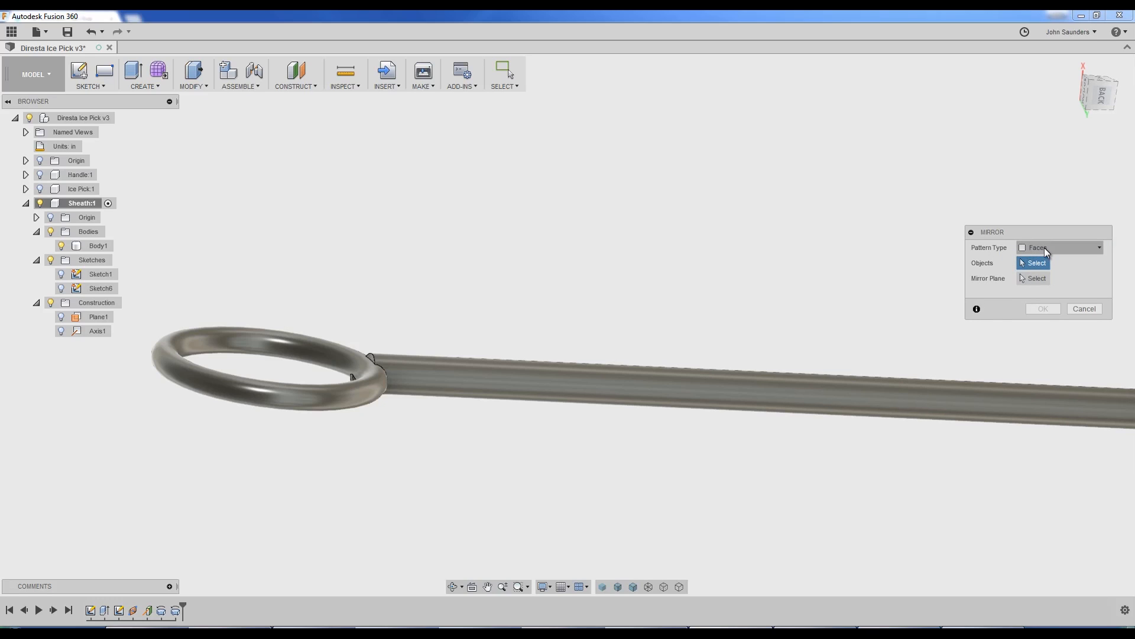
Step: Mirror the Revolve2 ring feature across the plane at the tube's far end
{"action": "left_click", "coordinate": [1059, 247]}
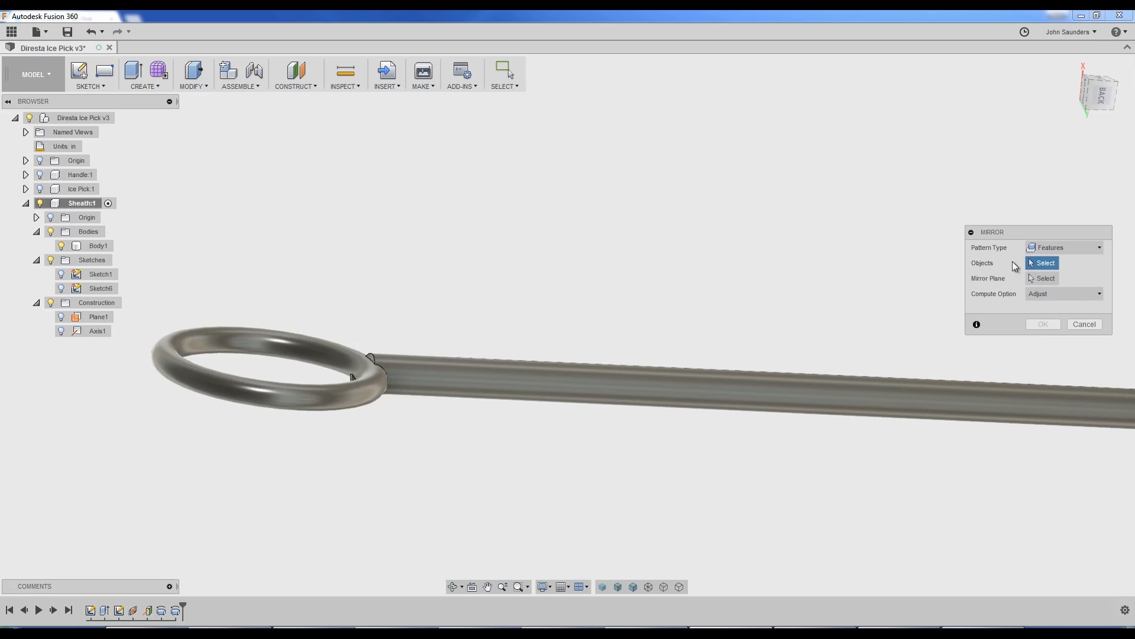
{"action": "mouse_move", "coordinate": [174, 610]}
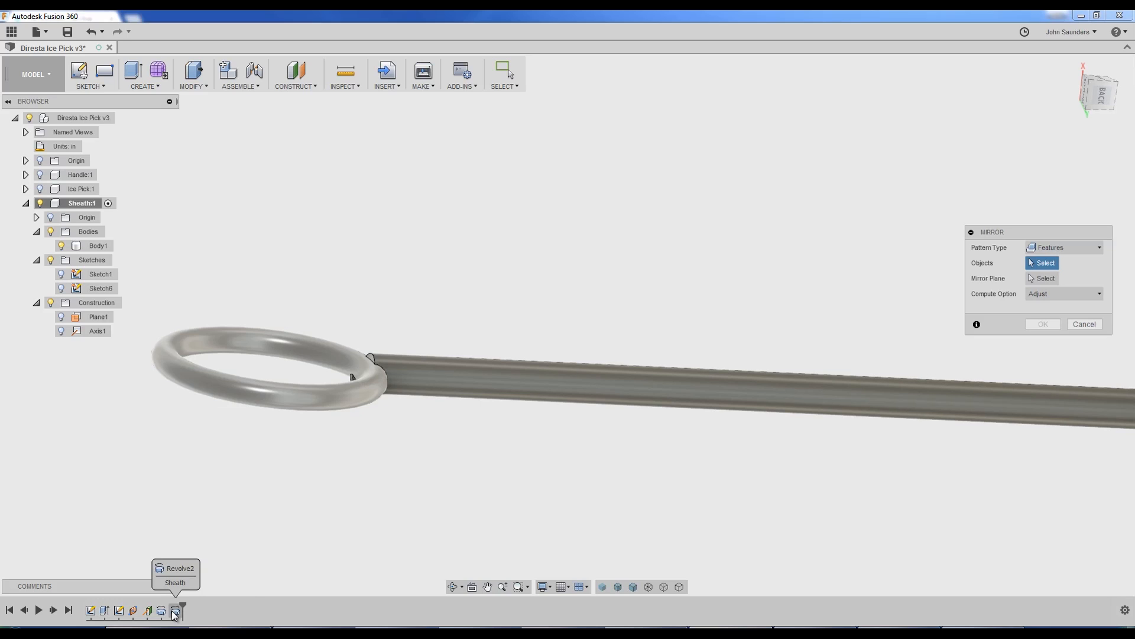
{"action": "left_click", "coordinate": [98, 246]}
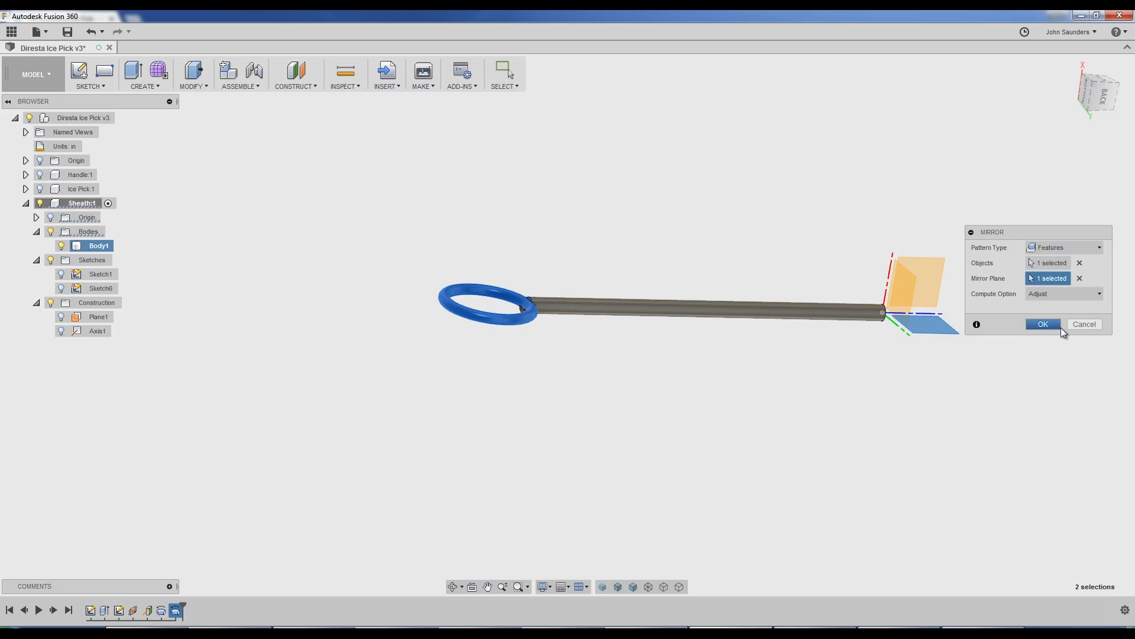
{"action": "left_click", "coordinate": [1042, 324]}
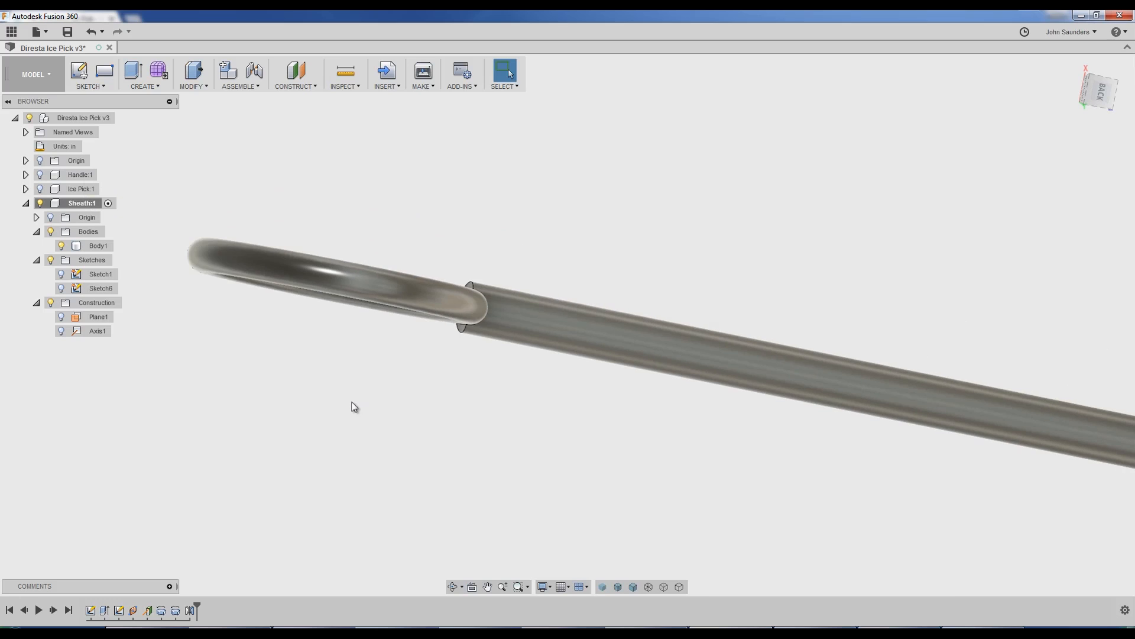
Step: Chamfer two edges at the ring–tube junction by 0.015 in
{"action": "left_click", "coordinate": [193, 74]}
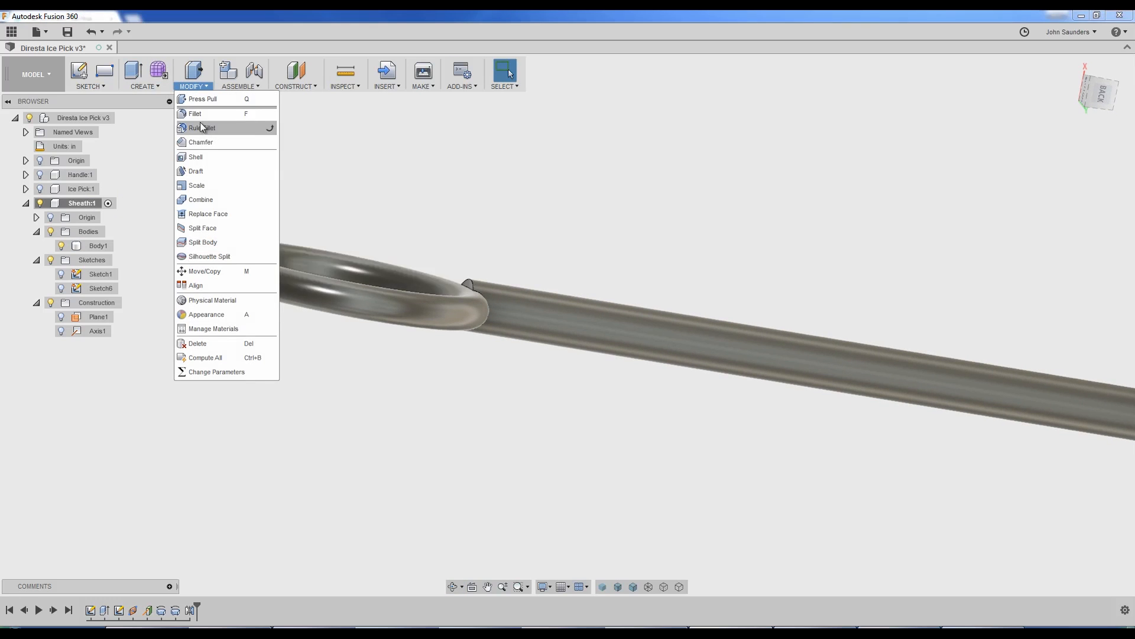
{"action": "left_click", "coordinate": [204, 142]}
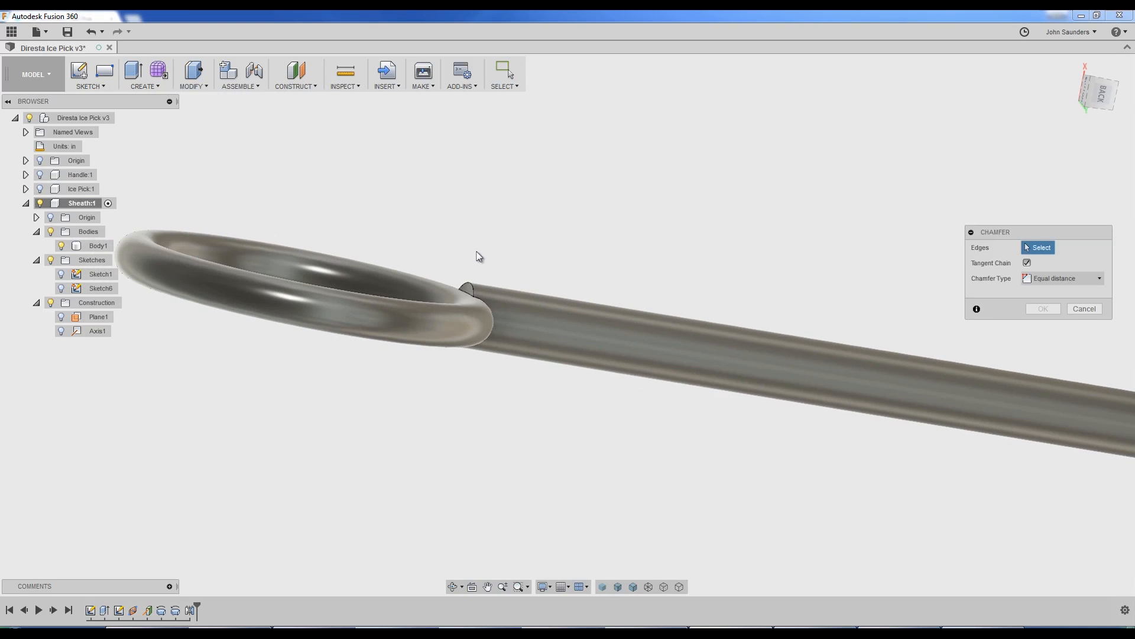
{"action": "left_click", "coordinate": [467, 295]}
{"action": "type", "text": ".015"}
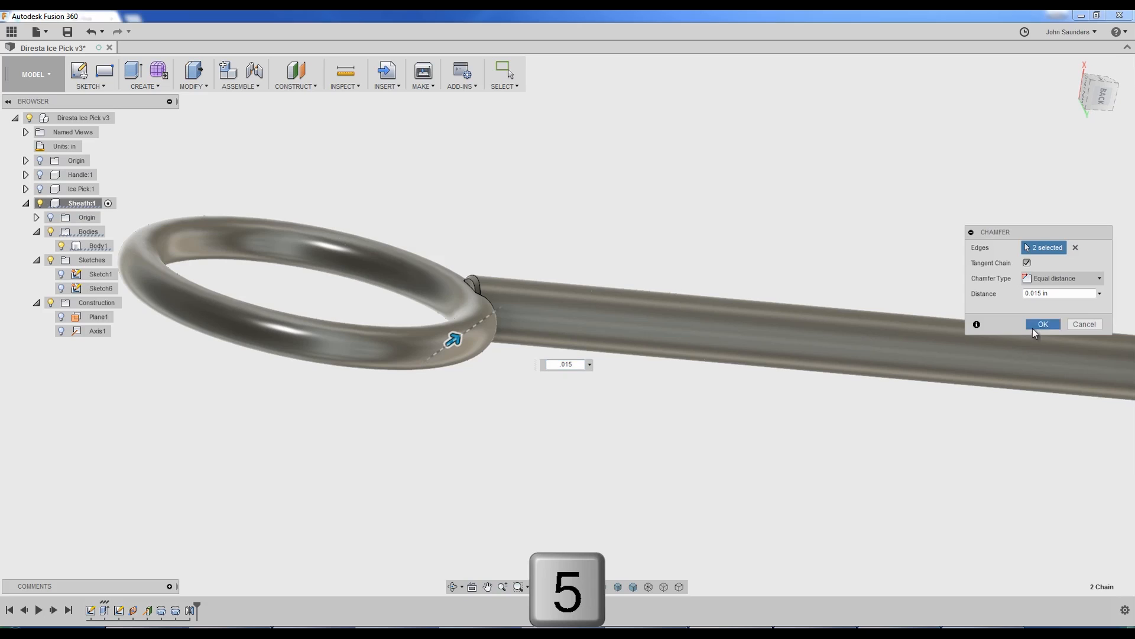
{"action": "left_click", "coordinate": [1043, 323]}
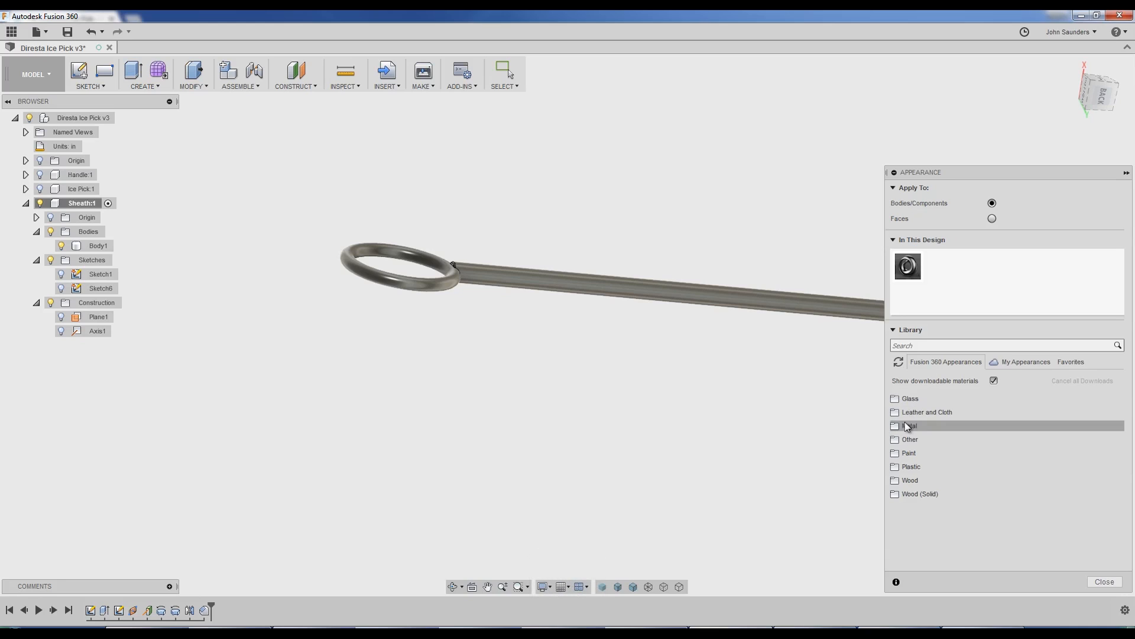
Step: Apply the Metal > Brass appearance to the sheath, then list the Stainless steel appearances
{"action": "left_click", "coordinate": [895, 425]}
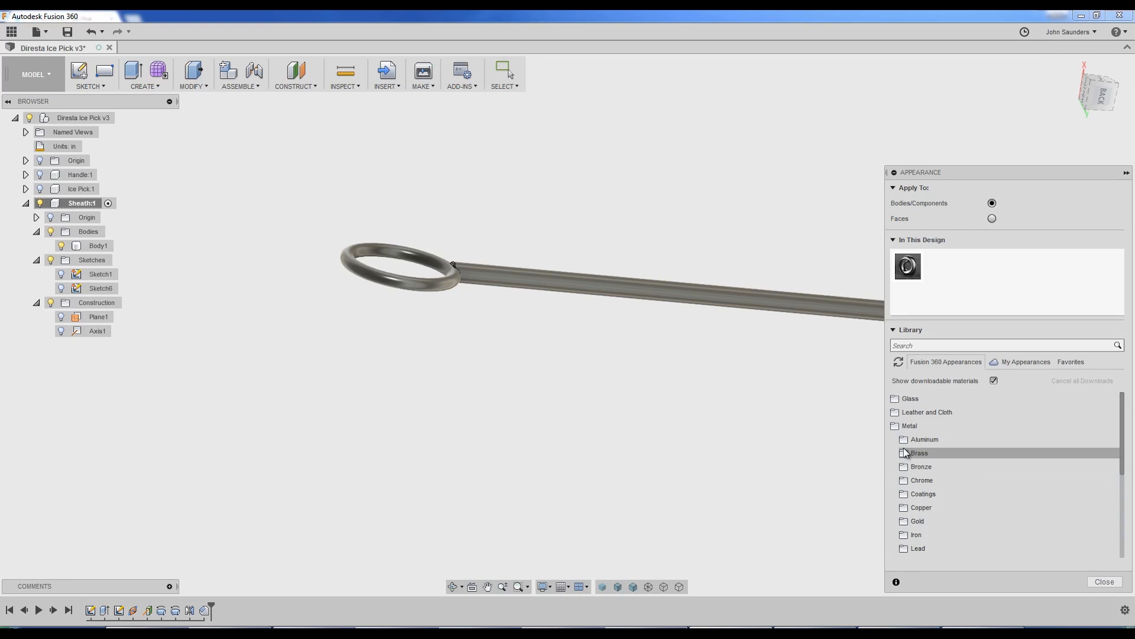
{"action": "left_click", "coordinate": [903, 452]}
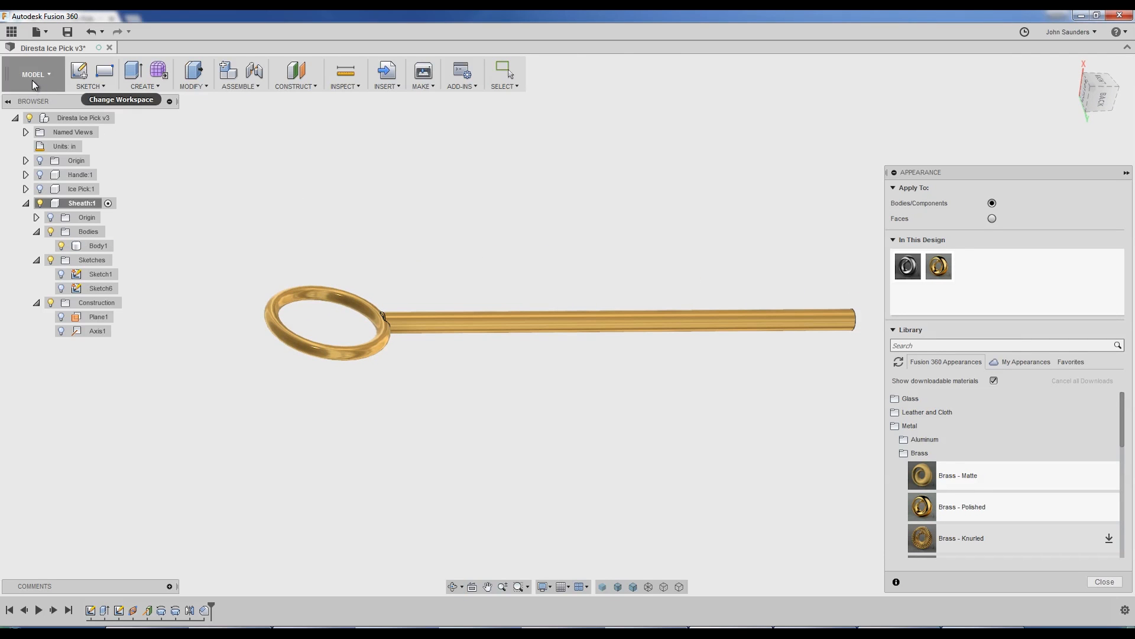
{"action": "left_click", "coordinate": [1104, 581]}
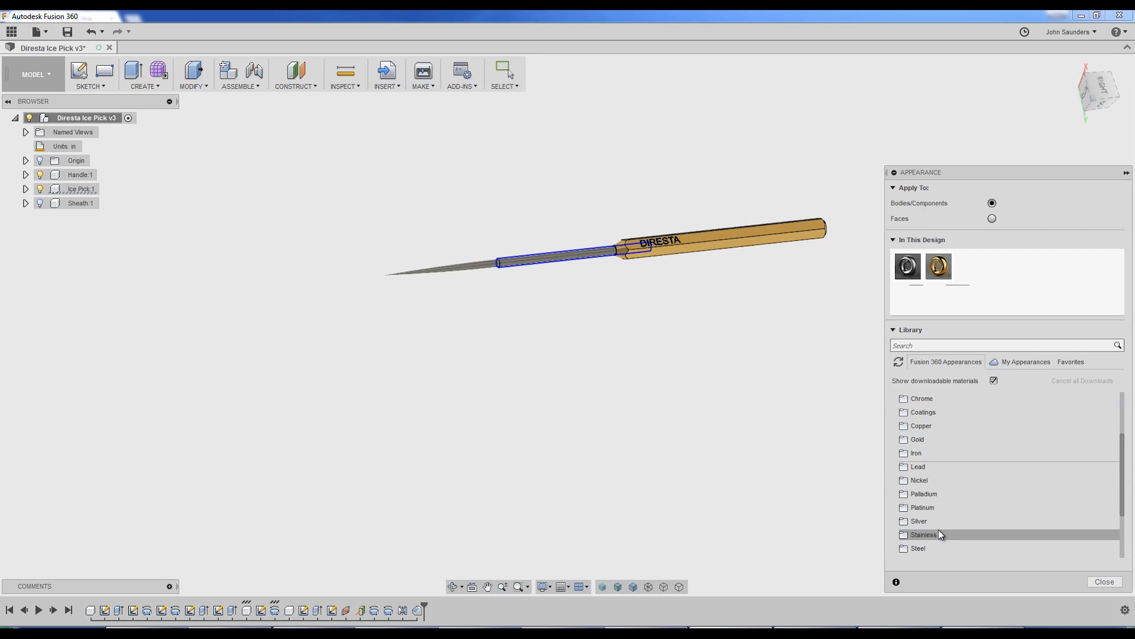
{"action": "left_click", "coordinate": [922, 534]}
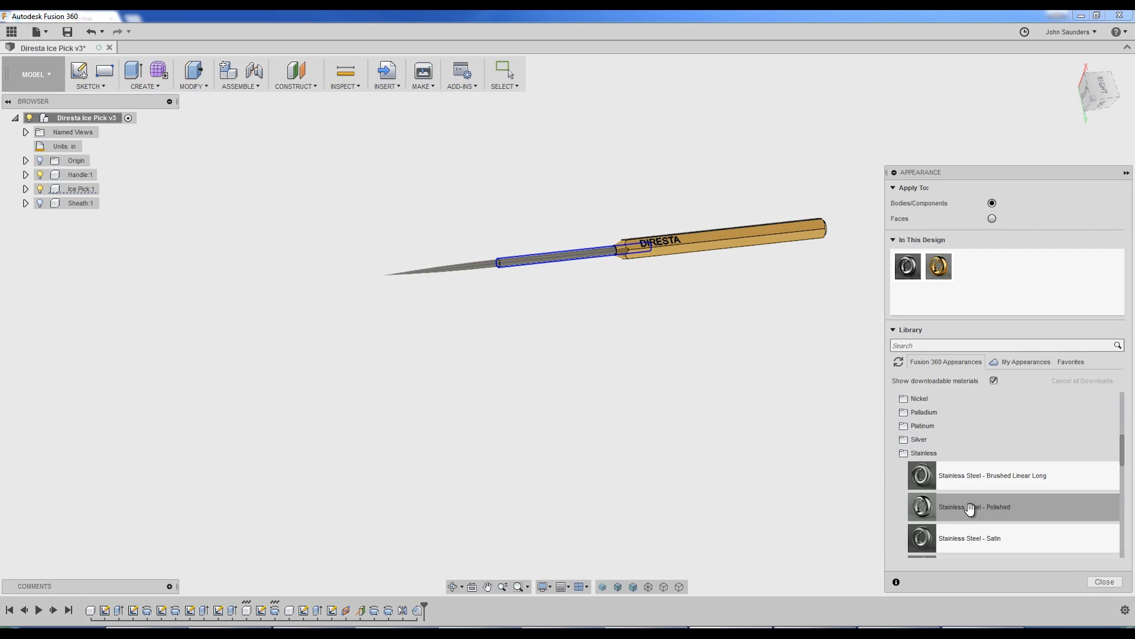